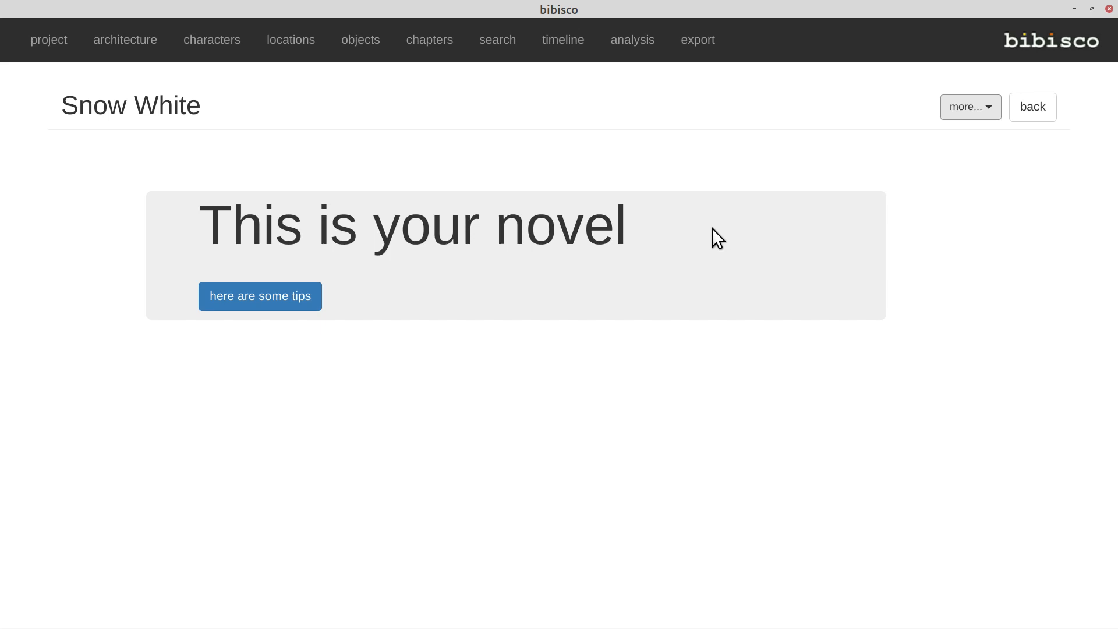
mouse_move(715, 294)
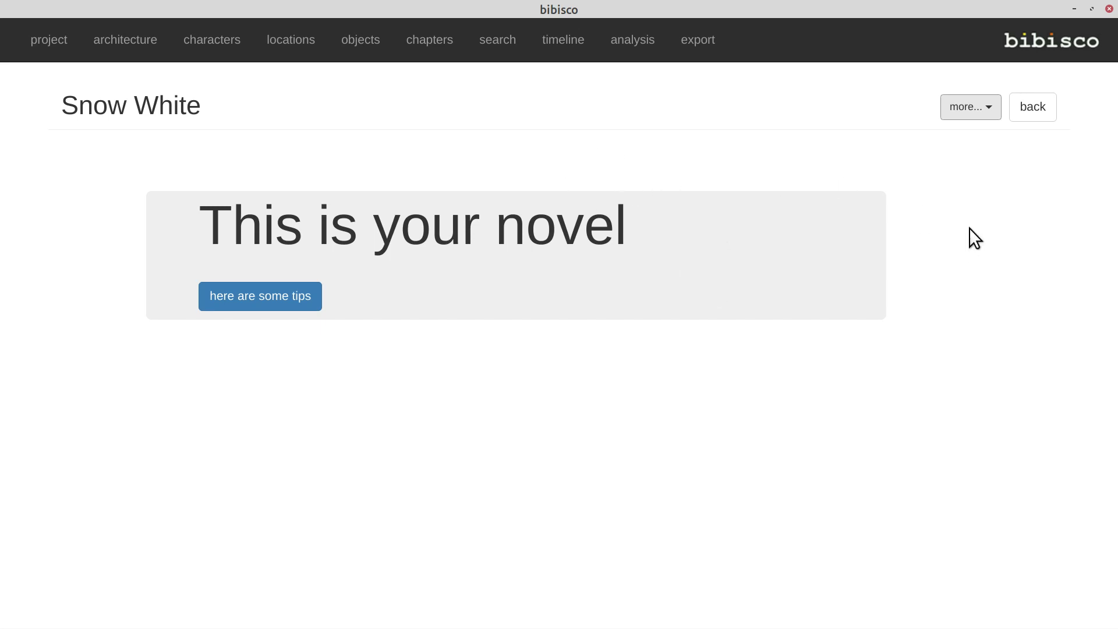
mouse_move(1051, 144)
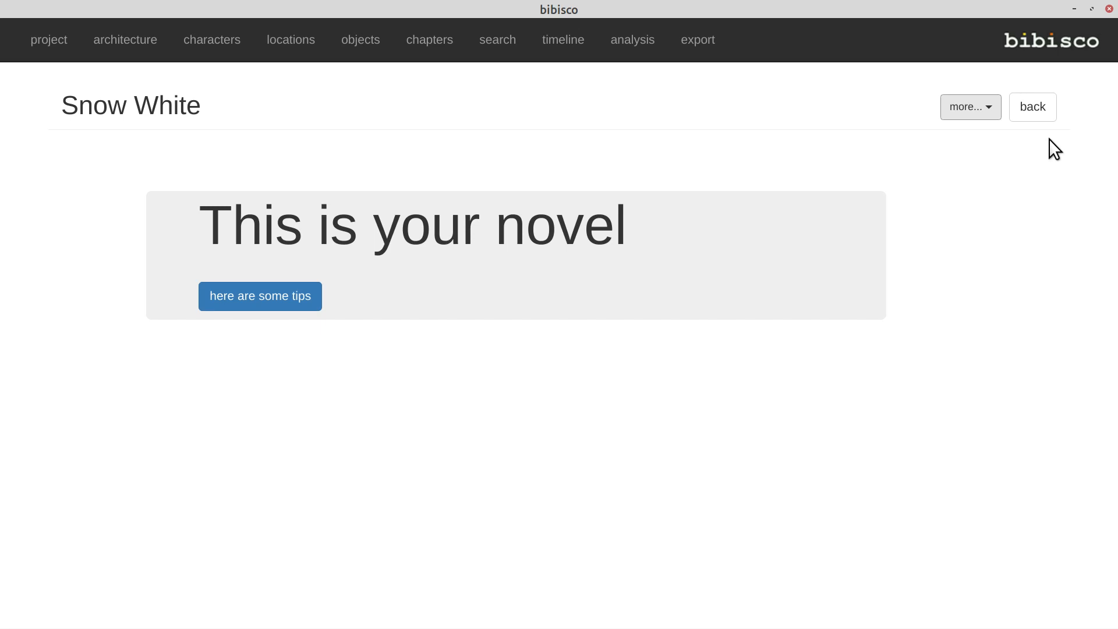
mouse_move(1109, 10)
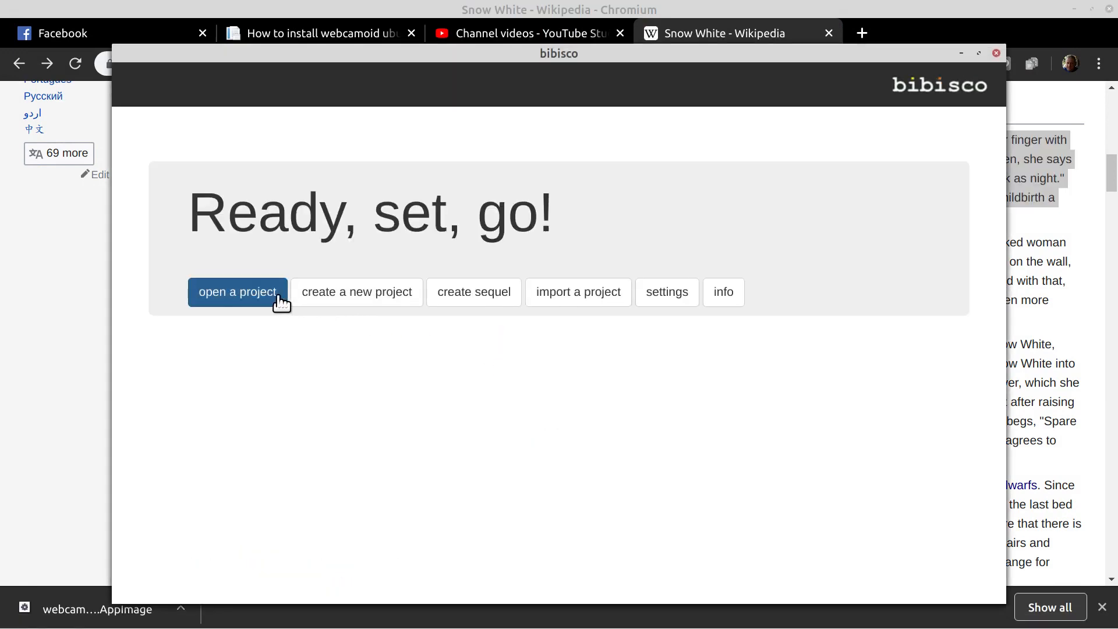
Reopen Snow White from the project list, dismissing the social media notice
left_click(237, 292)
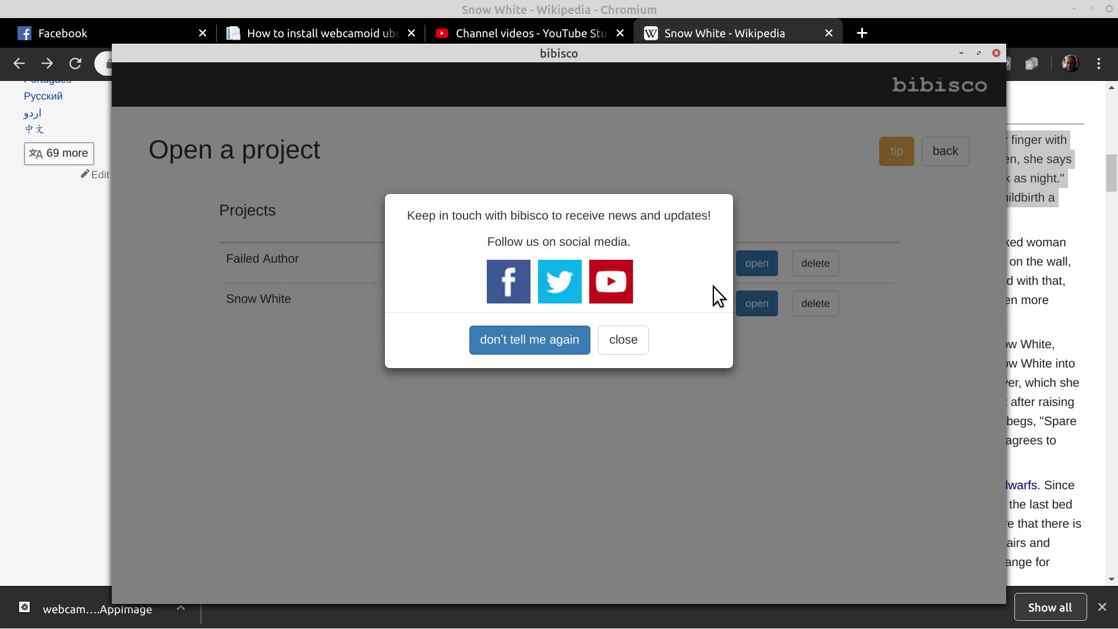
left_click(623, 339)
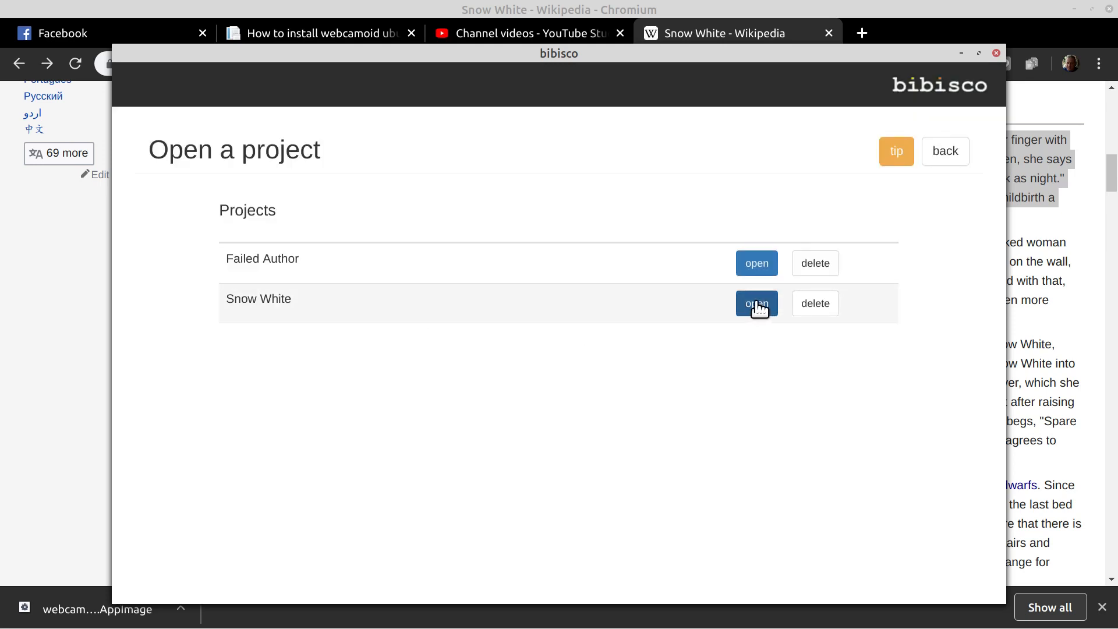
left_click(756, 303)
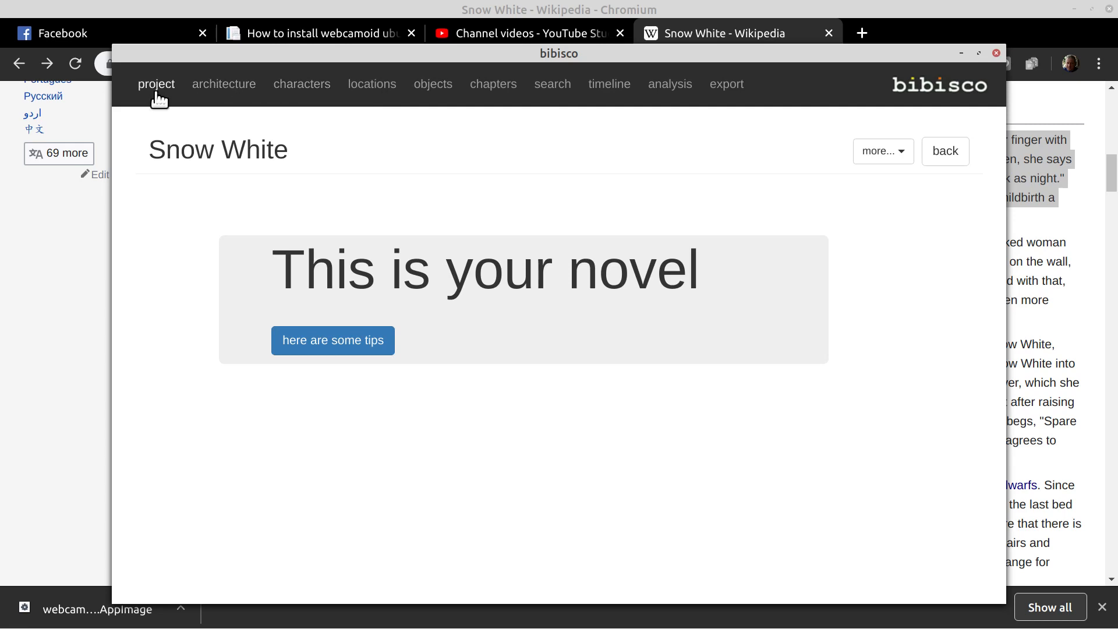
mouse_move(995, 53)
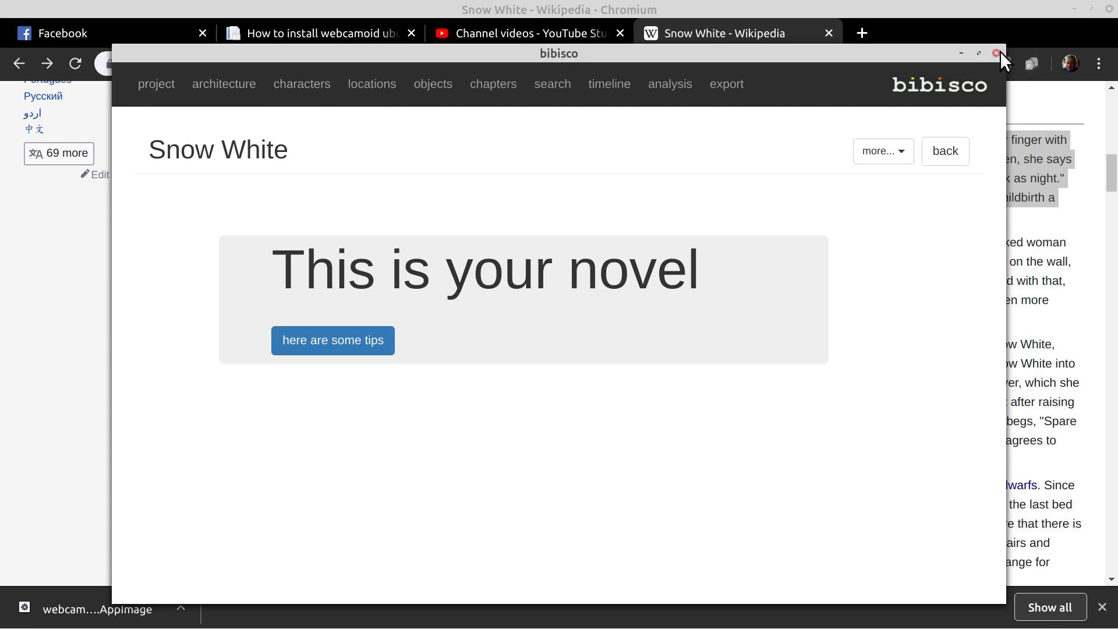
Close the Snow White project and return to the start screen
left_click(995, 53)
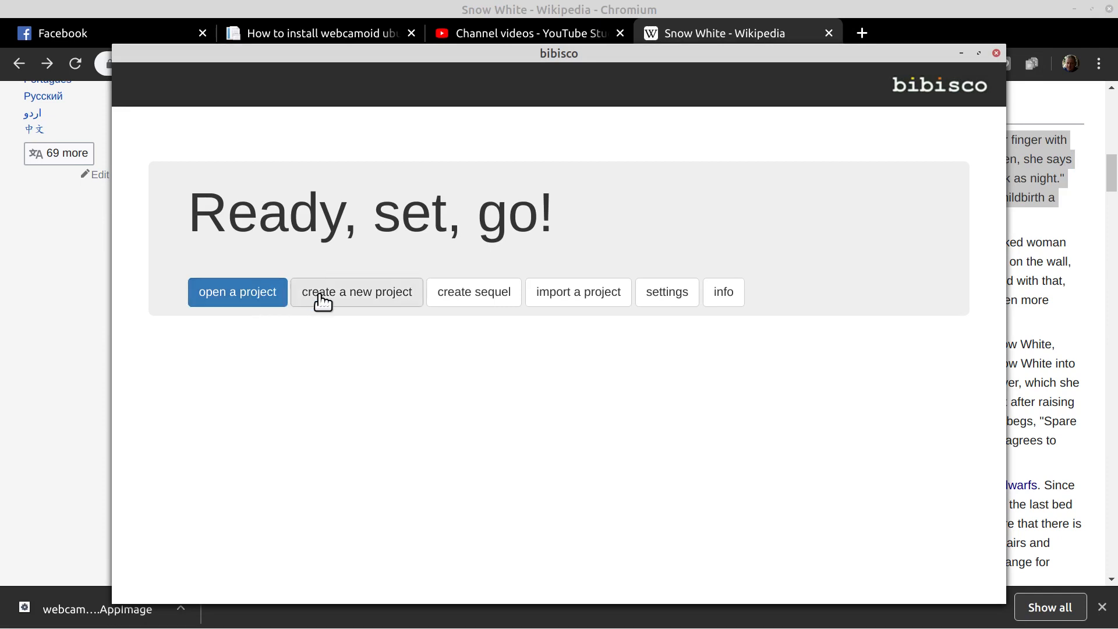
mouse_move(515, 274)
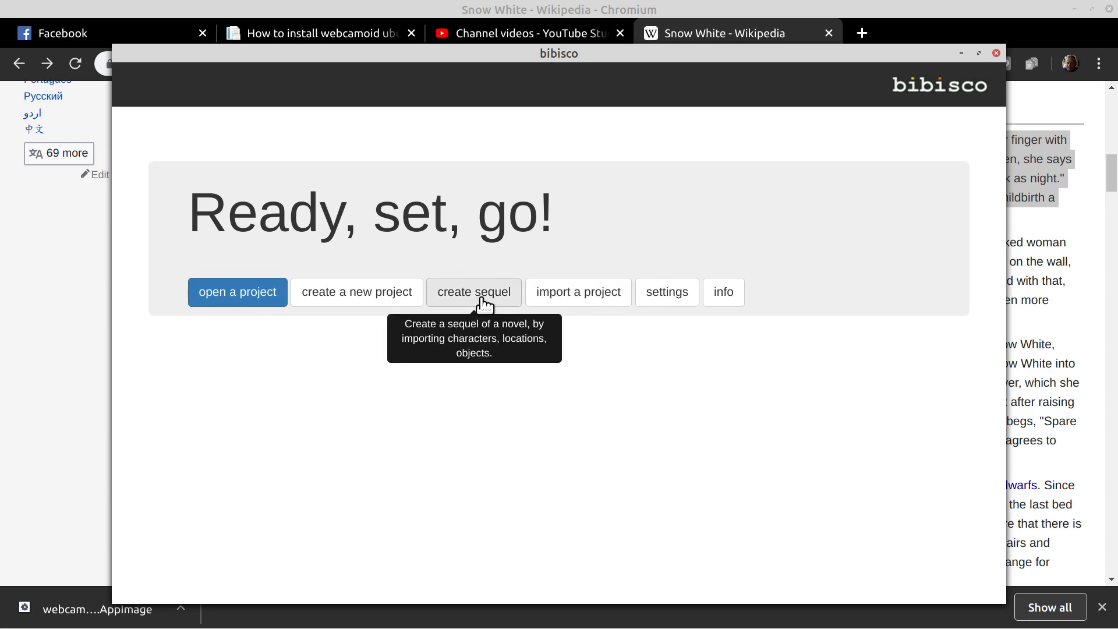
mouse_move(508, 309)
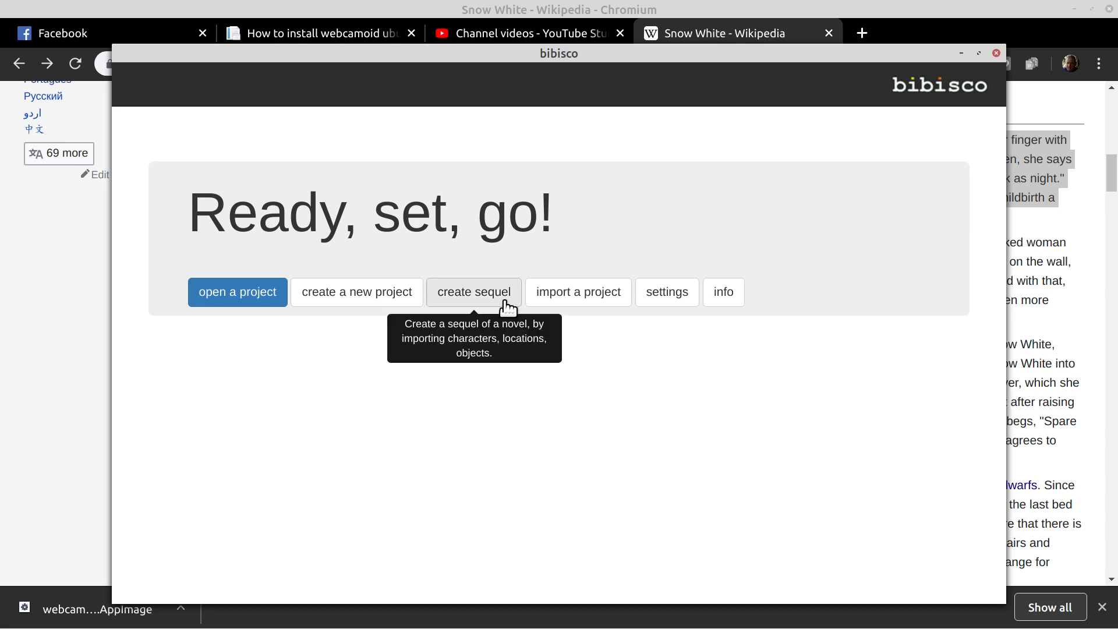
mouse_move(621, 300)
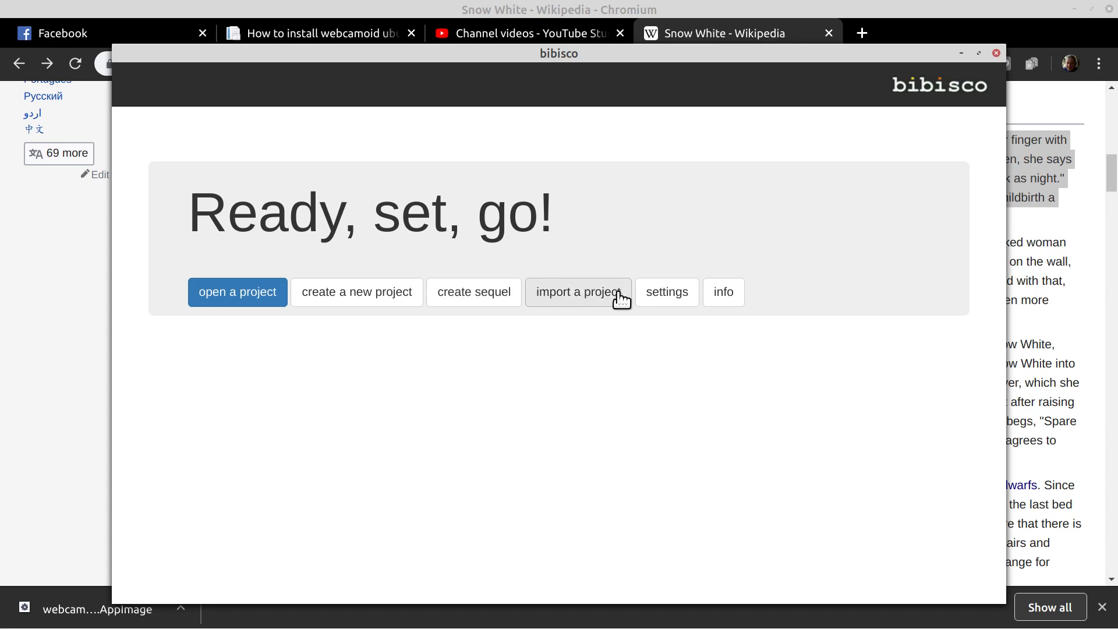
Browse the Language list in program settings without changing it, then quit bibisco
left_click(666, 291)
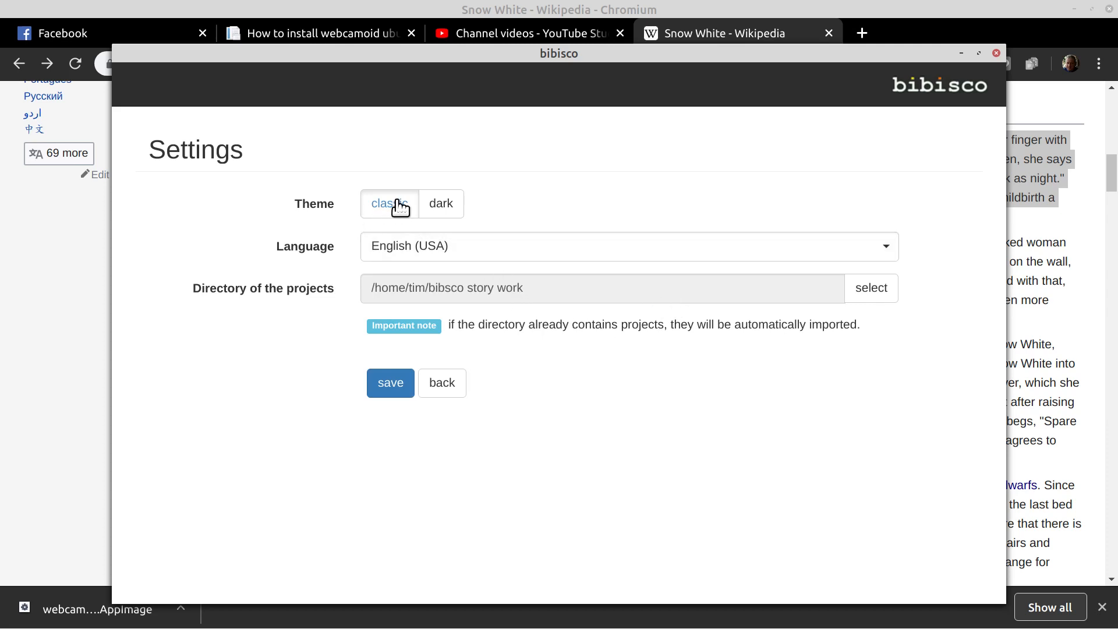
mouse_move(408, 305)
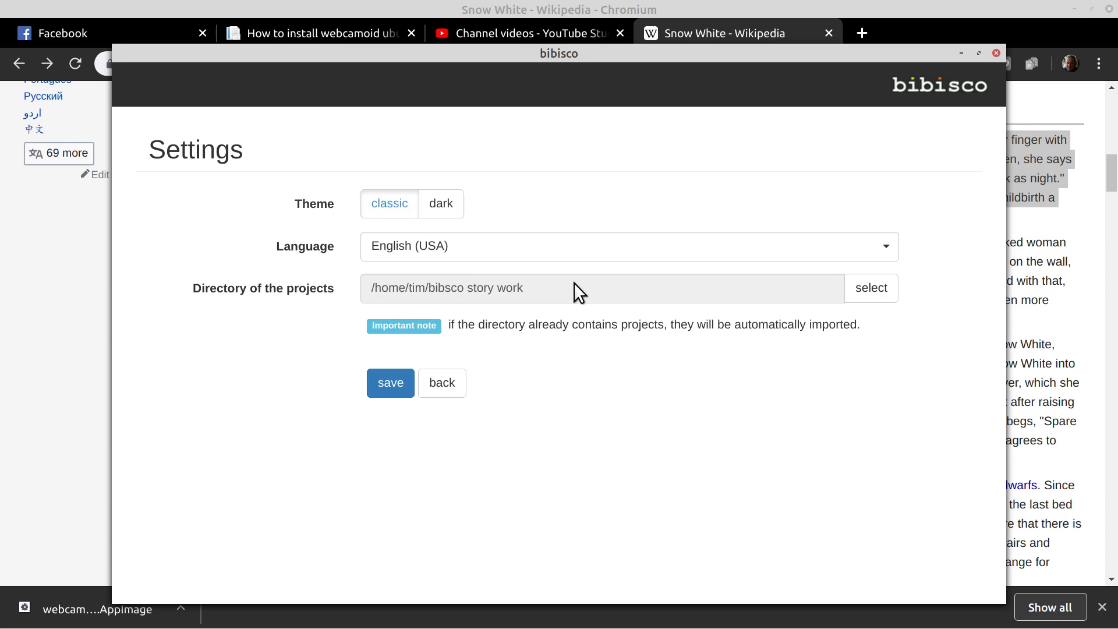
mouse_move(451, 389)
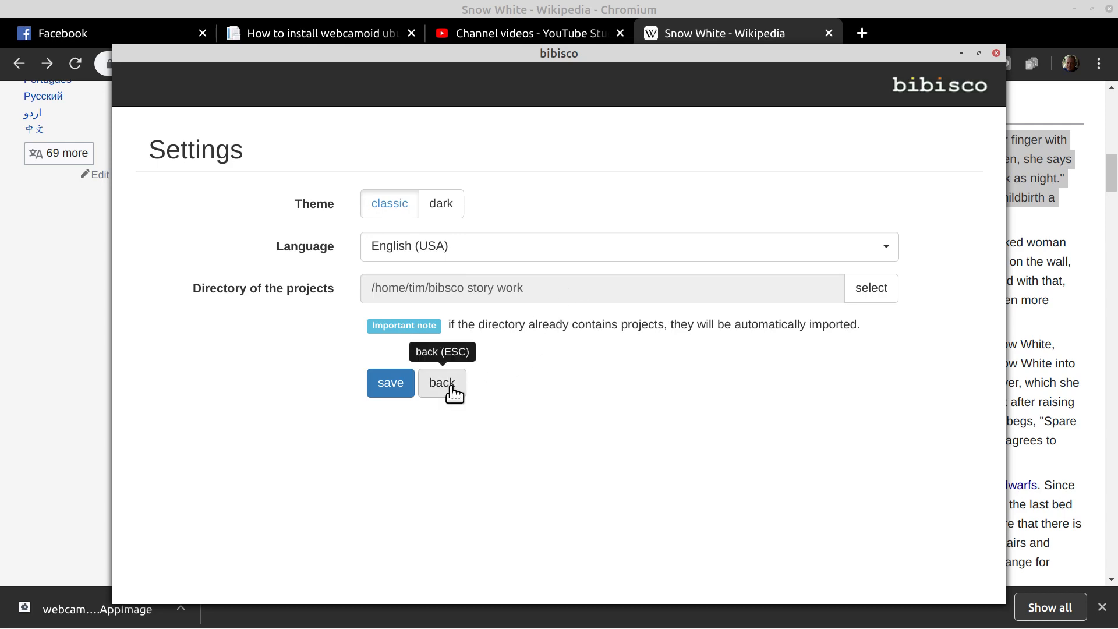
mouse_move(996, 53)
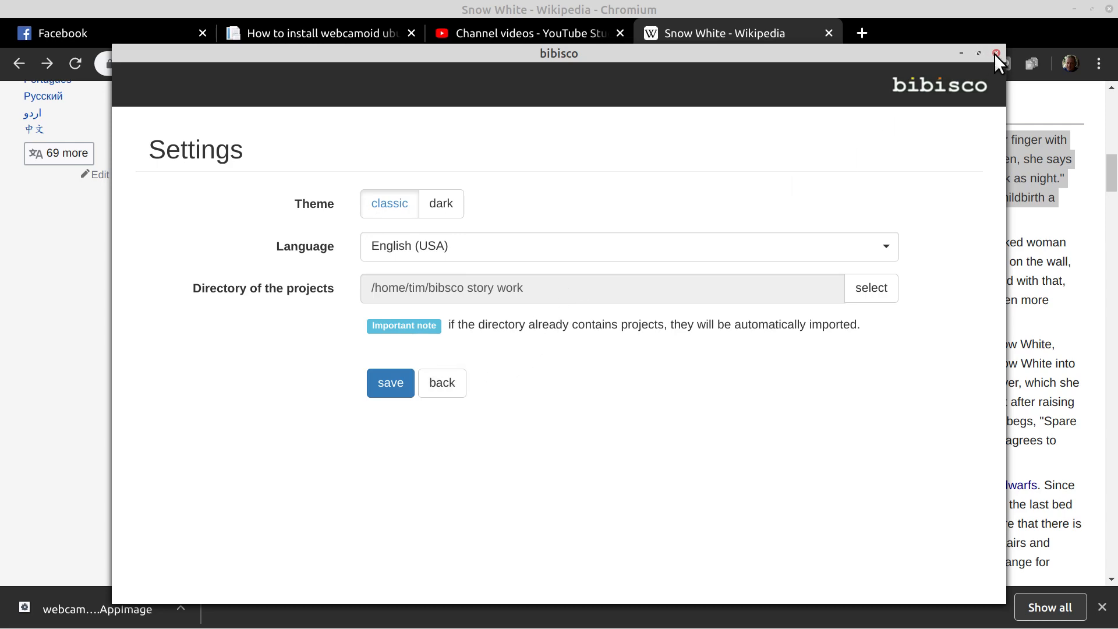
mouse_move(916, 213)
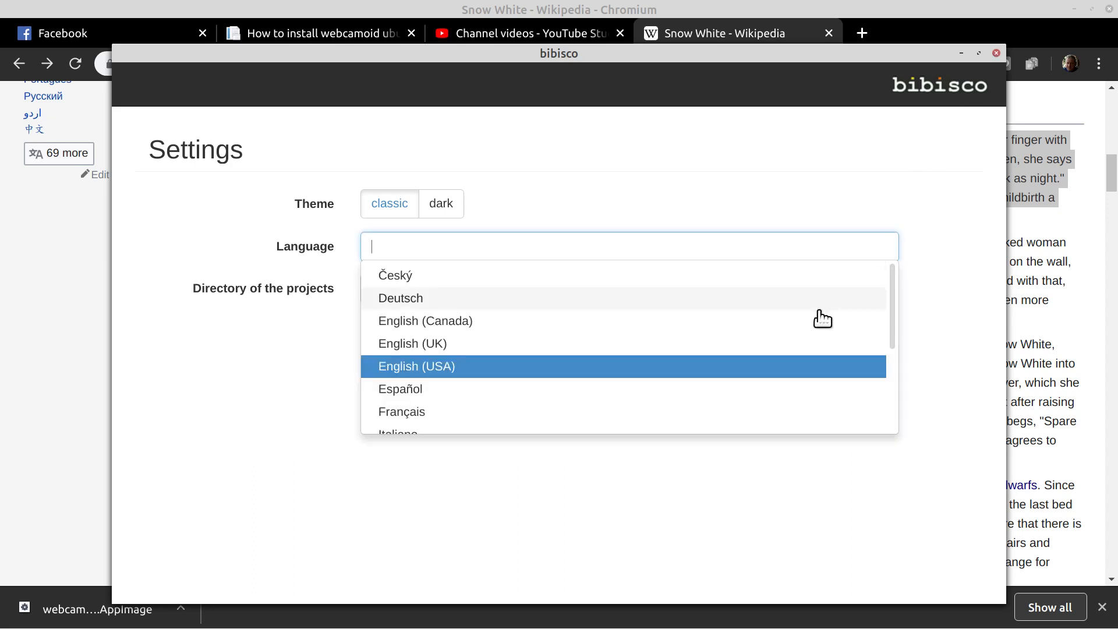
mouse_move(812, 331)
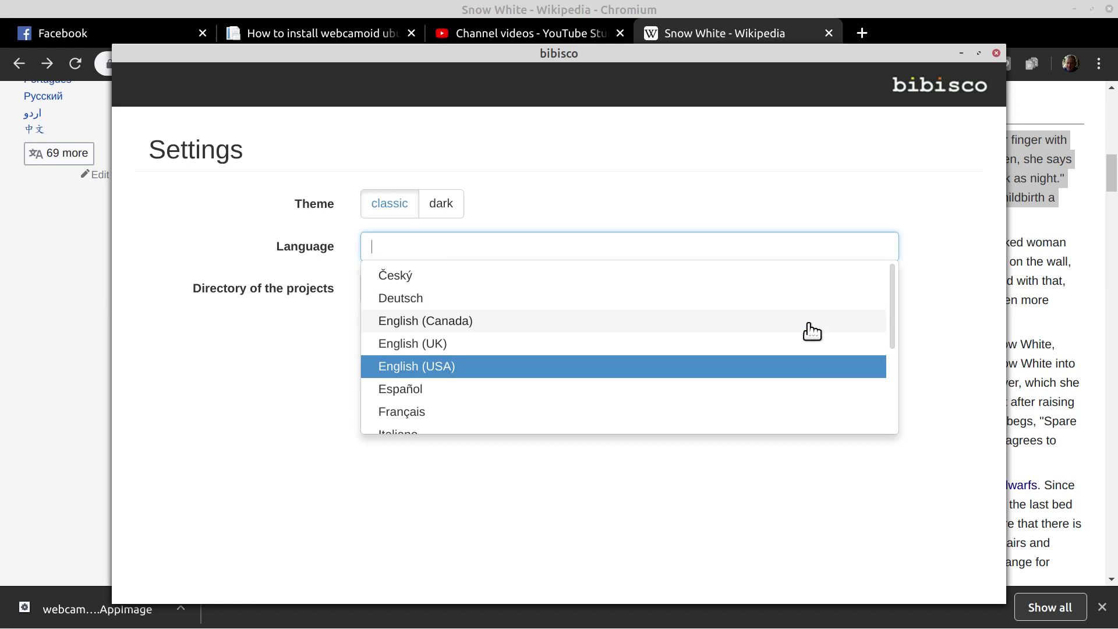
scroll("down", 3)
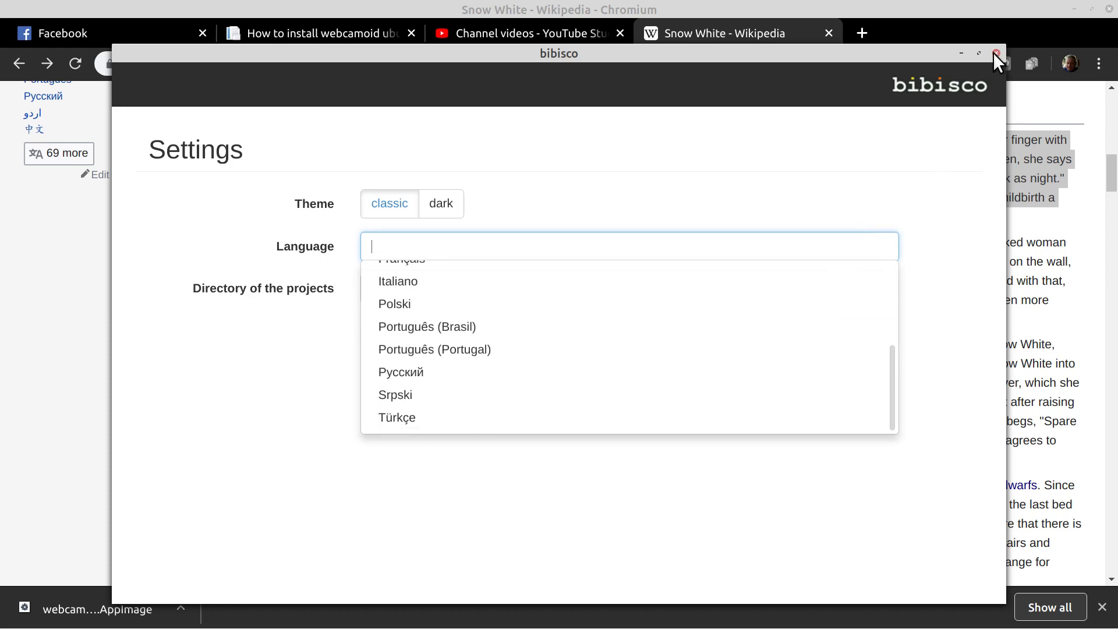
left_click(996, 53)
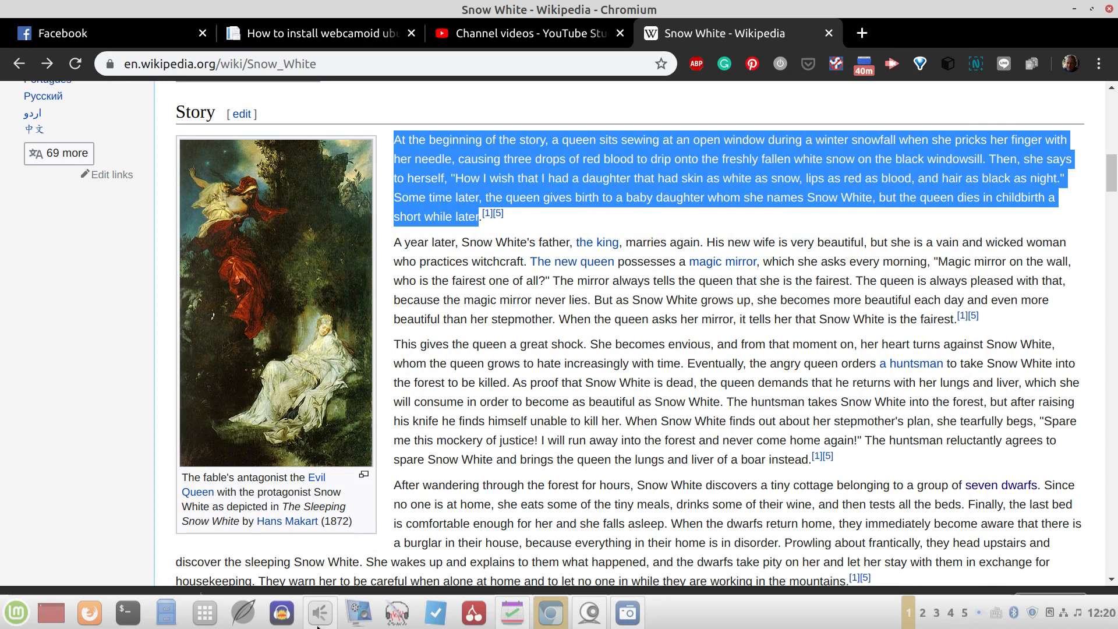
mouse_move(205, 612)
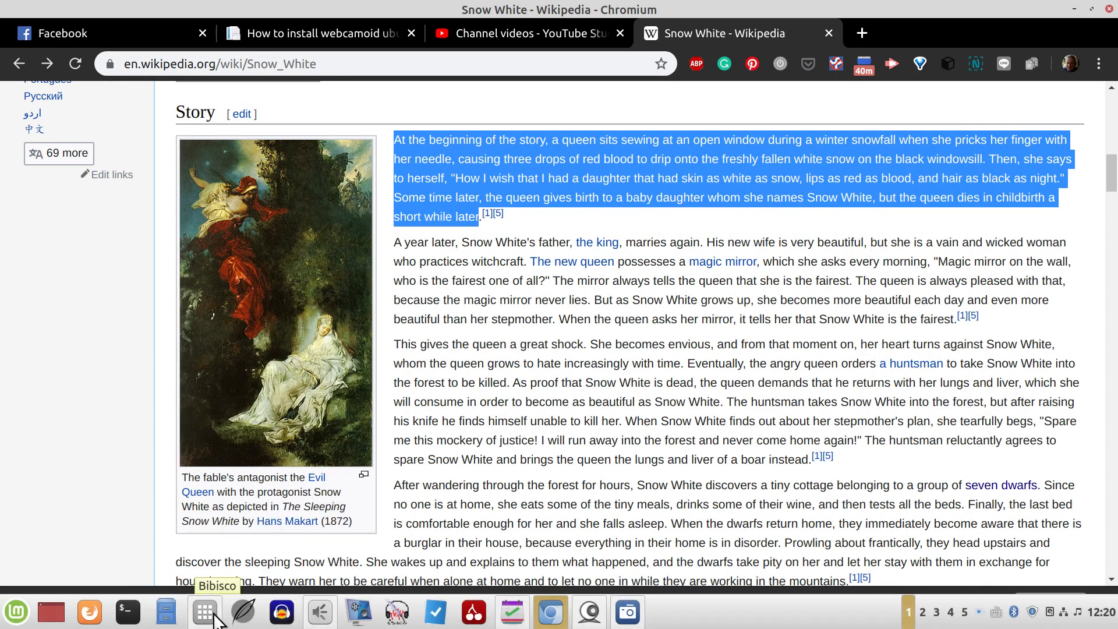
Relaunch bibisco, reopen Snow White from the project list, then close it again
left_click(205, 611)
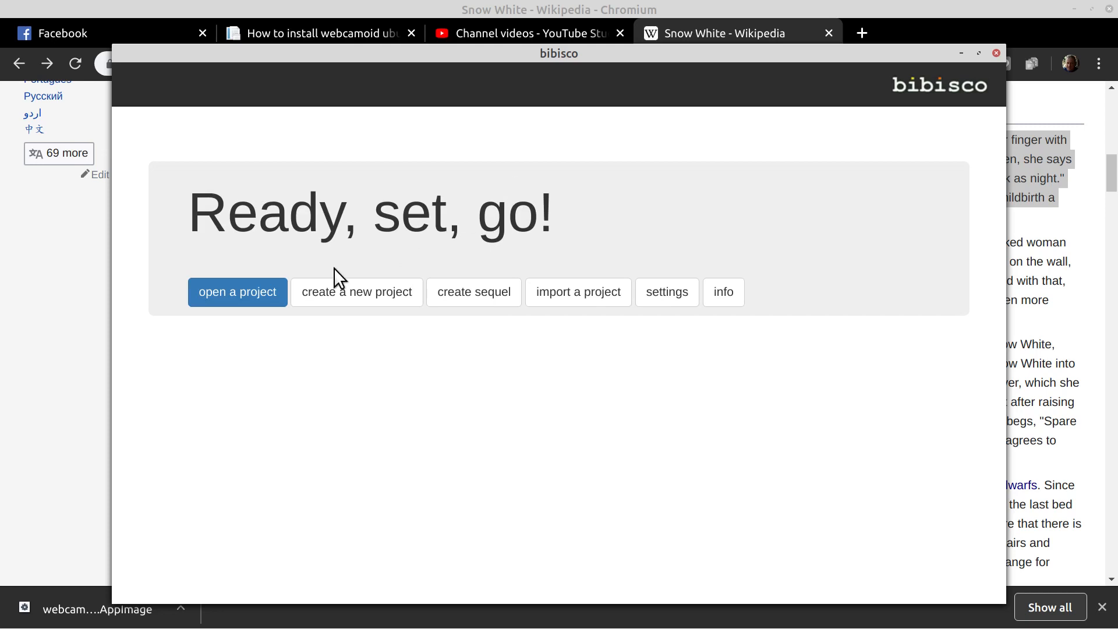
mouse_move(248, 295)
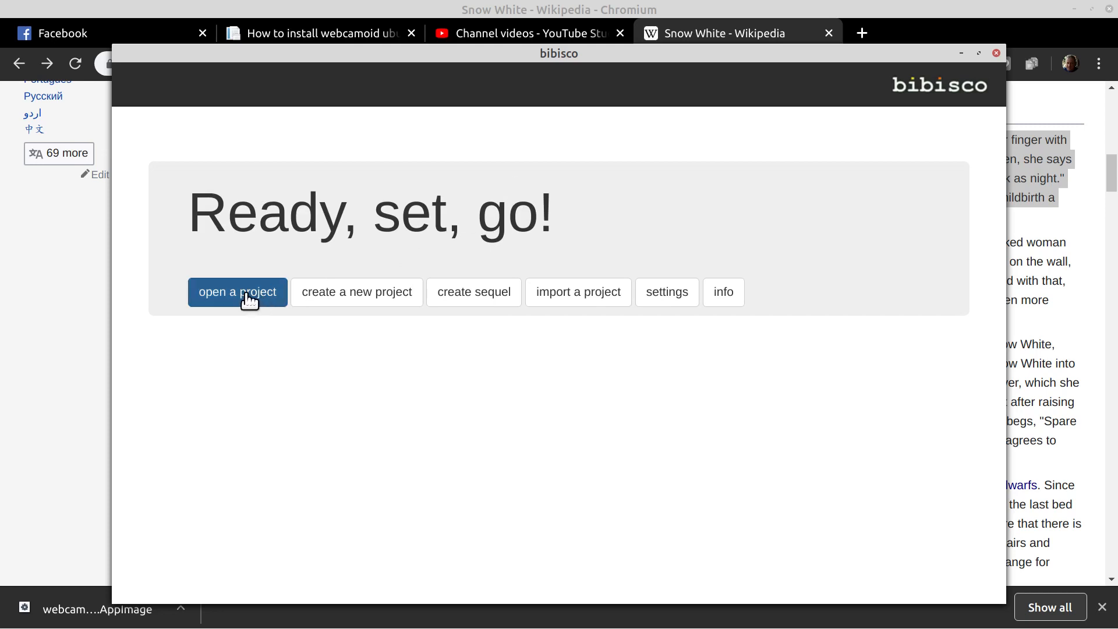
left_click(238, 291)
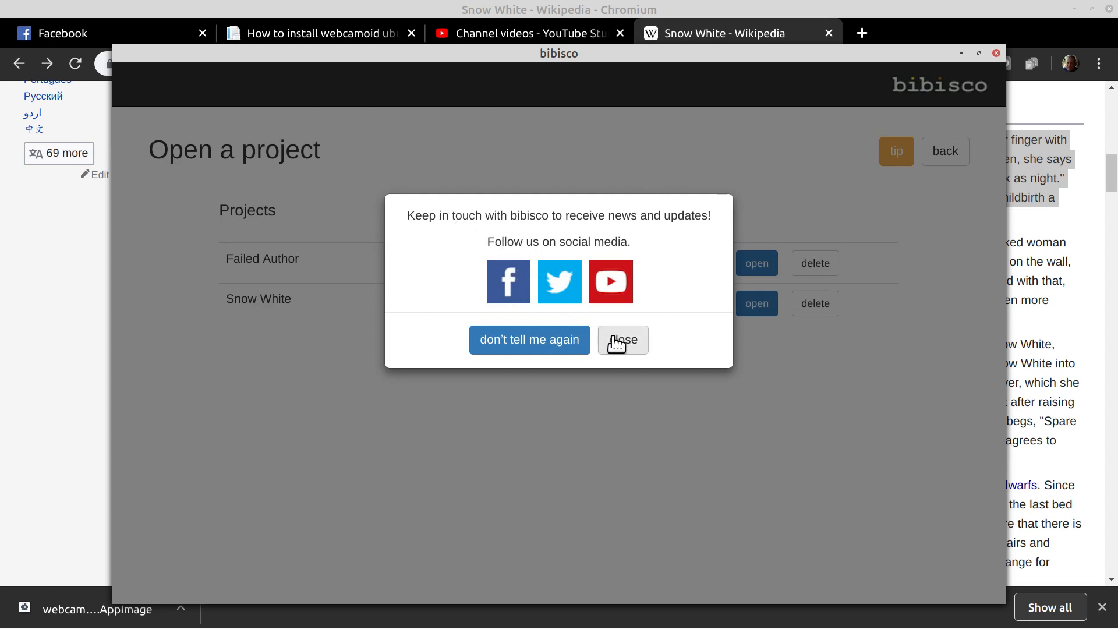
mouse_move(620, 351)
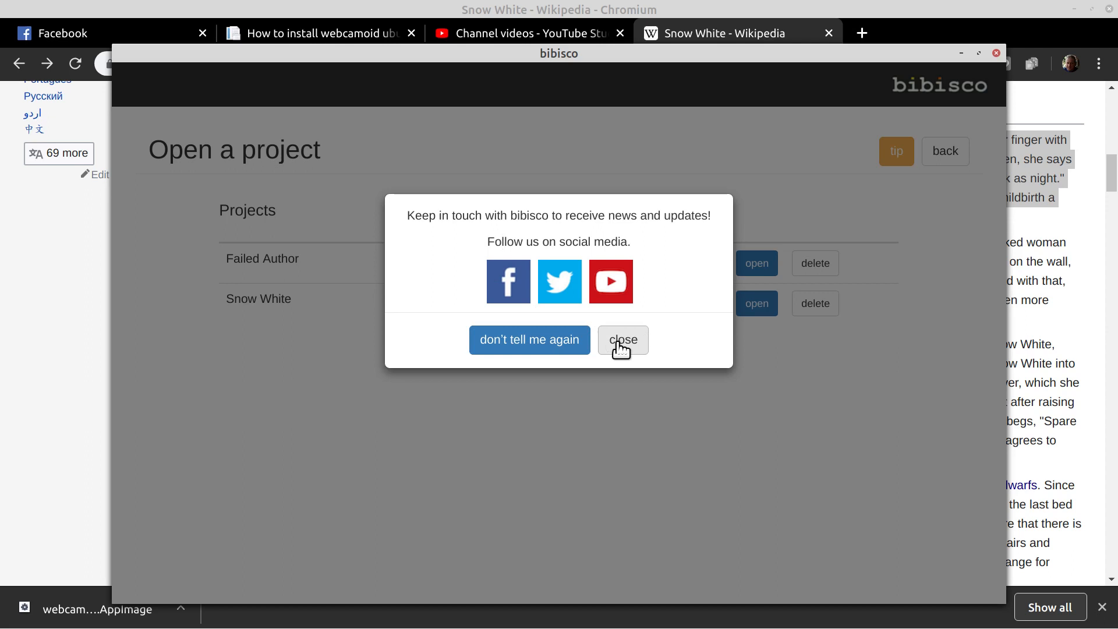
left_click(623, 339)
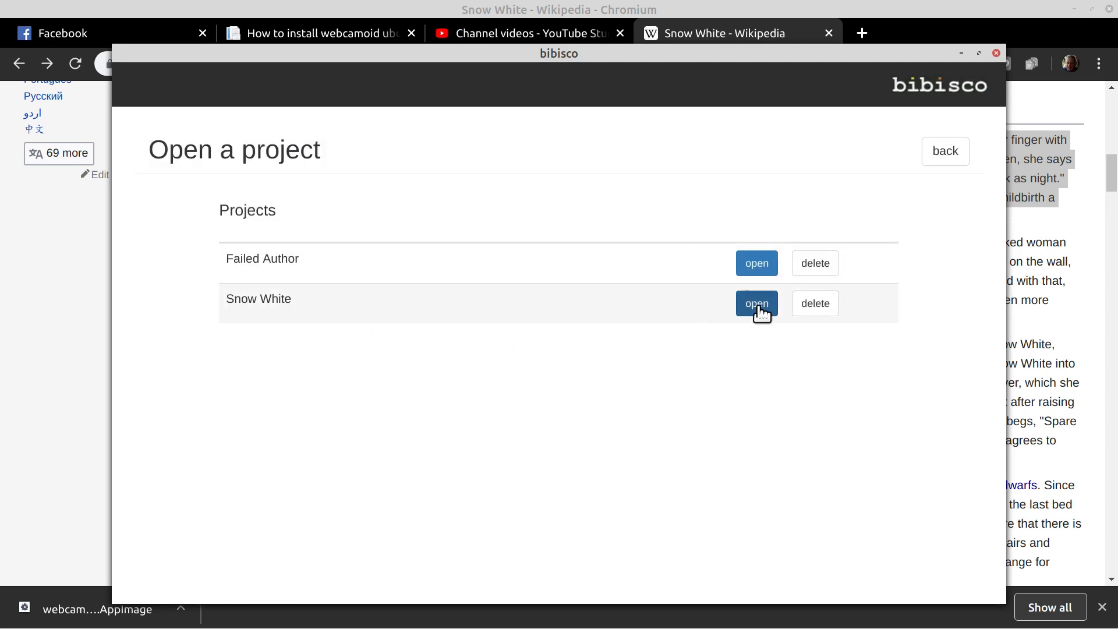
left_click(756, 303)
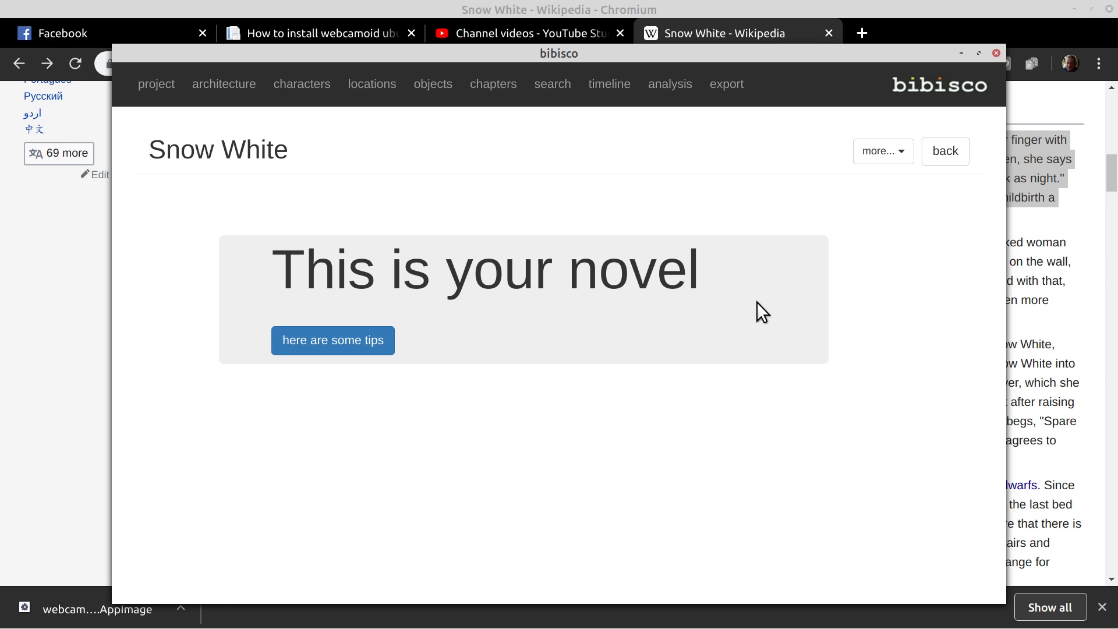
mouse_move(996, 52)
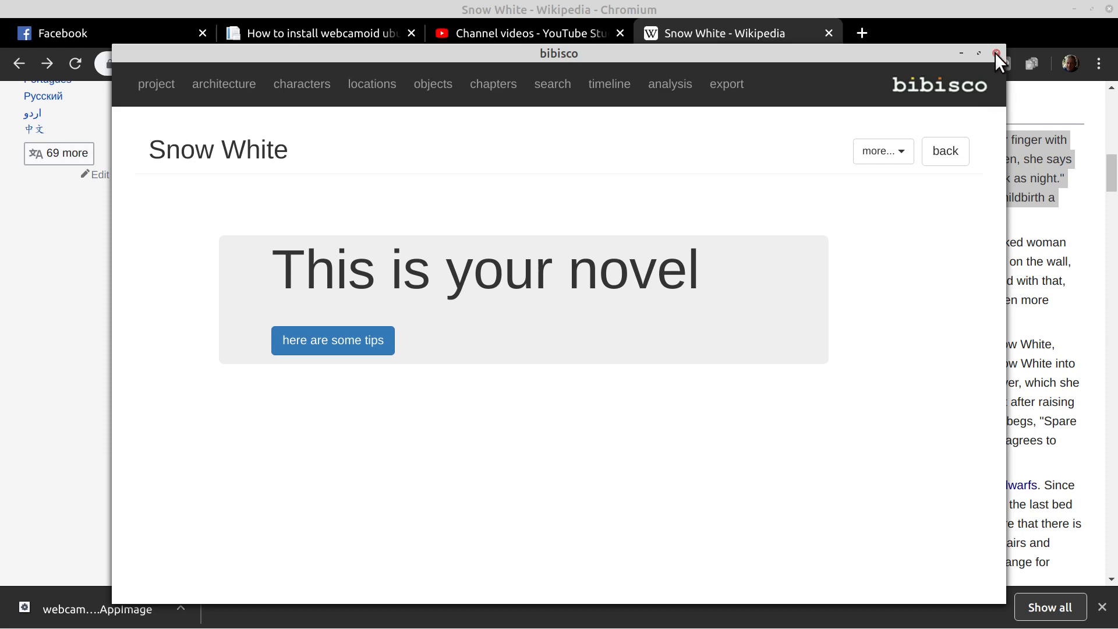
left_click(995, 53)
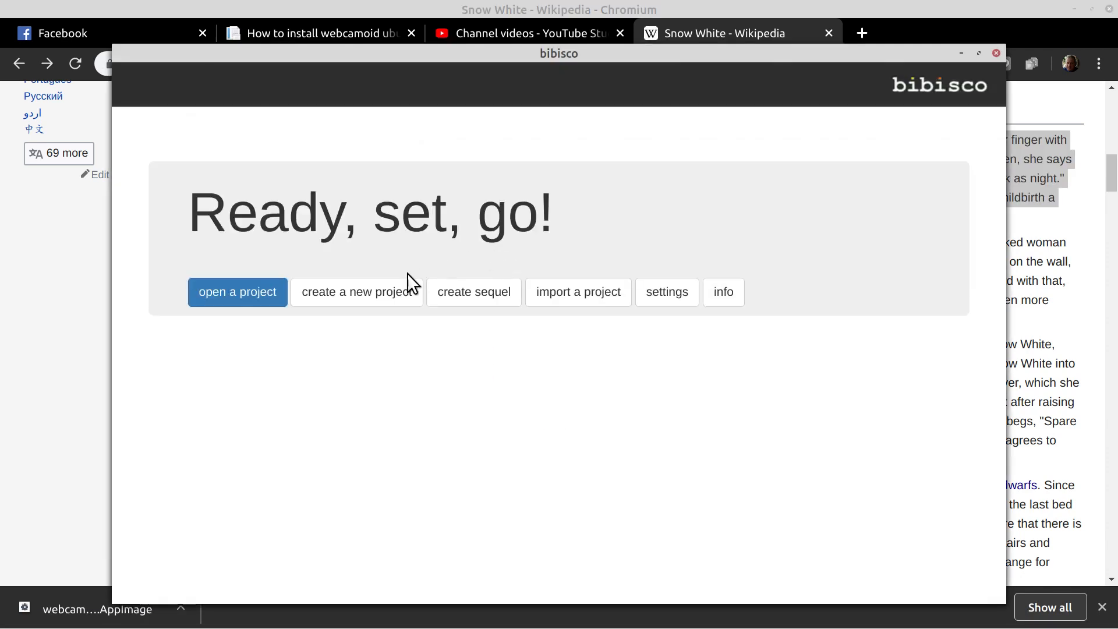
Create the novel project 'Snow White 2' and confirm the language warning
left_click(356, 291)
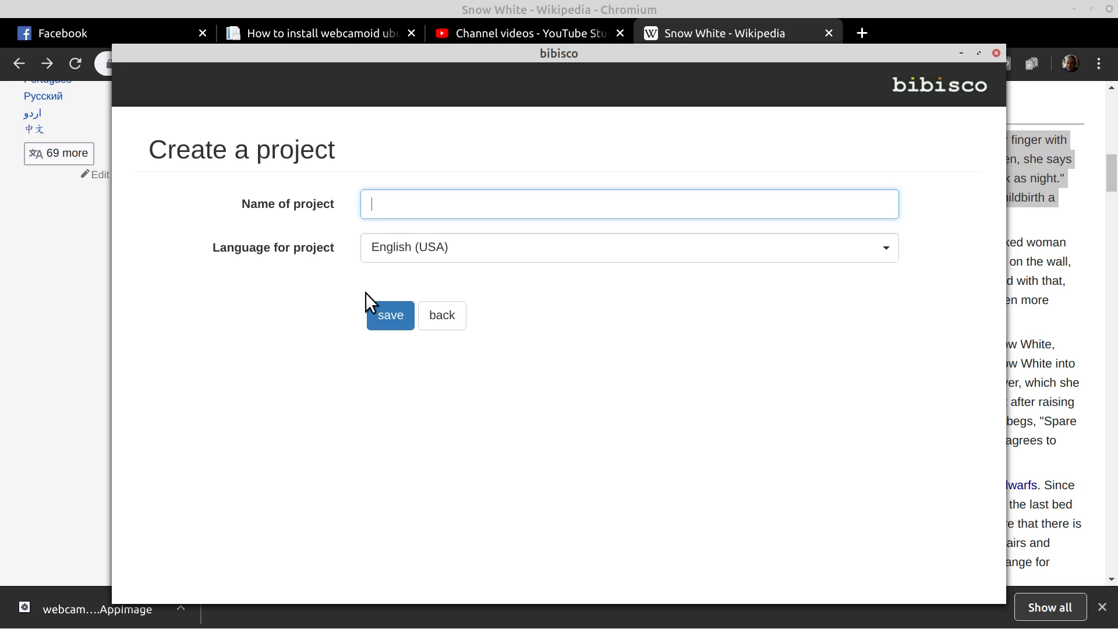
type("Snow")
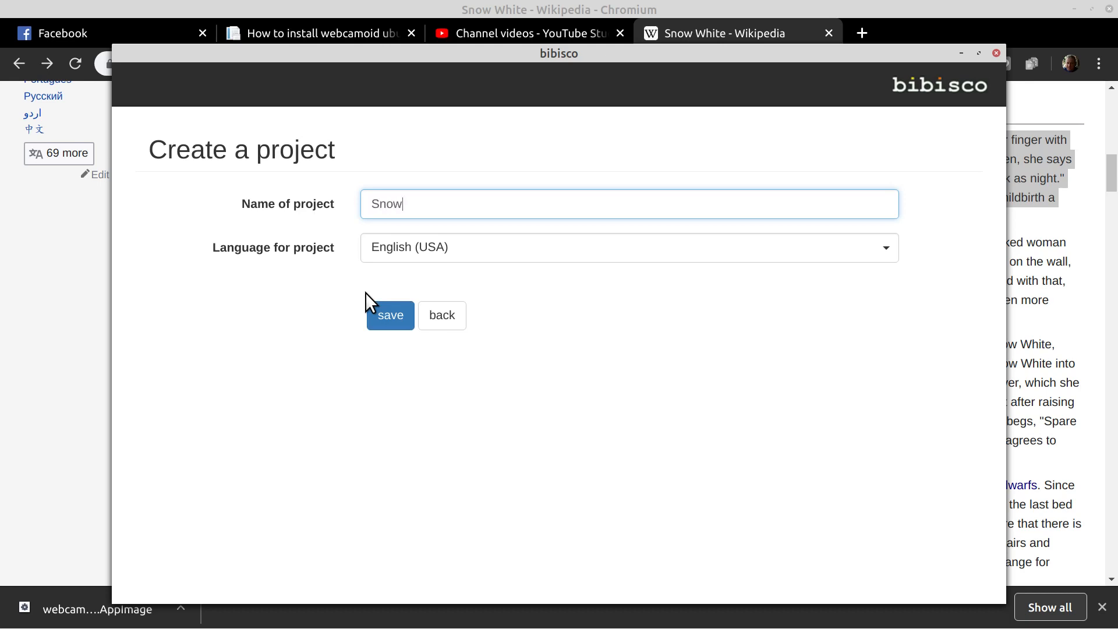
type("White 2")
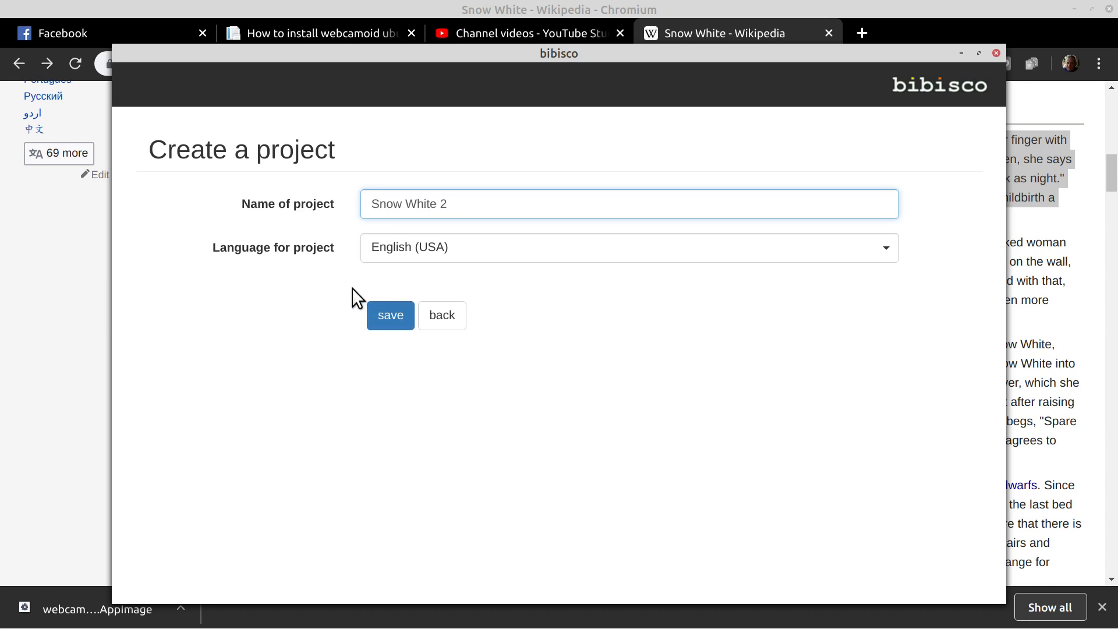
left_click(390, 315)
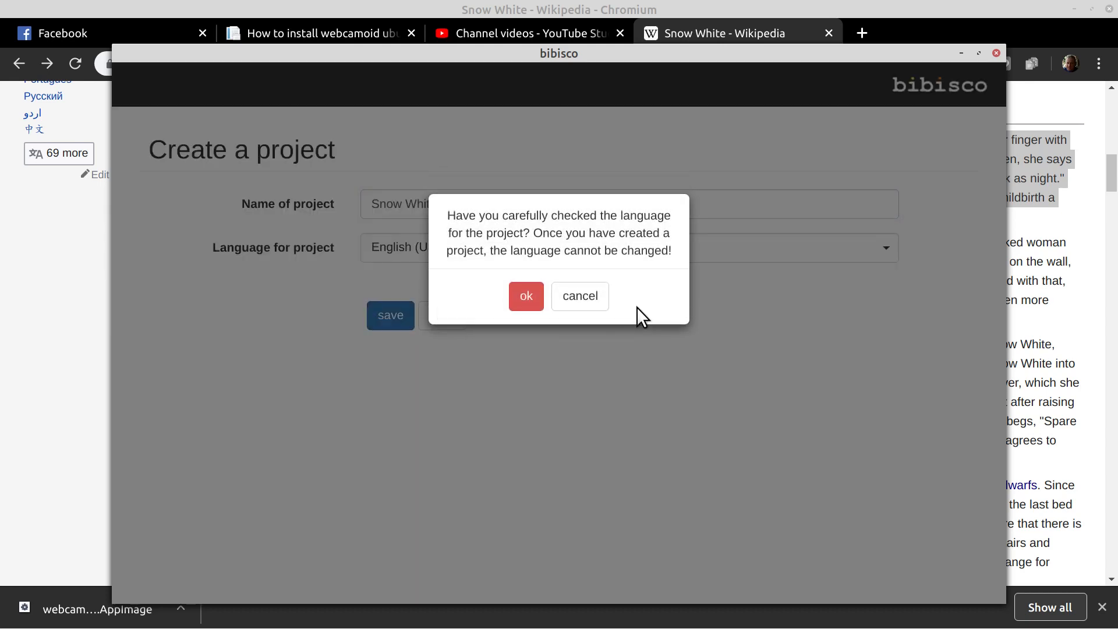
mouse_move(517, 271)
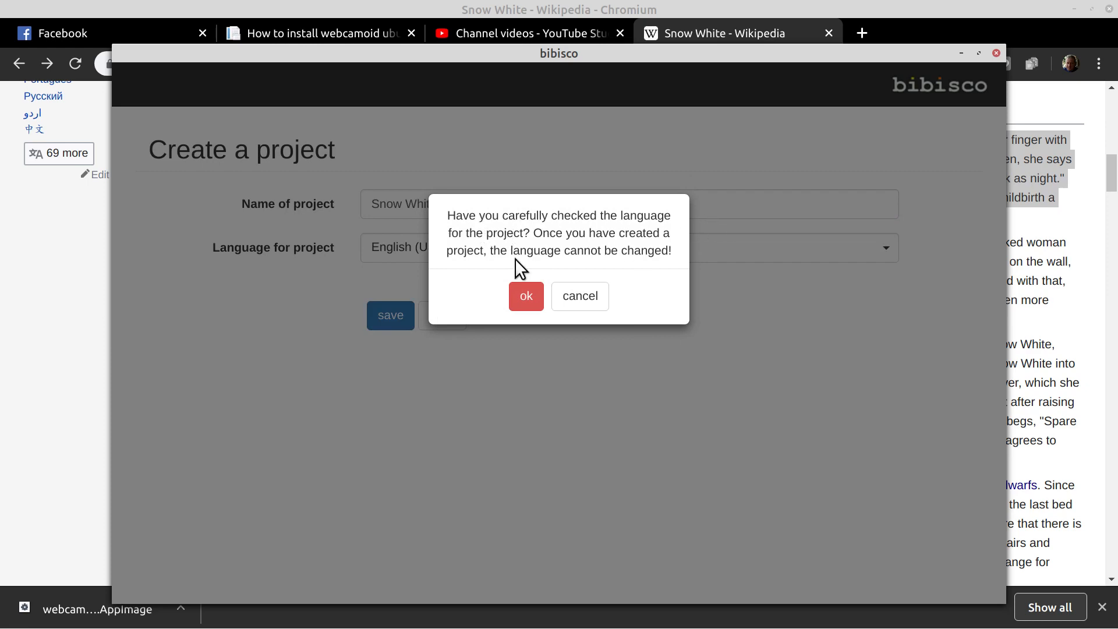
left_click(525, 295)
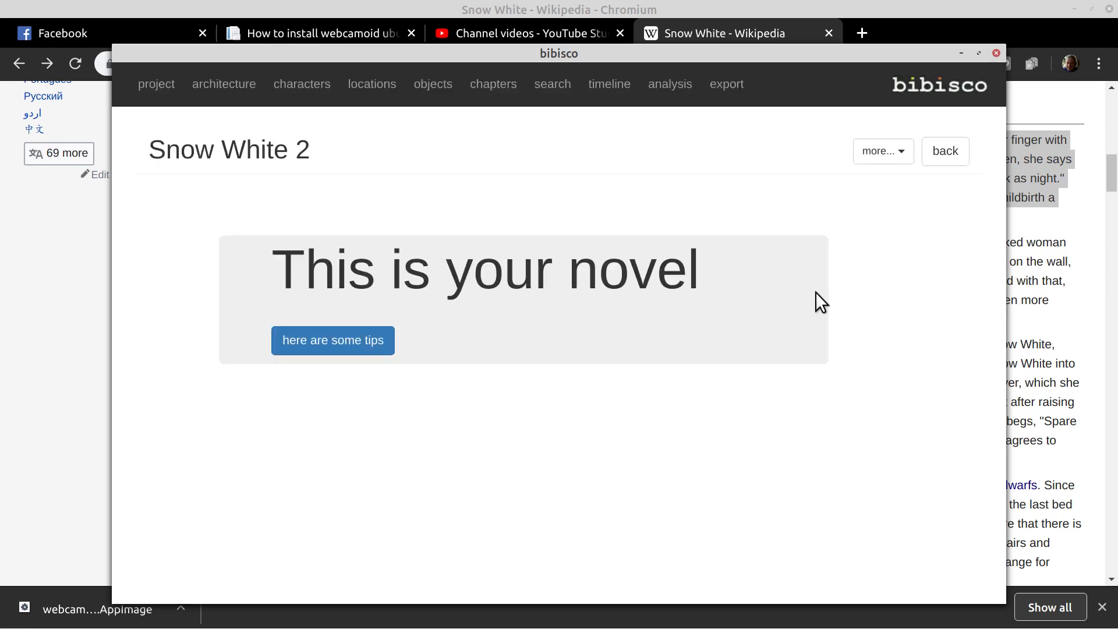
mouse_move(784, 324)
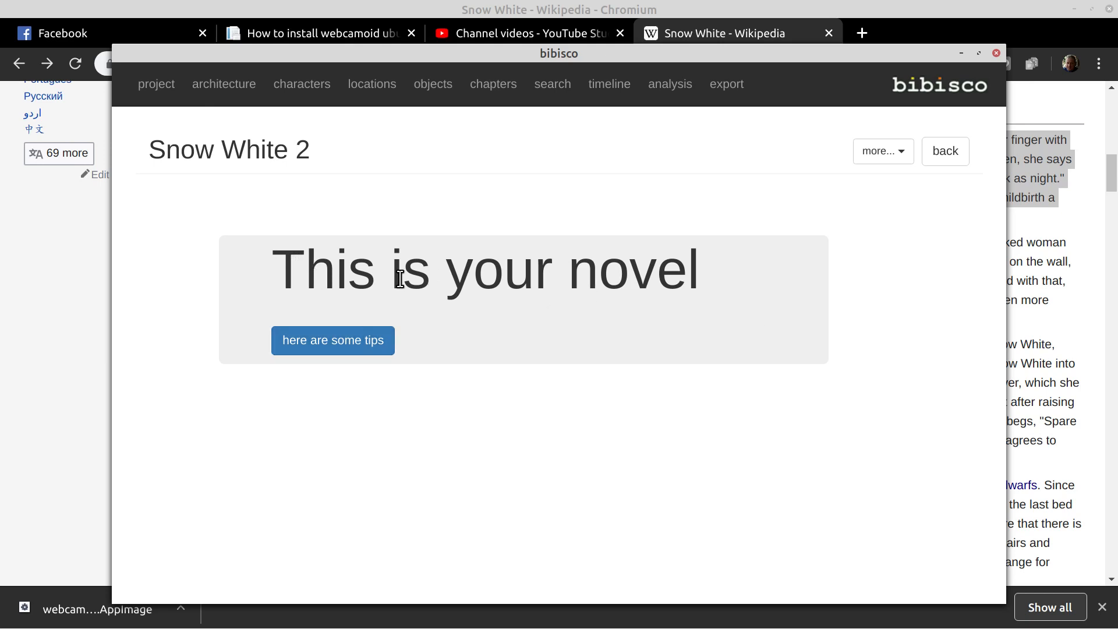
mouse_move(156, 90)
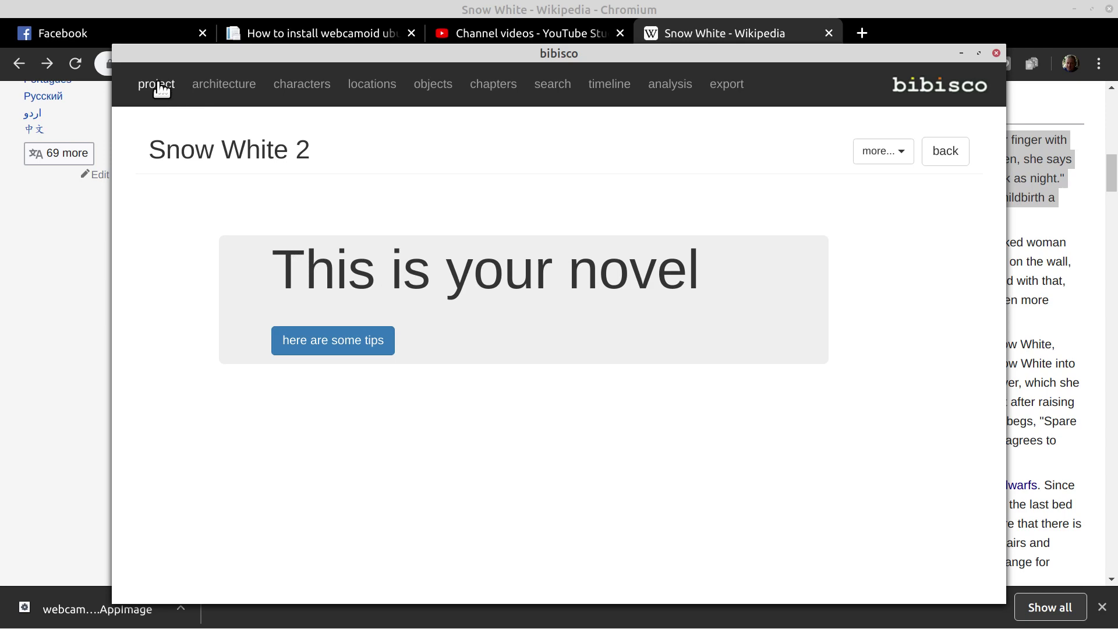
mouse_move(167, 101)
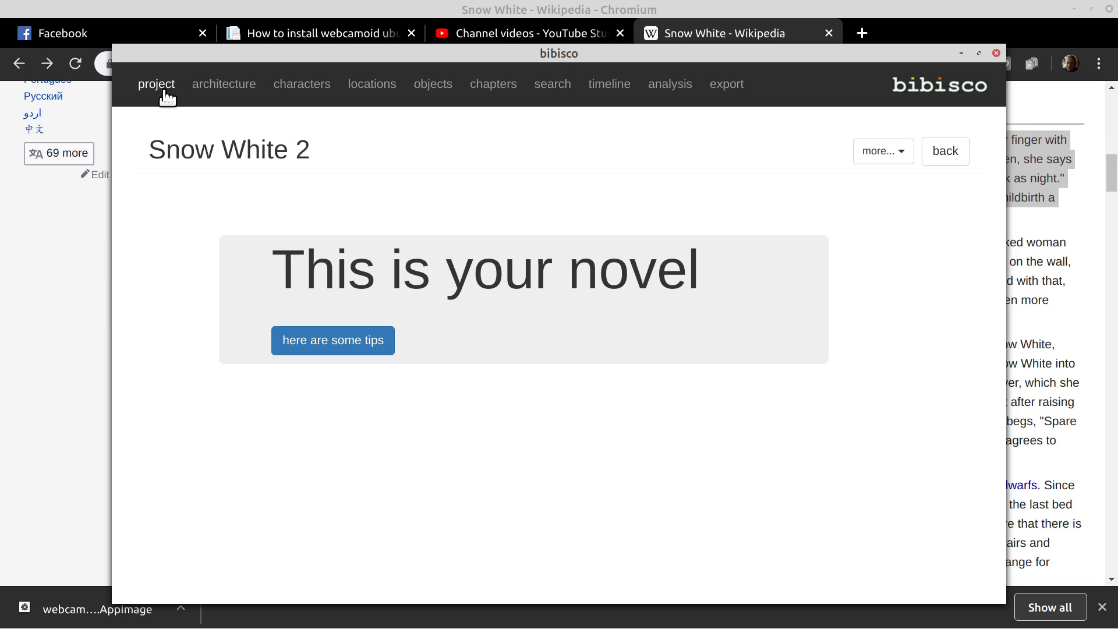
Go to the architecture overview and open its Premise card
left_click(224, 84)
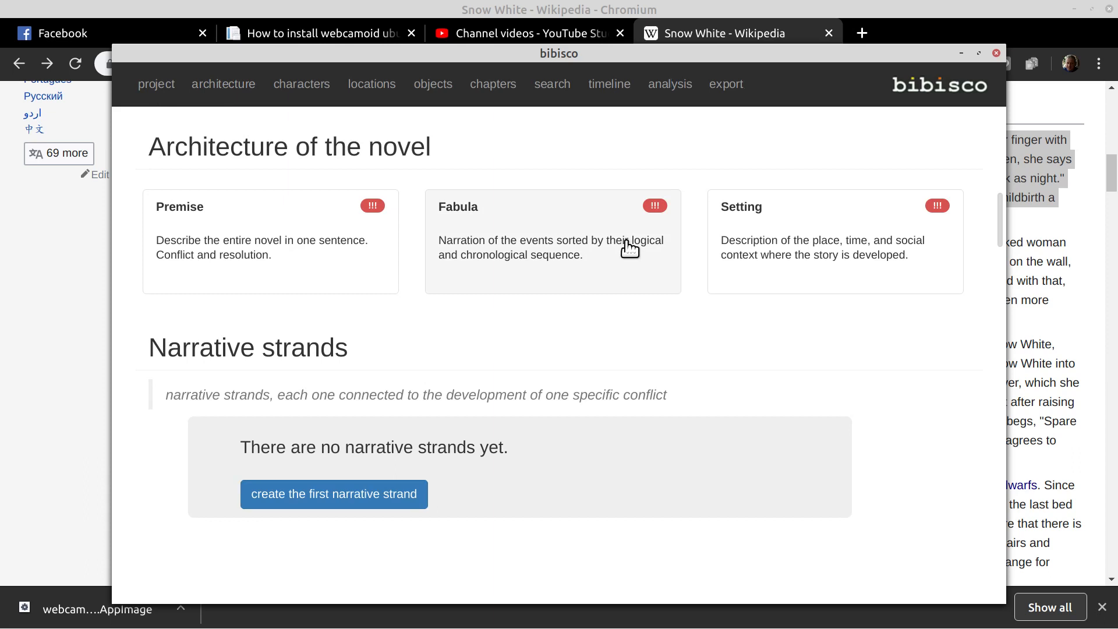
mouse_move(291, 260)
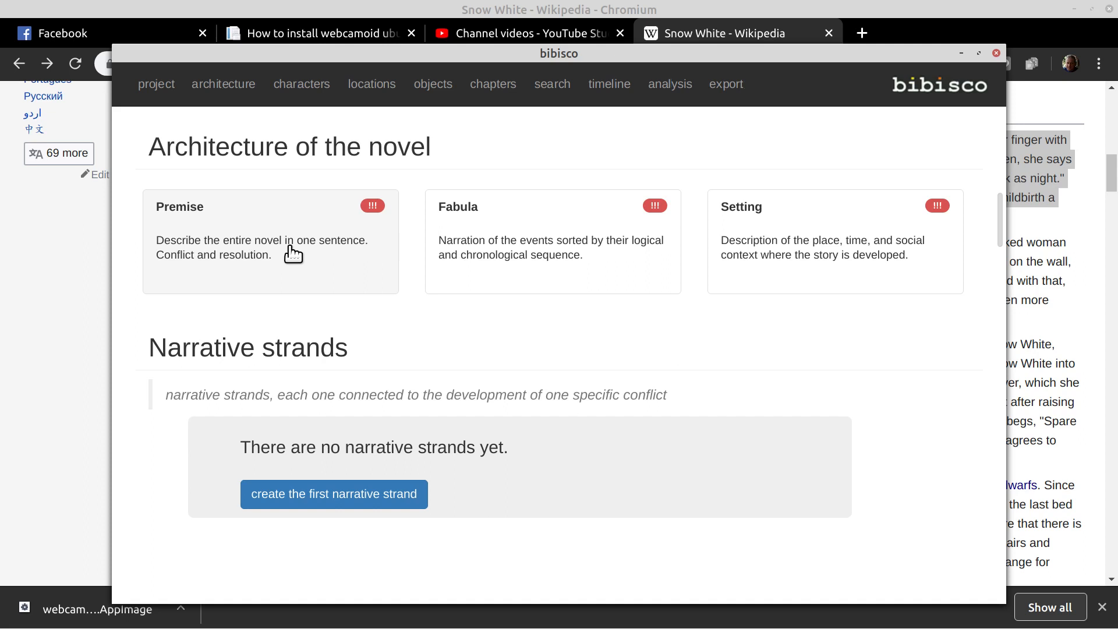
mouse_move(372, 205)
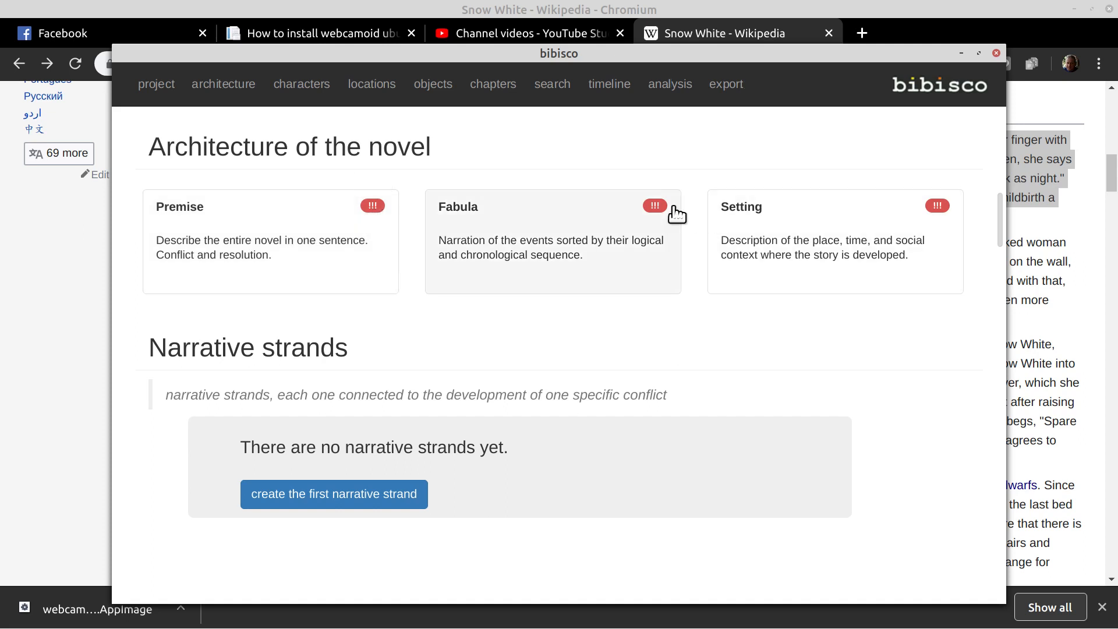
mouse_move(312, 267)
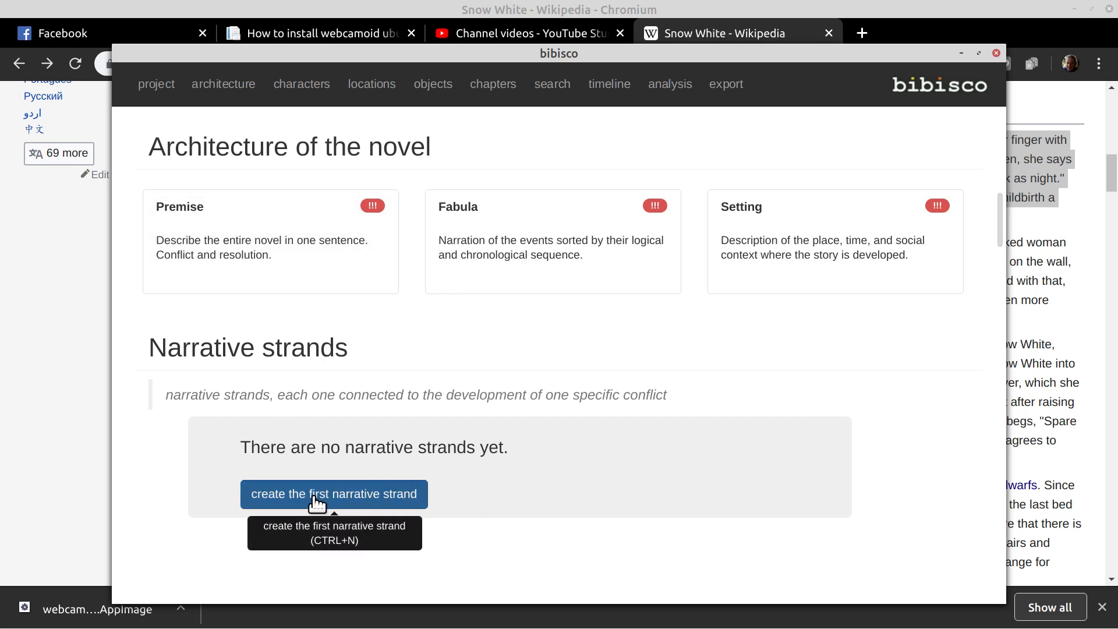
mouse_move(261, 248)
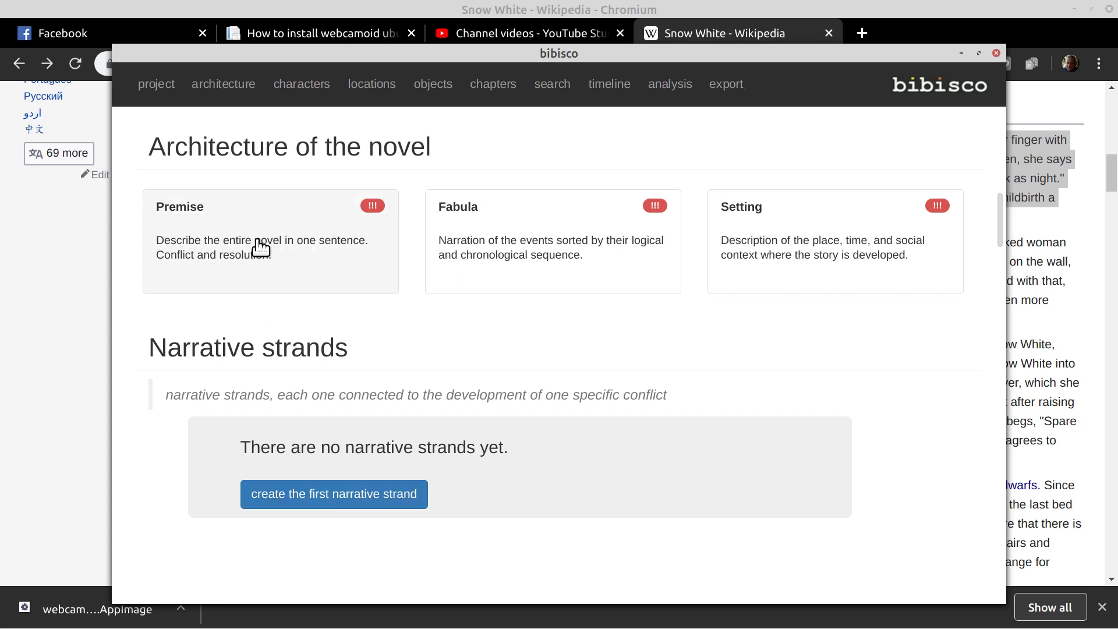
left_click(260, 240)
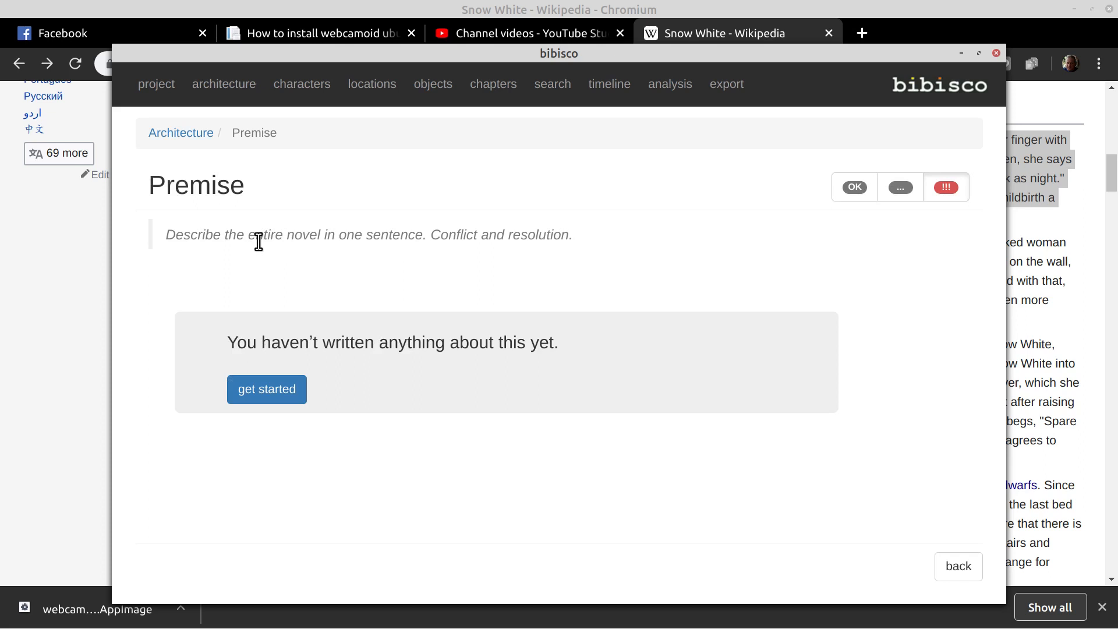
mouse_move(223, 353)
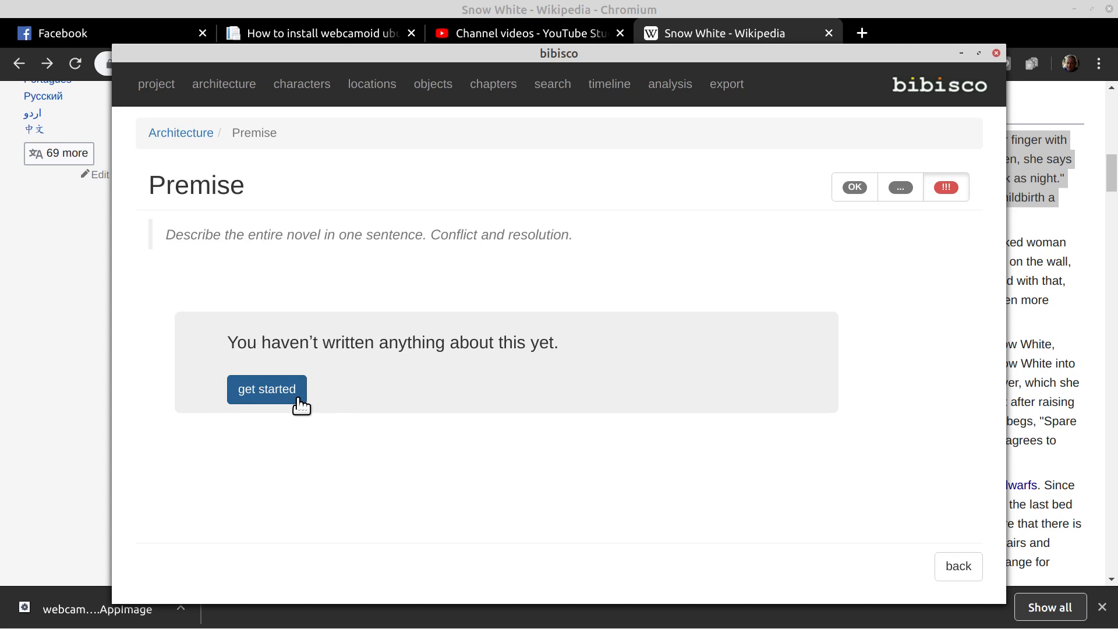
mouse_move(254, 397)
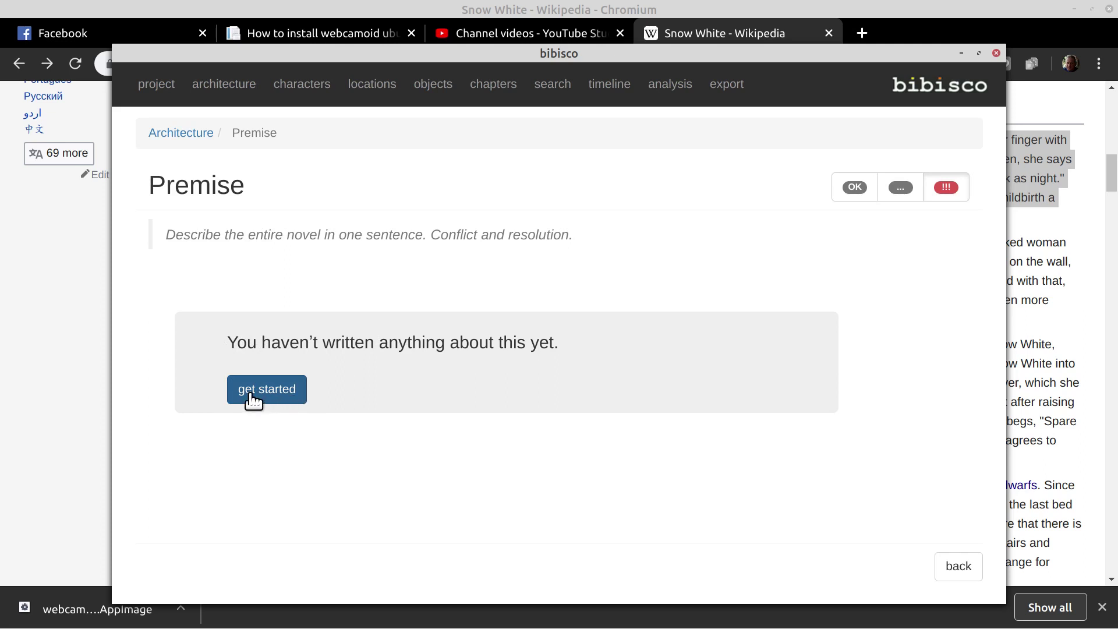
mouse_move(226, 300)
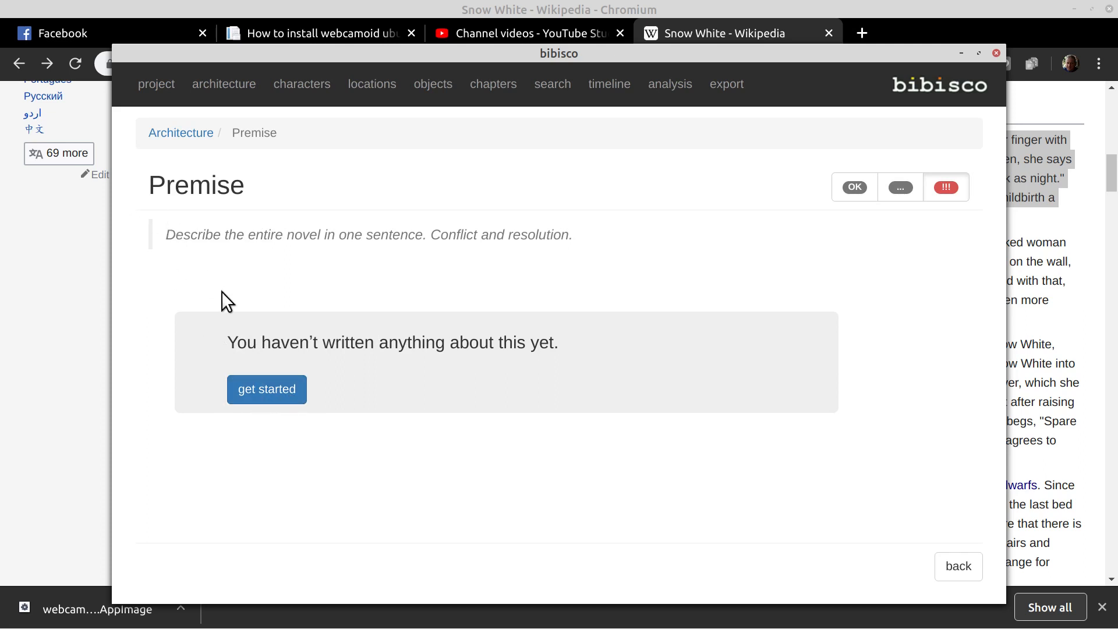
Start the Premise editor and review its editor settings unchanged
left_click(267, 389)
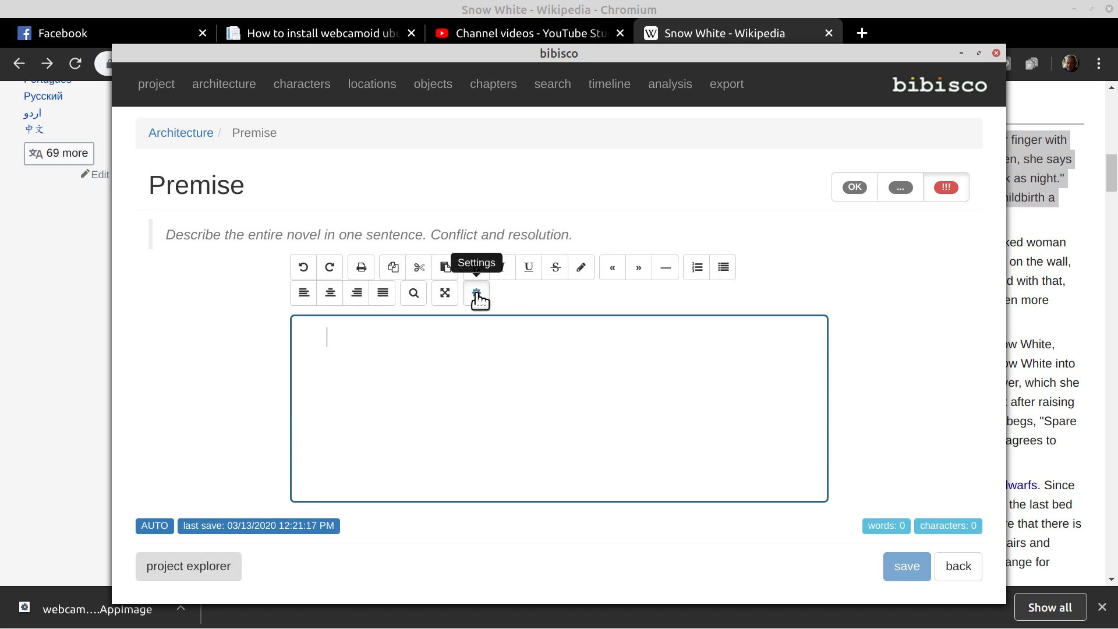
left_click(476, 292)
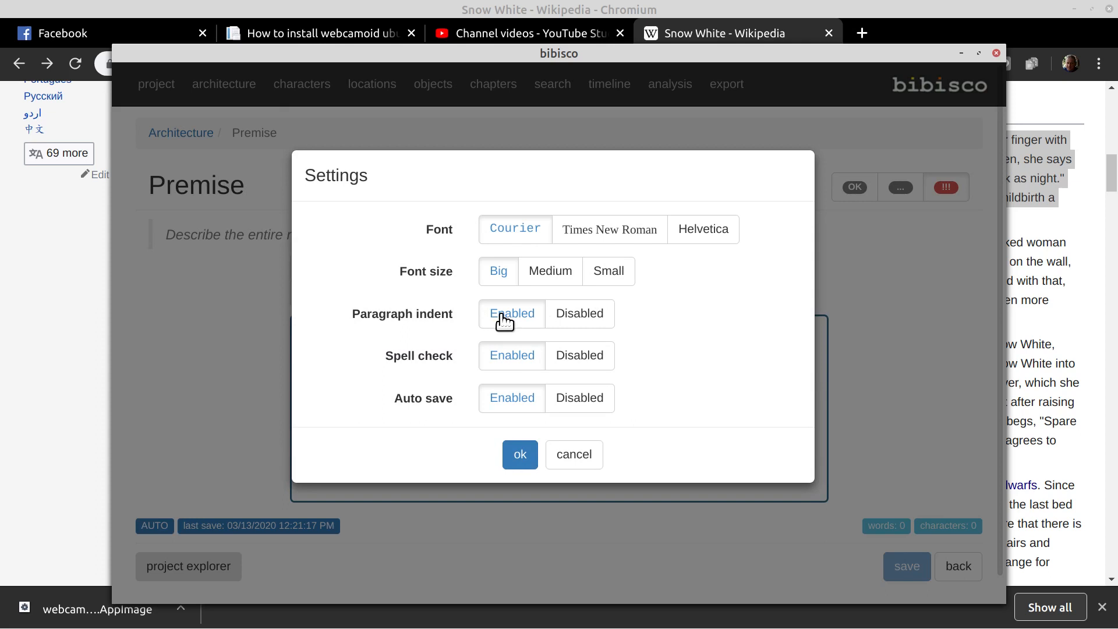
mouse_move(525, 404)
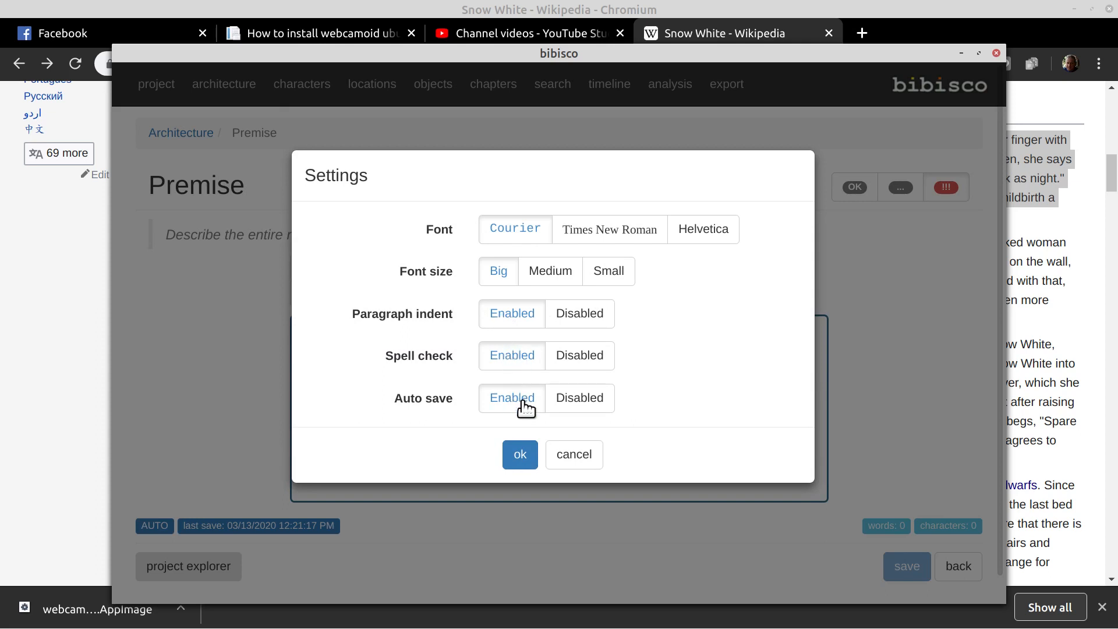
left_click(520, 454)
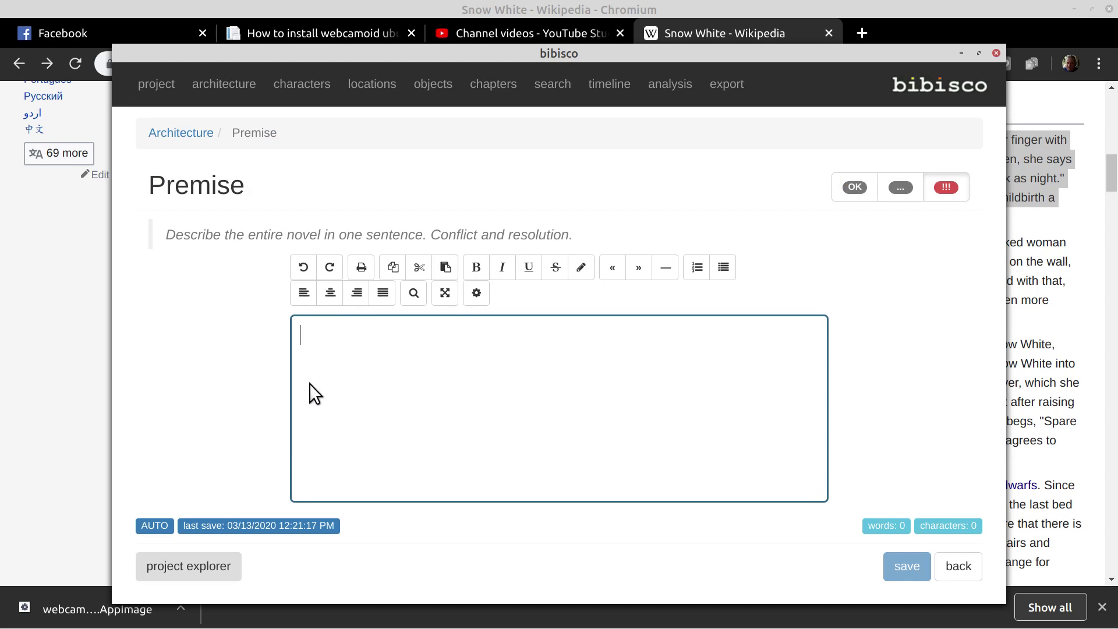
Write 'Evil queen wants to kill Snow White.' as the premise and save it
type("Evil")
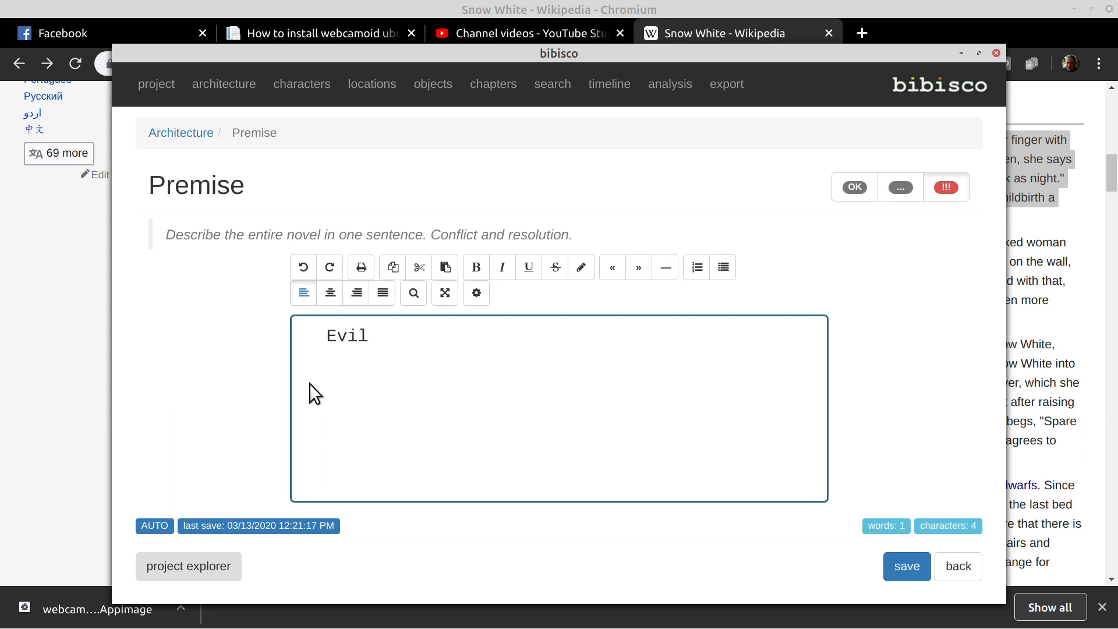
type("queen wants to kill s")
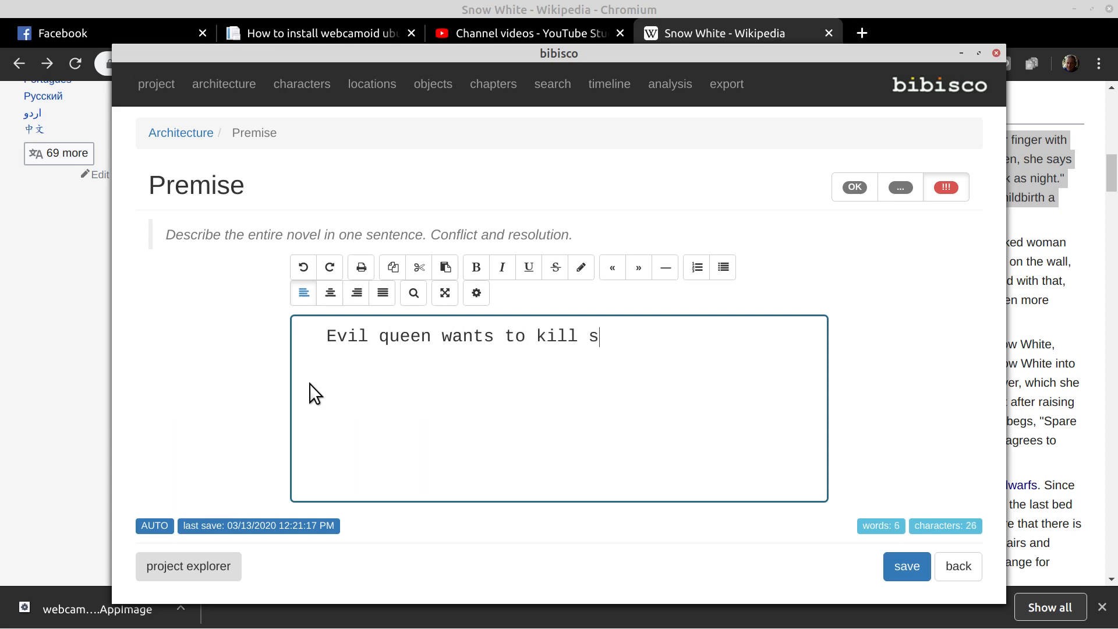
type("S")
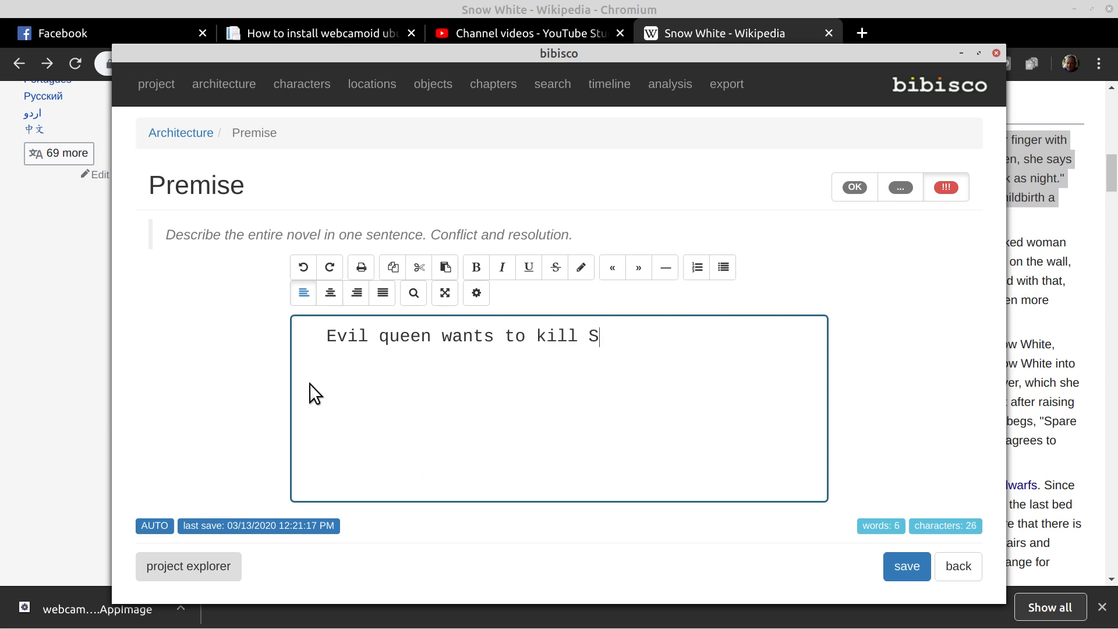
type("now White")
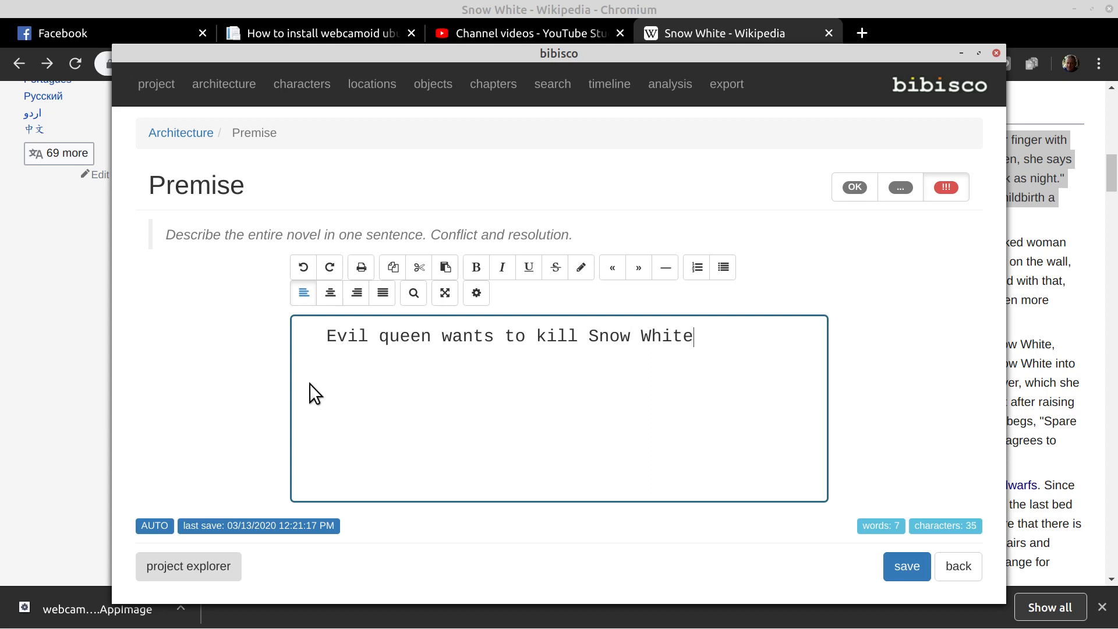
type(".")
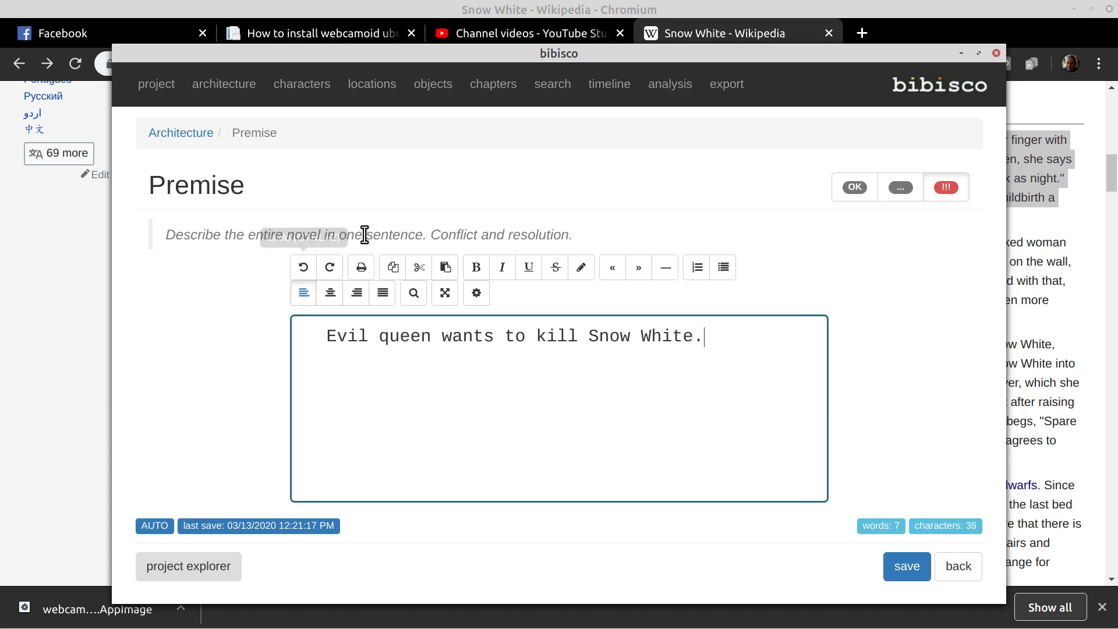
mouse_move(784, 252)
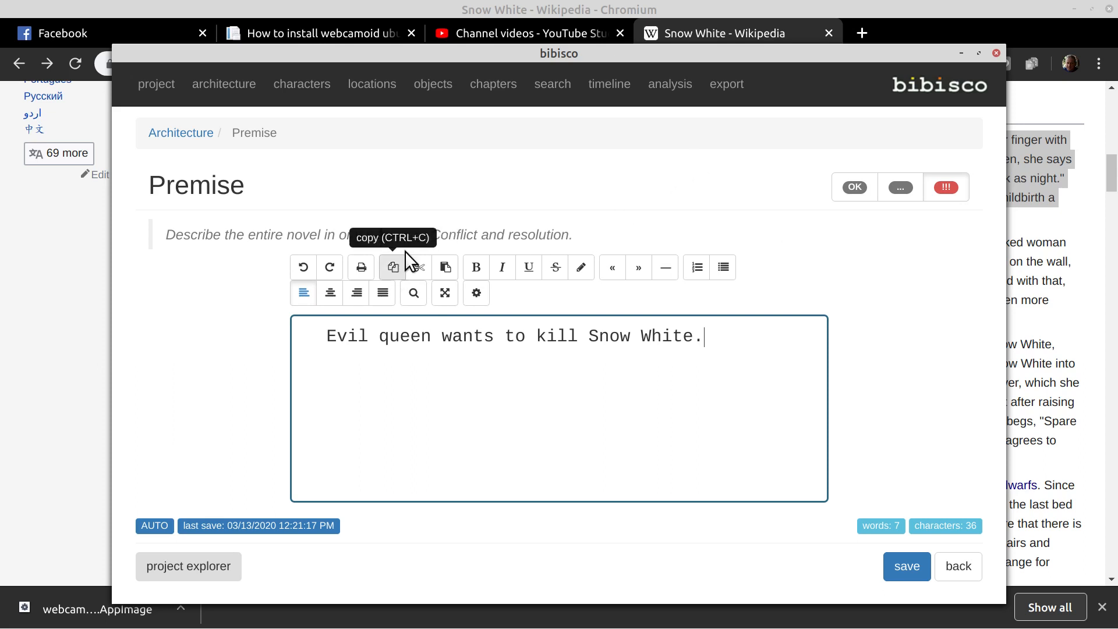
mouse_move(591, 240)
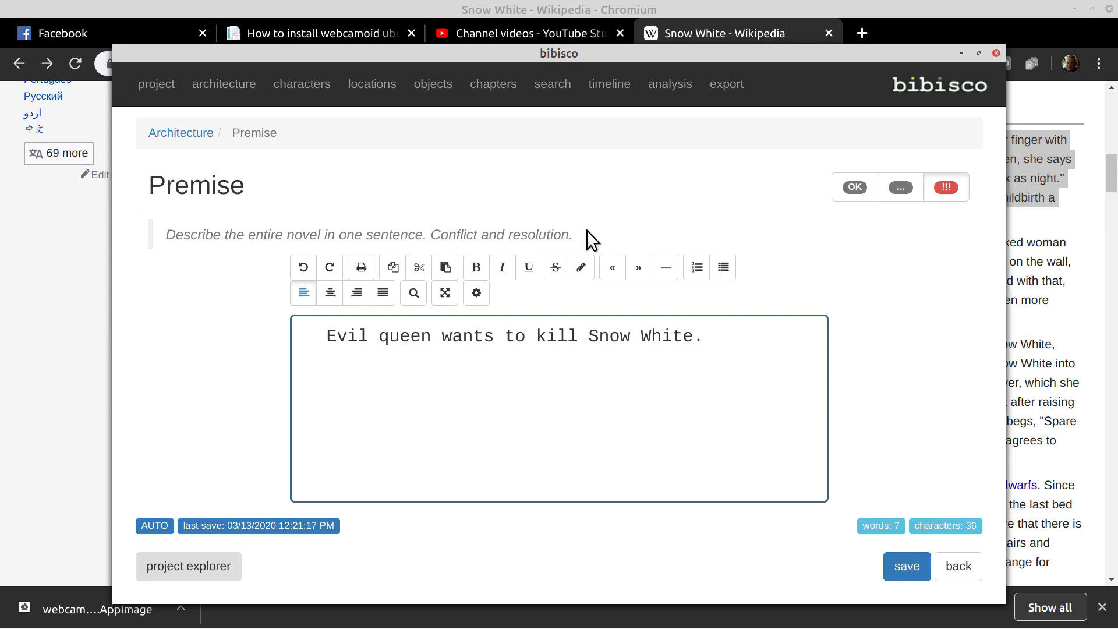
mouse_move(723, 385)
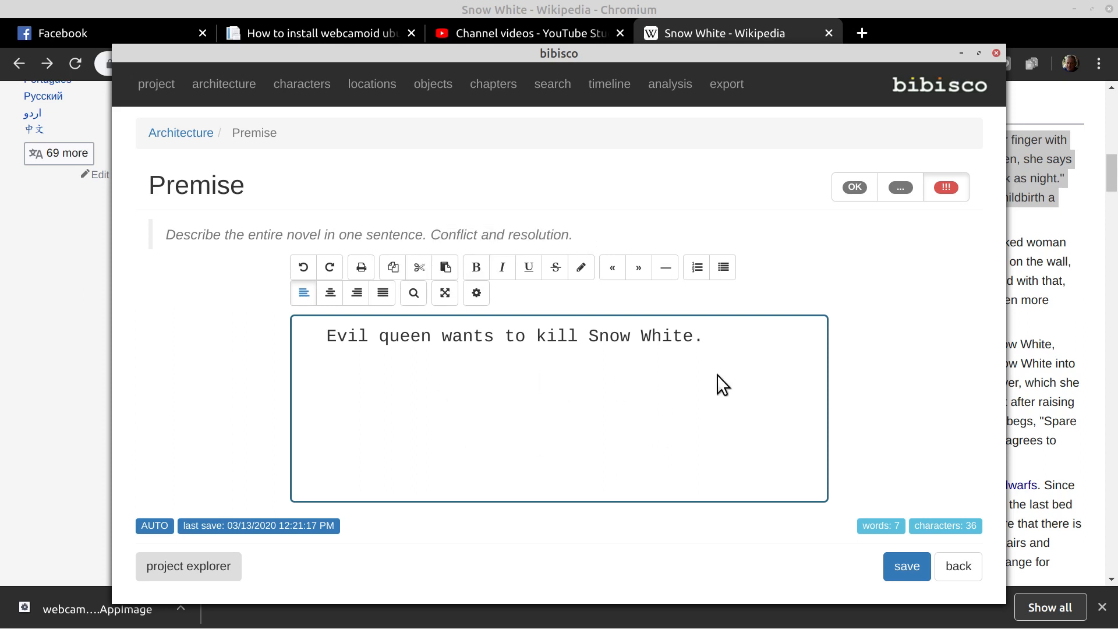
mouse_move(915, 576)
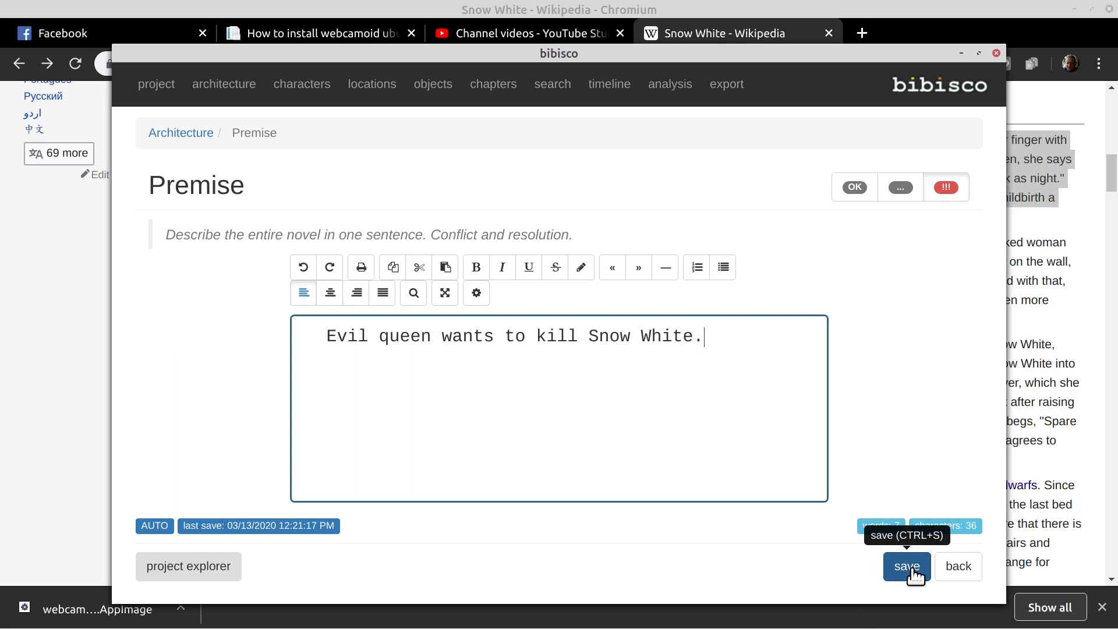
left_click(906, 565)
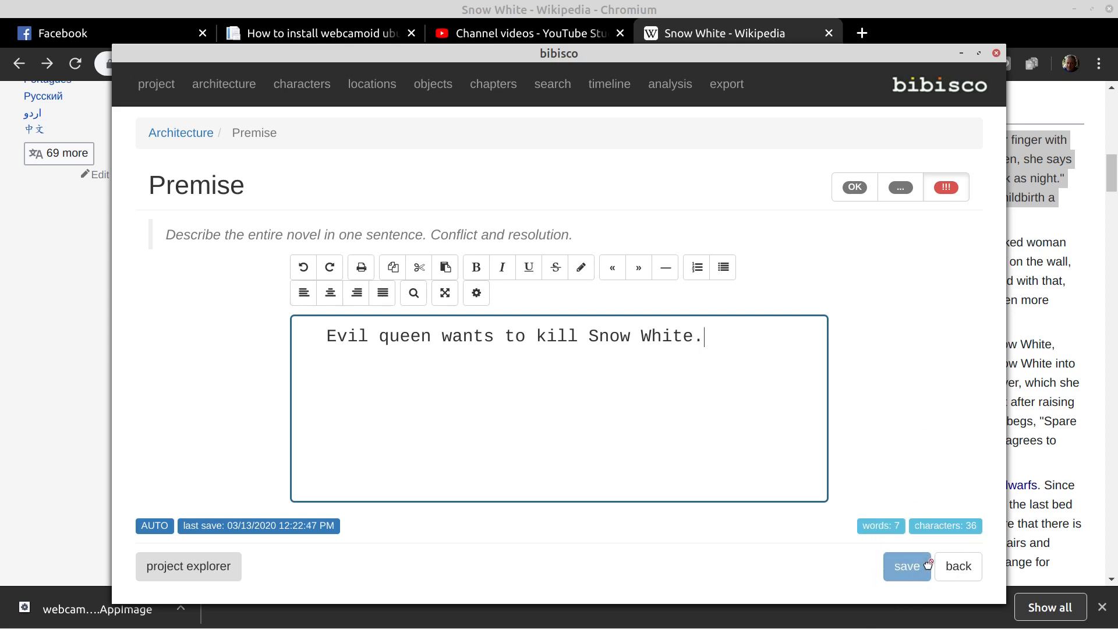
mouse_move(958, 566)
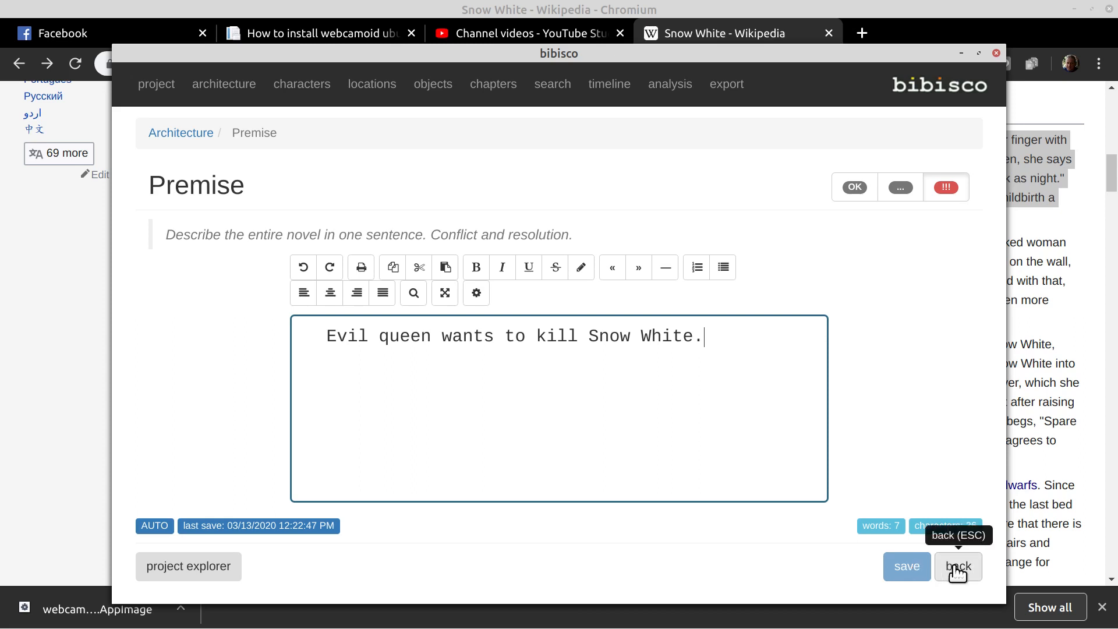
mouse_move(882, 177)
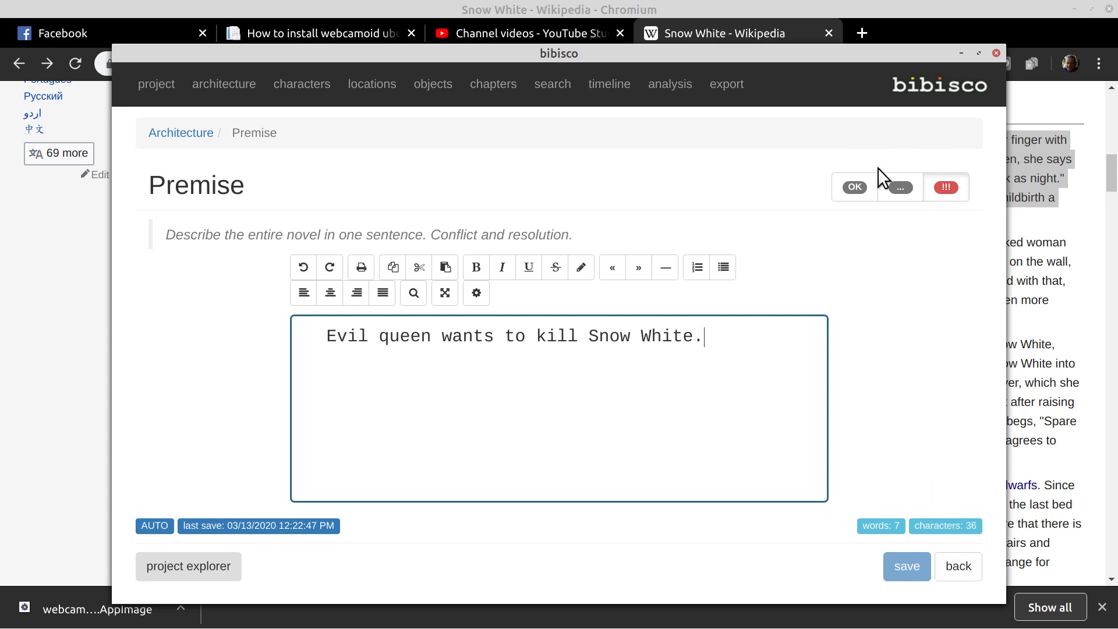
mouse_move(900, 187)
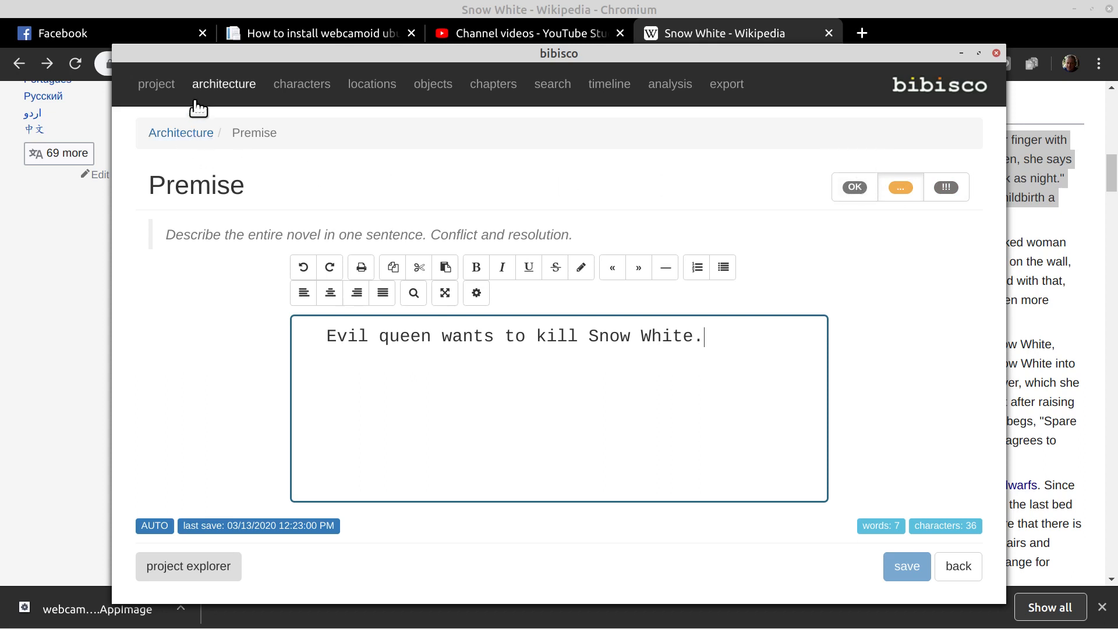
mouse_move(192, 135)
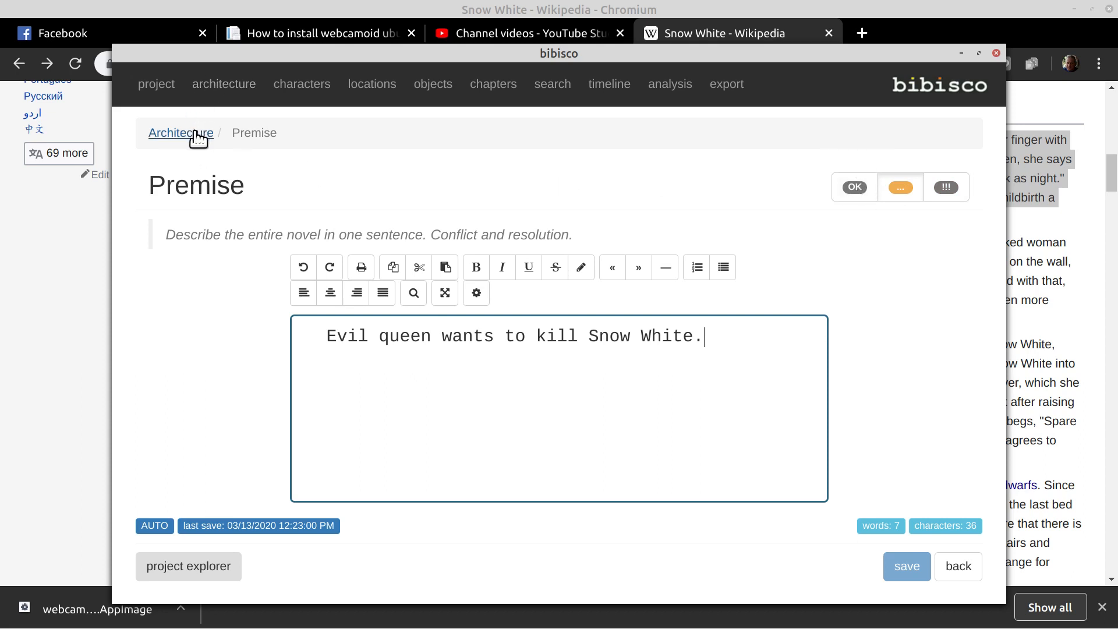
Mark Premise as completed in the architecture overview, then start writing the Fabula
left_click(181, 132)
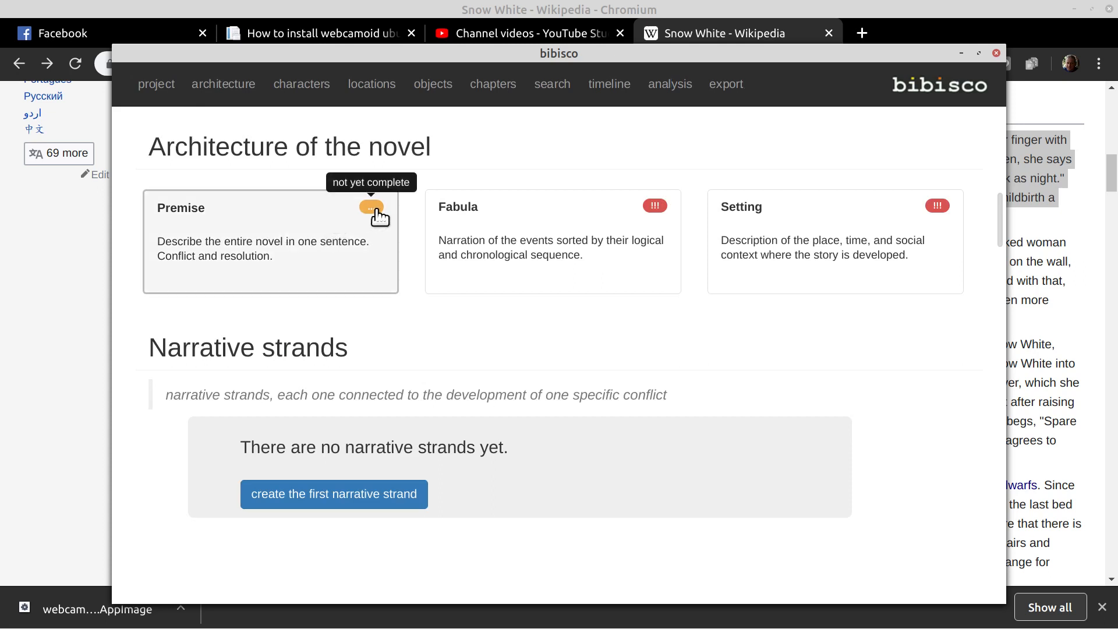
mouse_move(196, 177)
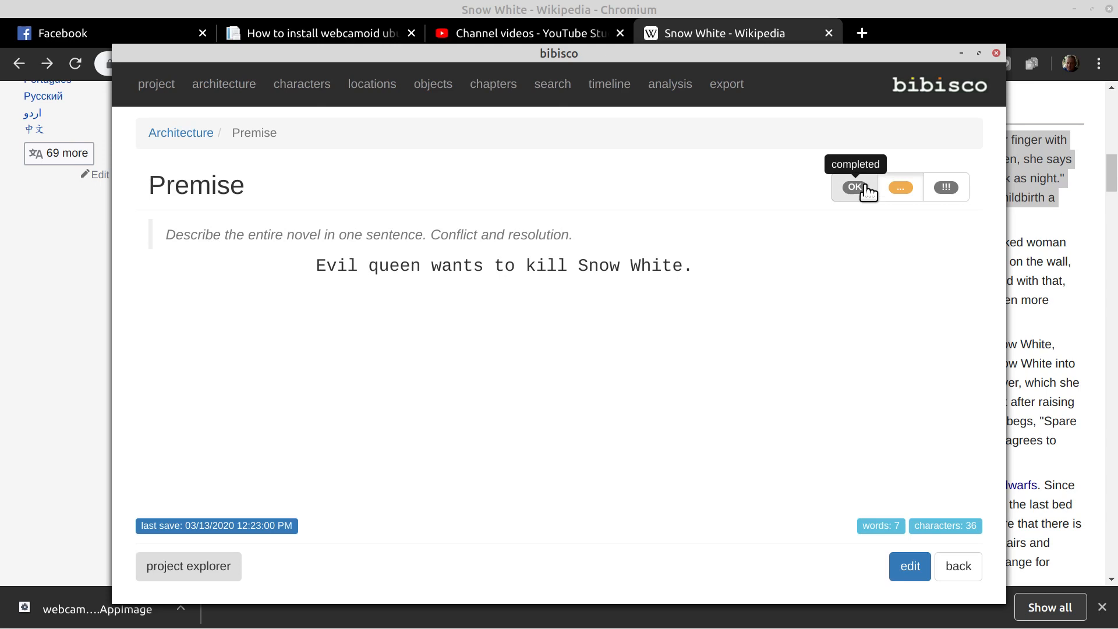
left_click(854, 186)
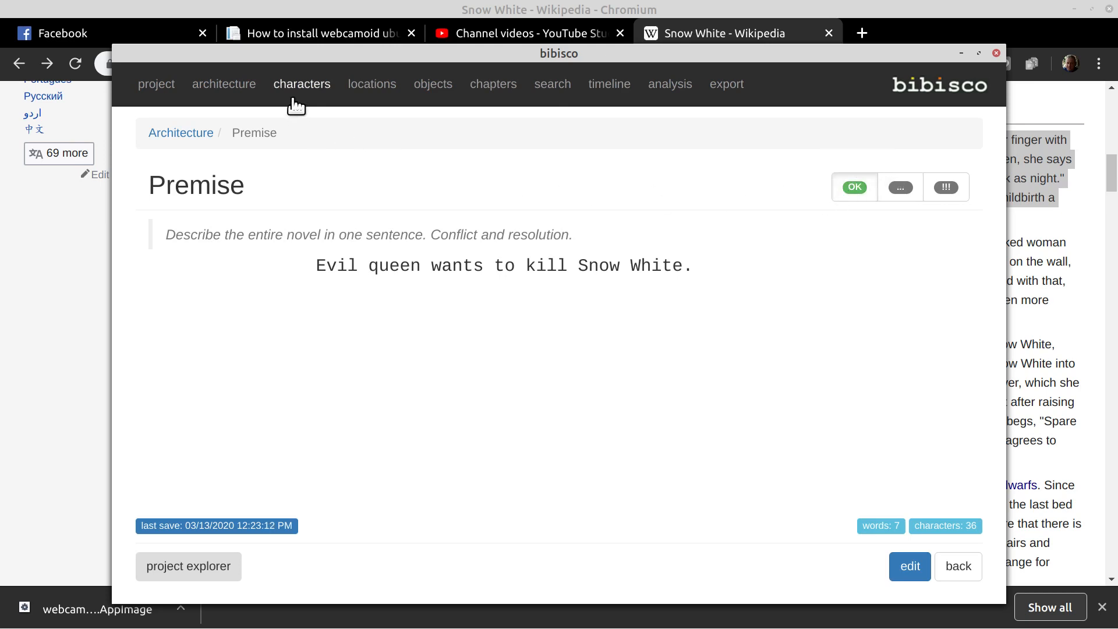
mouse_move(181, 142)
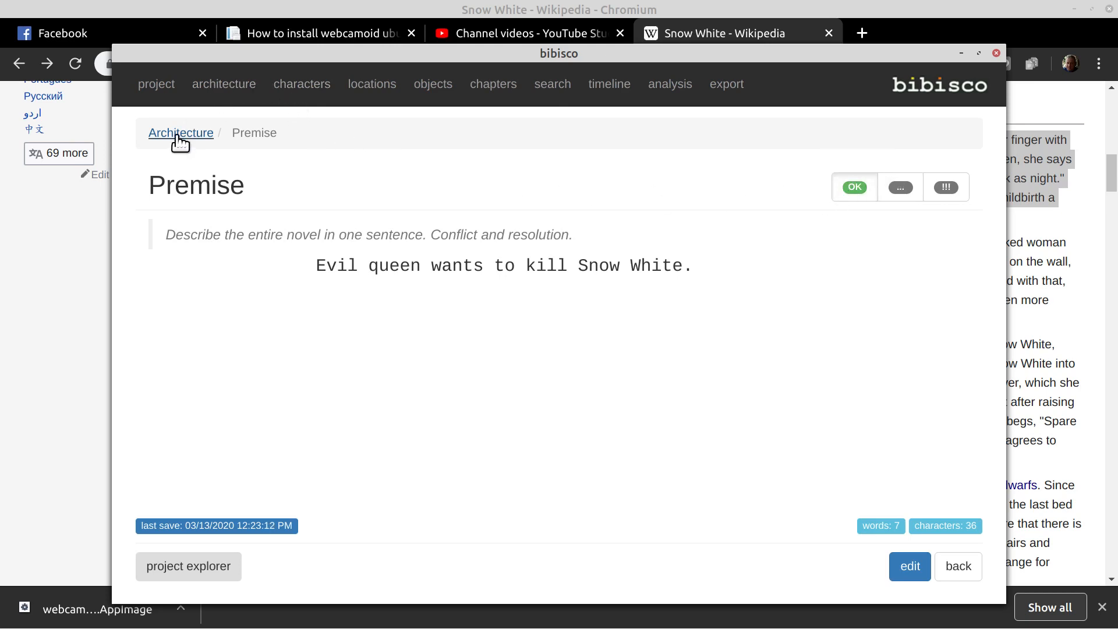
left_click(180, 132)
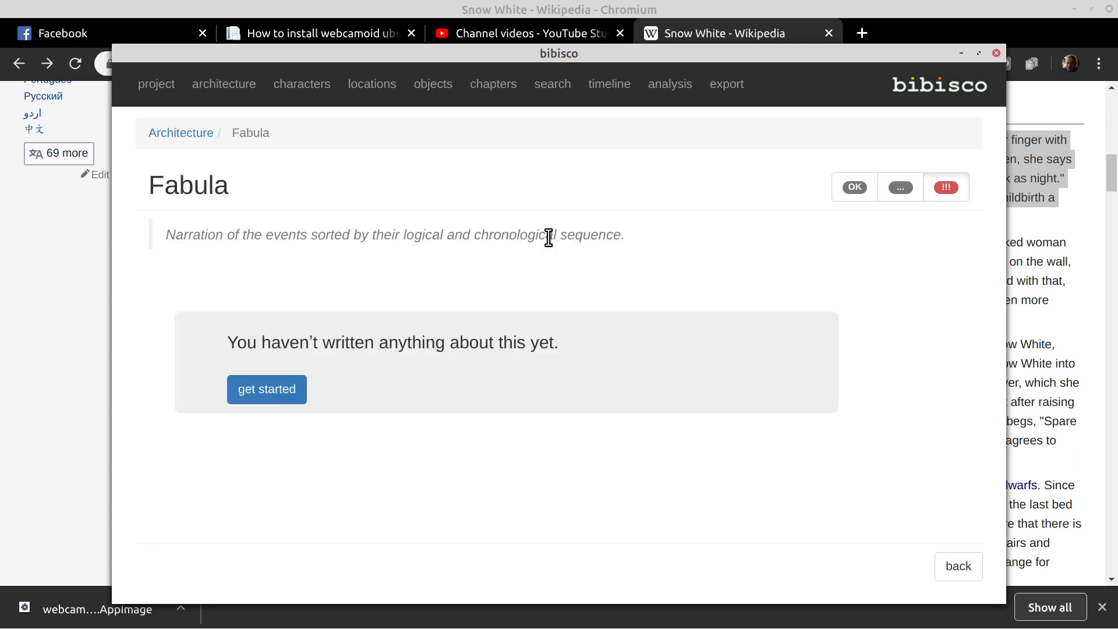
mouse_move(230, 344)
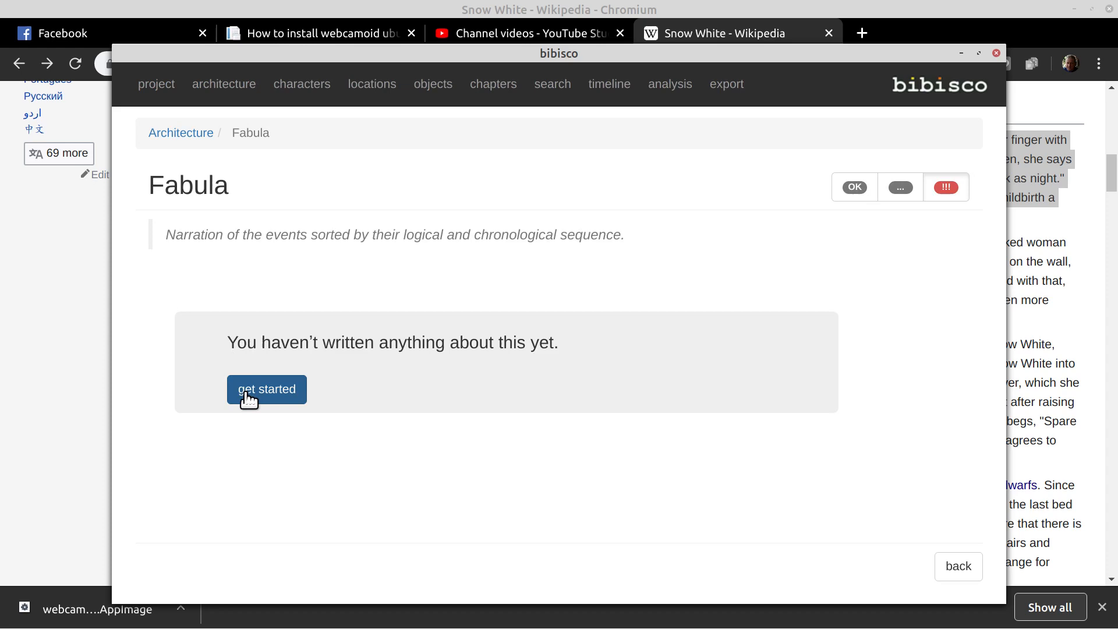
left_click(267, 389)
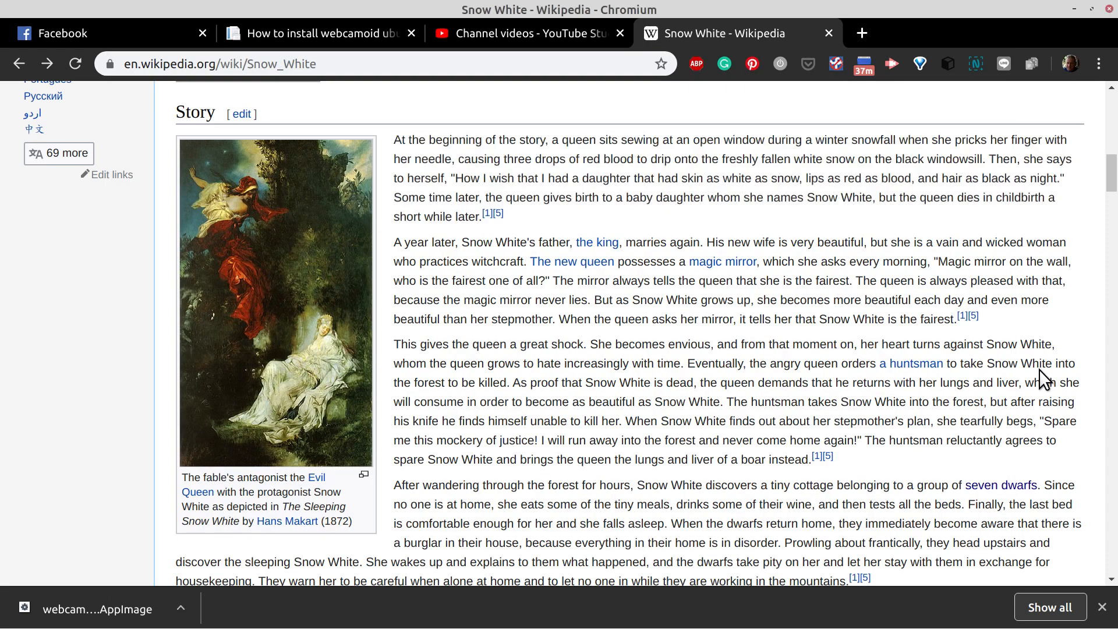
Select the opening paragraph of the Wikipedia article's Story section
scroll("down", 3)
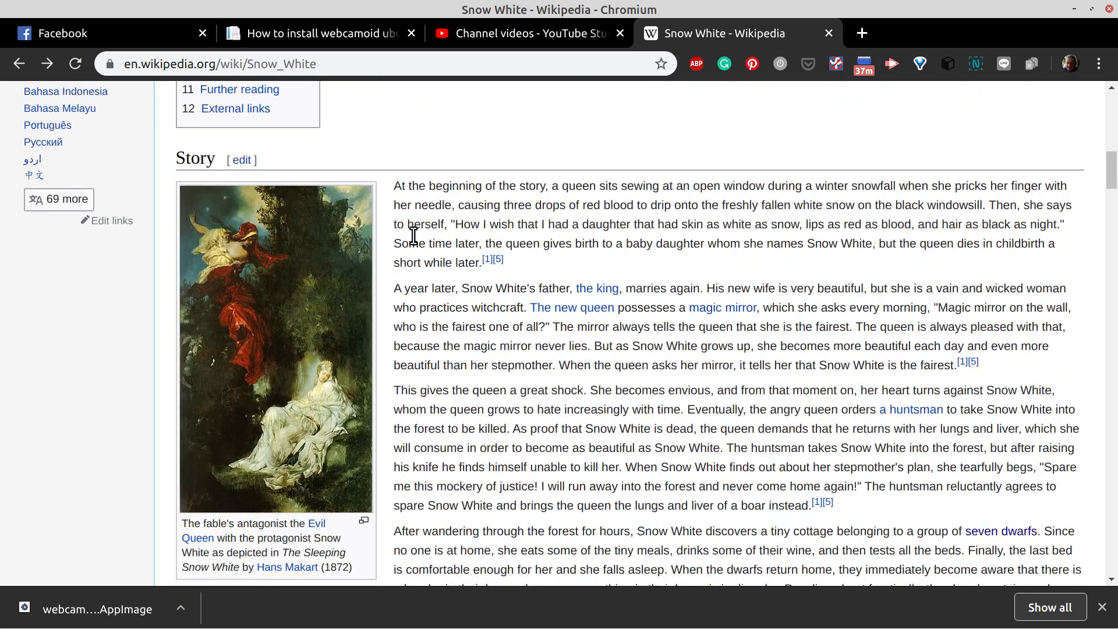
left_click_drag(394, 186, 504, 262)
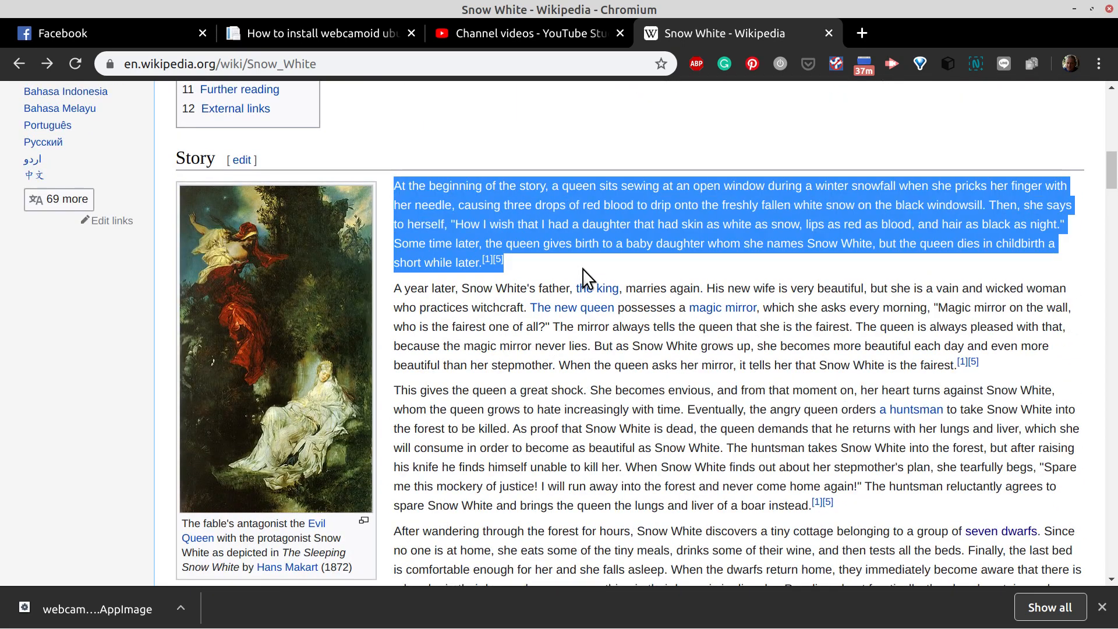
mouse_move(607, 360)
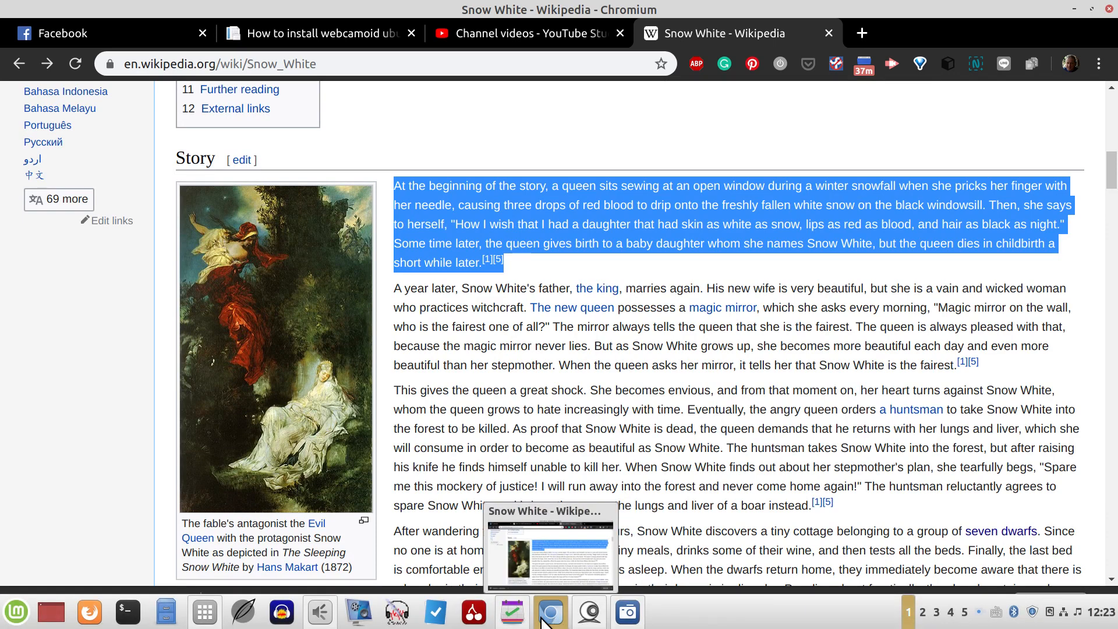
mouse_move(205, 612)
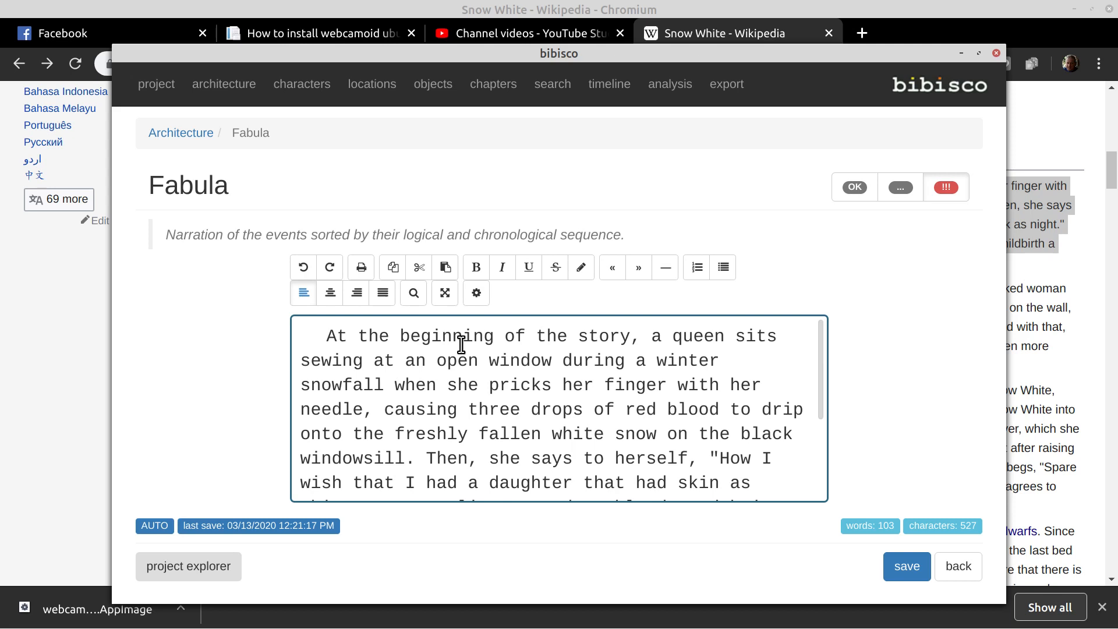
mouse_move(767, 396)
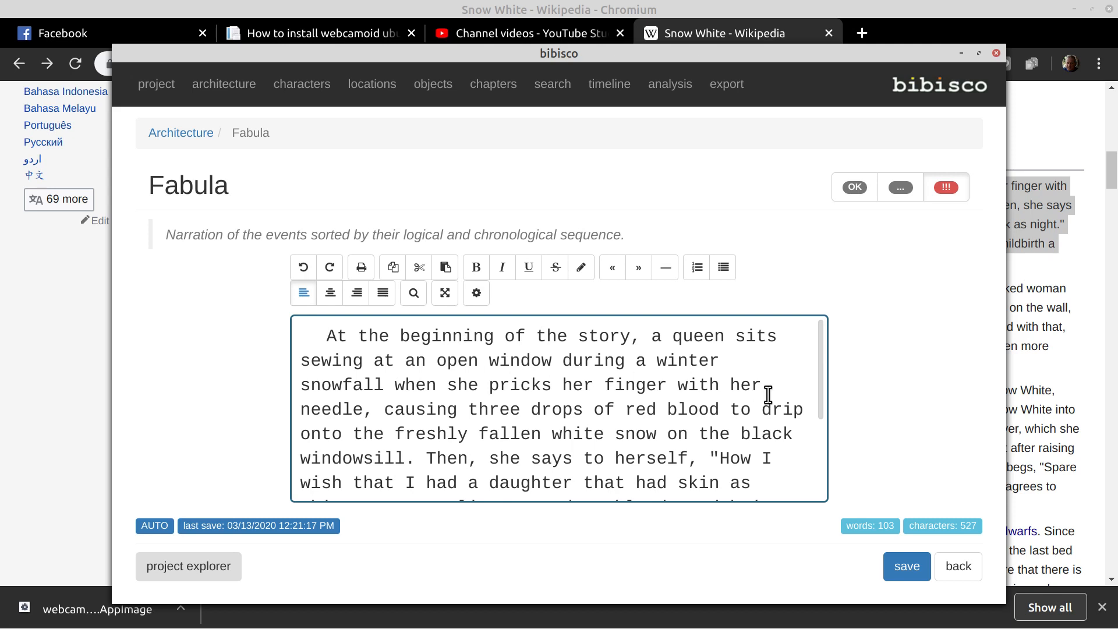
mouse_move(907, 566)
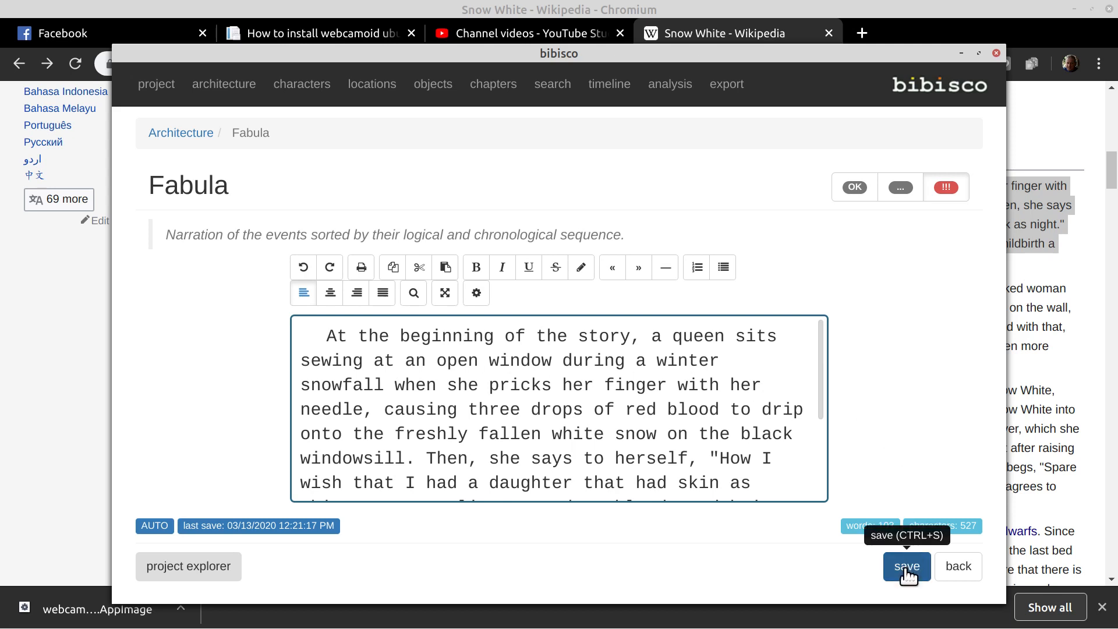
mouse_move(146, 253)
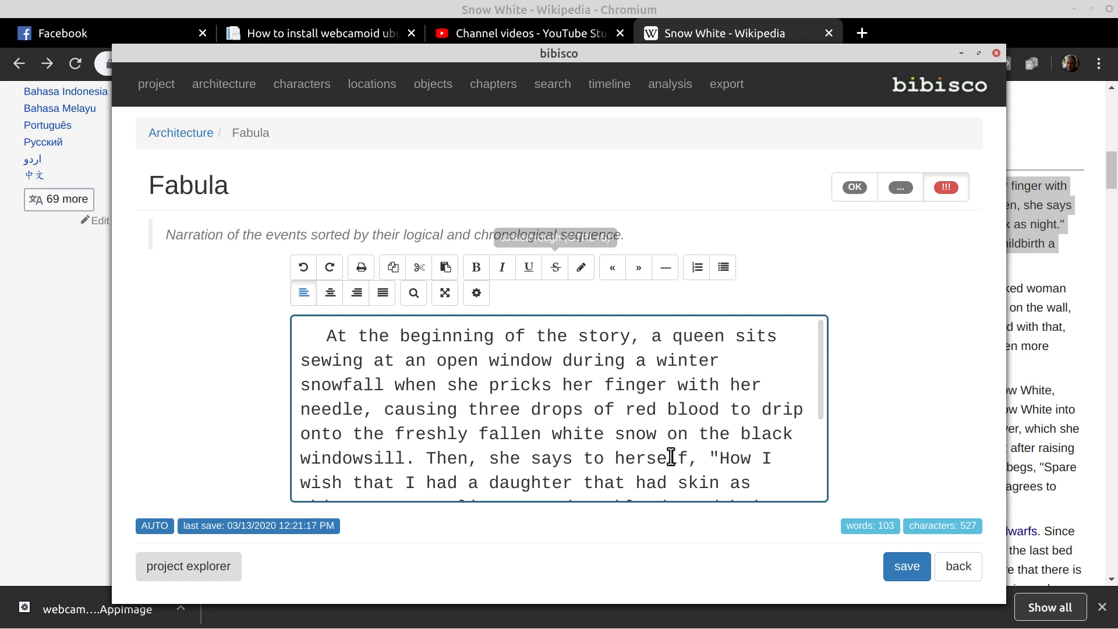
Save the pasted 103-word story opening in the Fabula, mark it completed, and return to Architecture
left_click(906, 565)
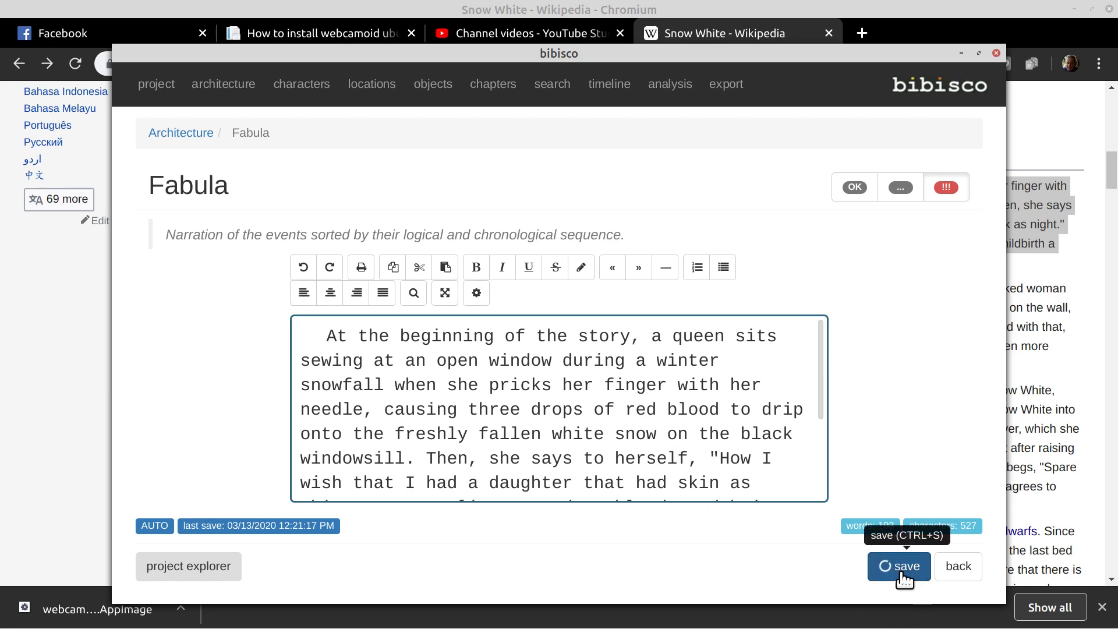
left_click(898, 566)
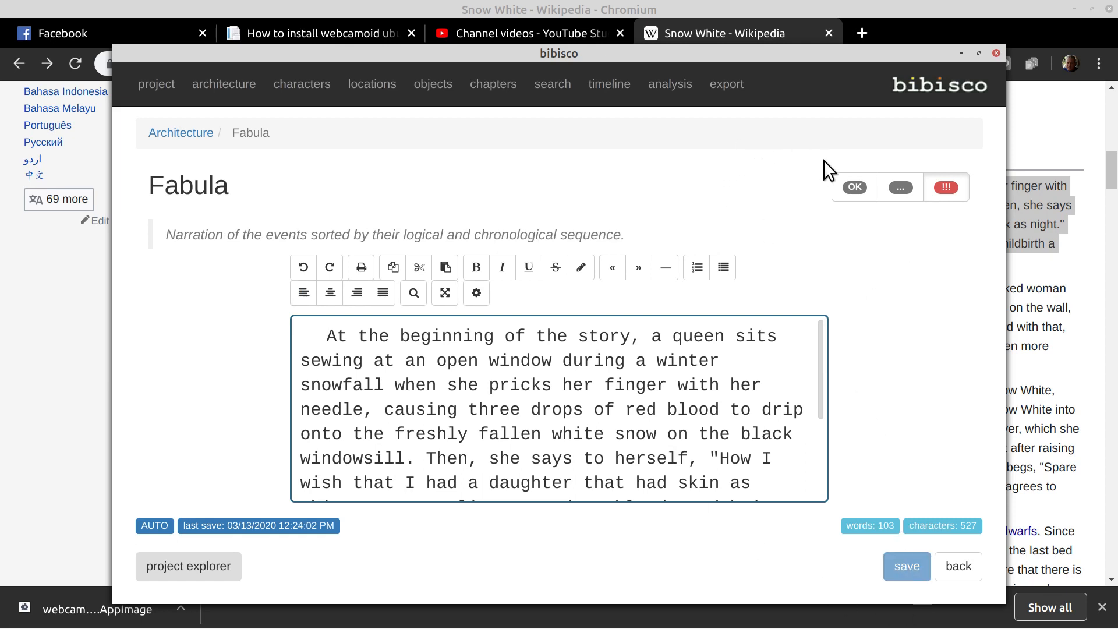
left_click(854, 187)
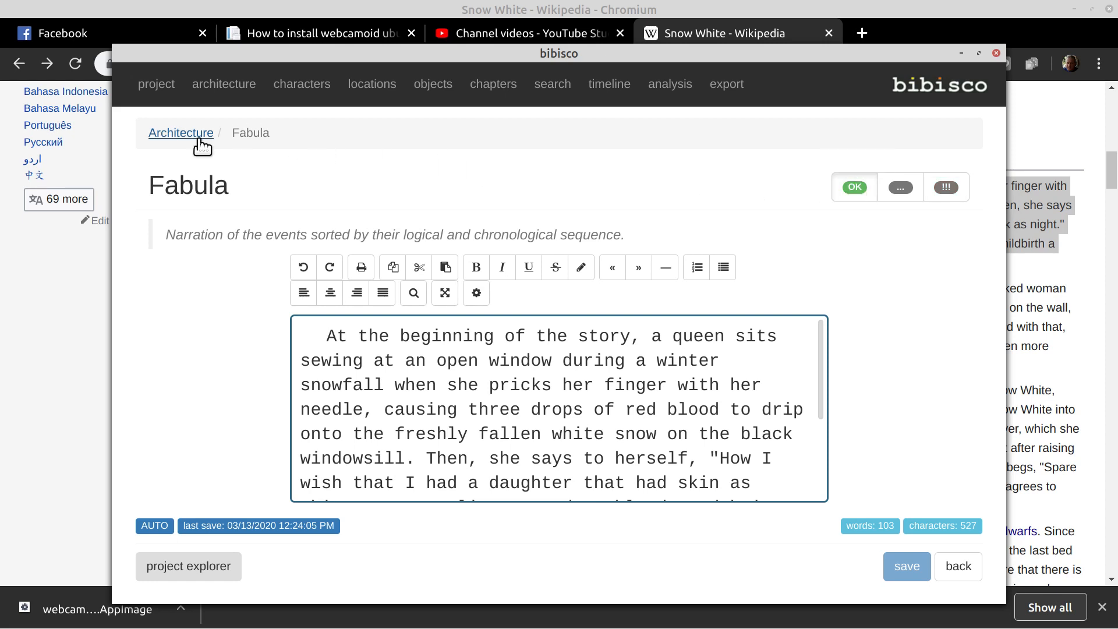
left_click(180, 132)
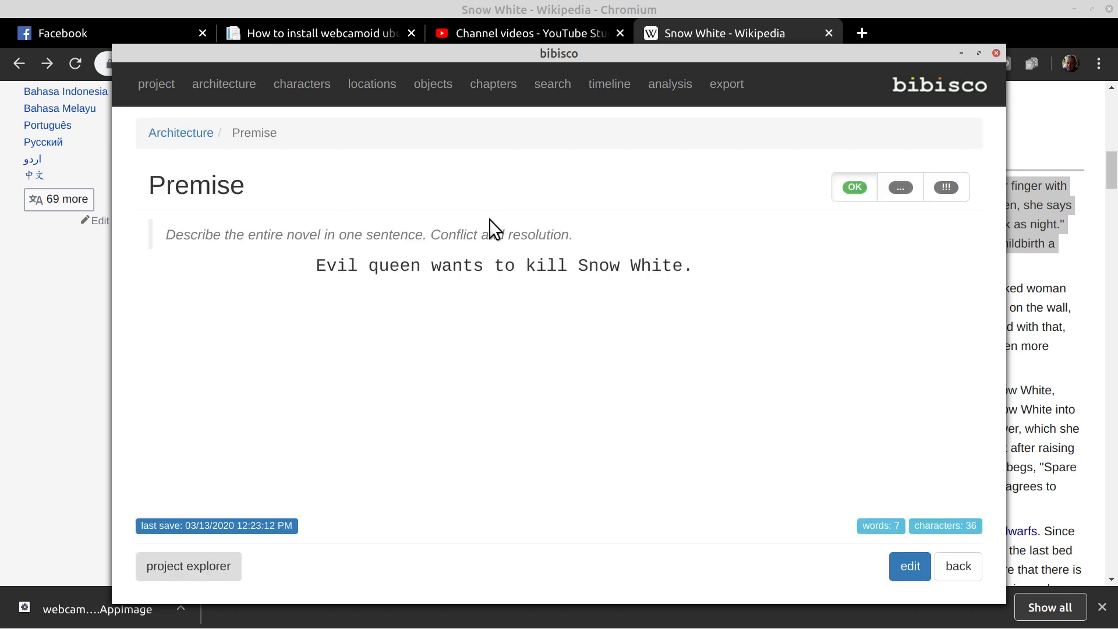
mouse_move(909, 565)
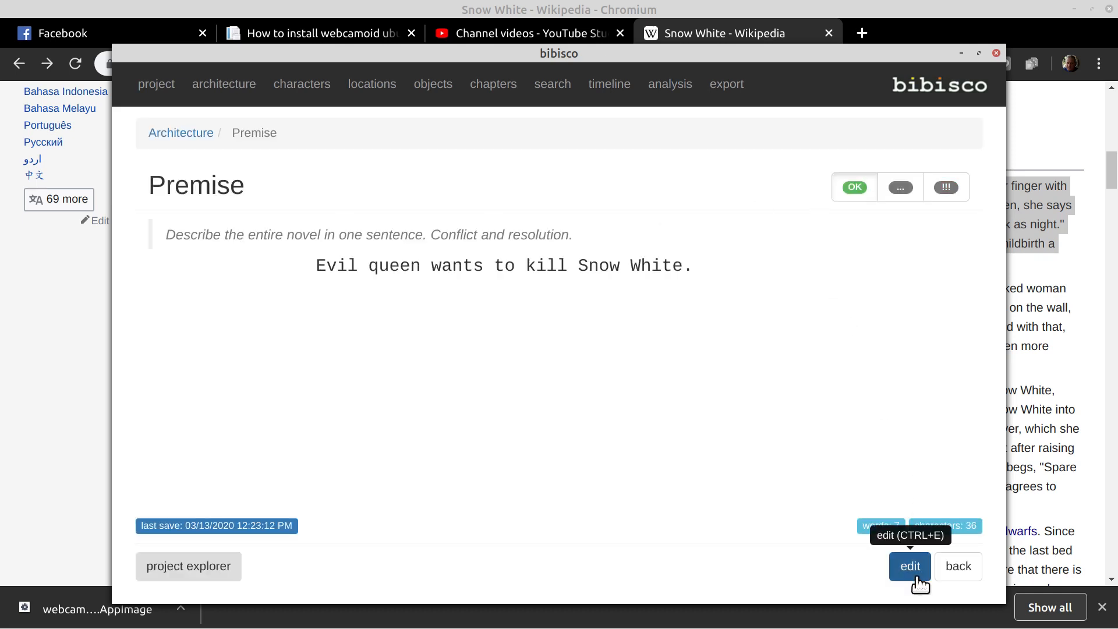
mouse_move(914, 179)
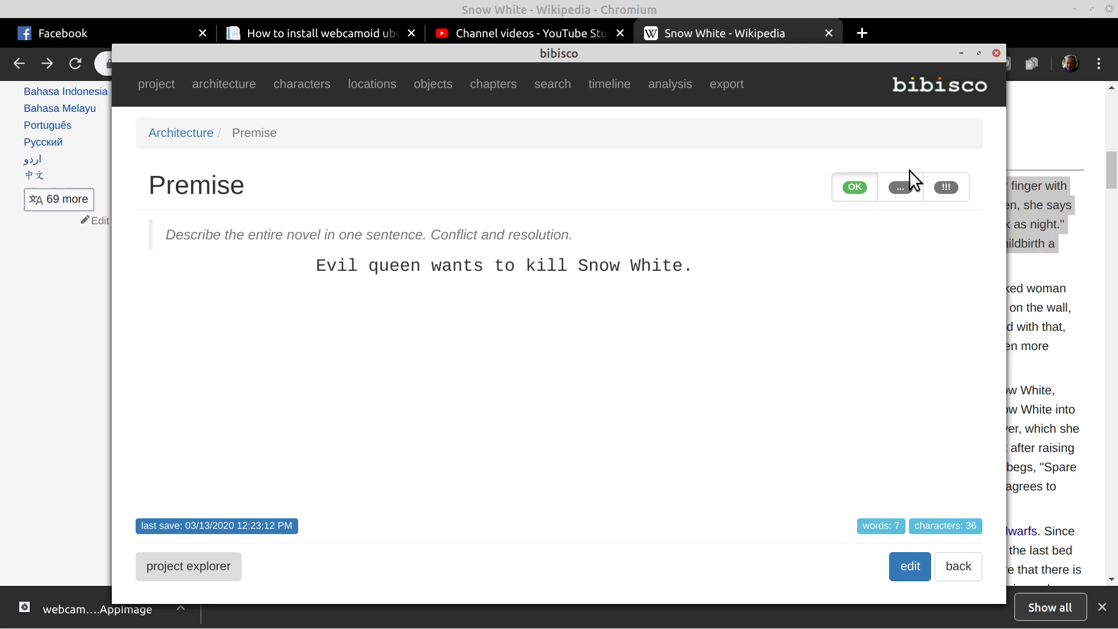
Write the Setting description from the story opening, mark it completed, and start the first narrative strand
left_click(181, 132)
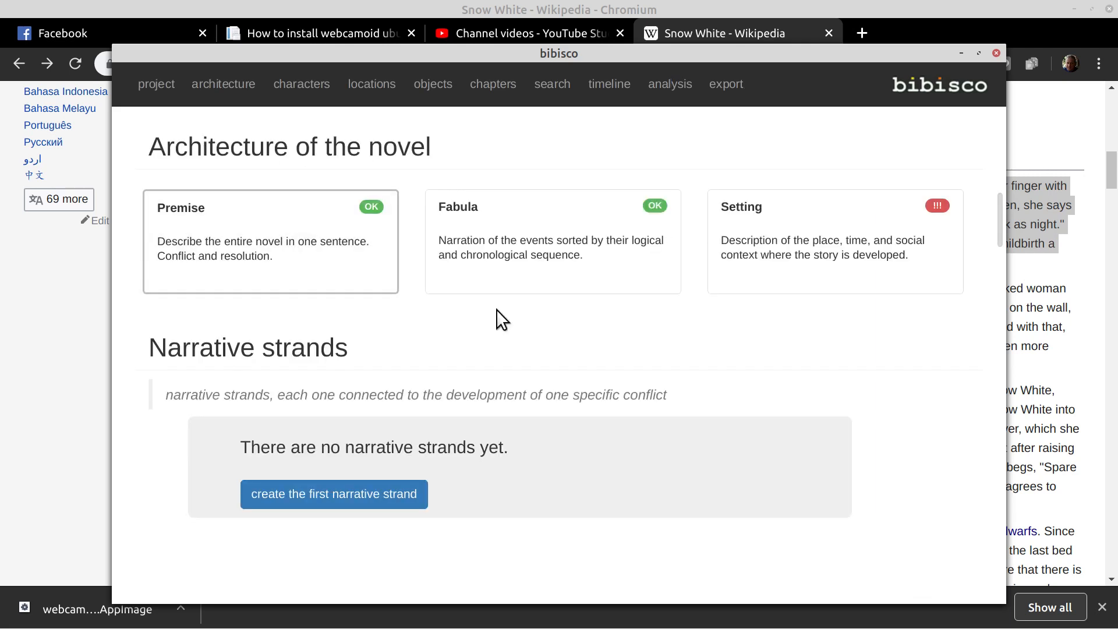
mouse_move(790, 236)
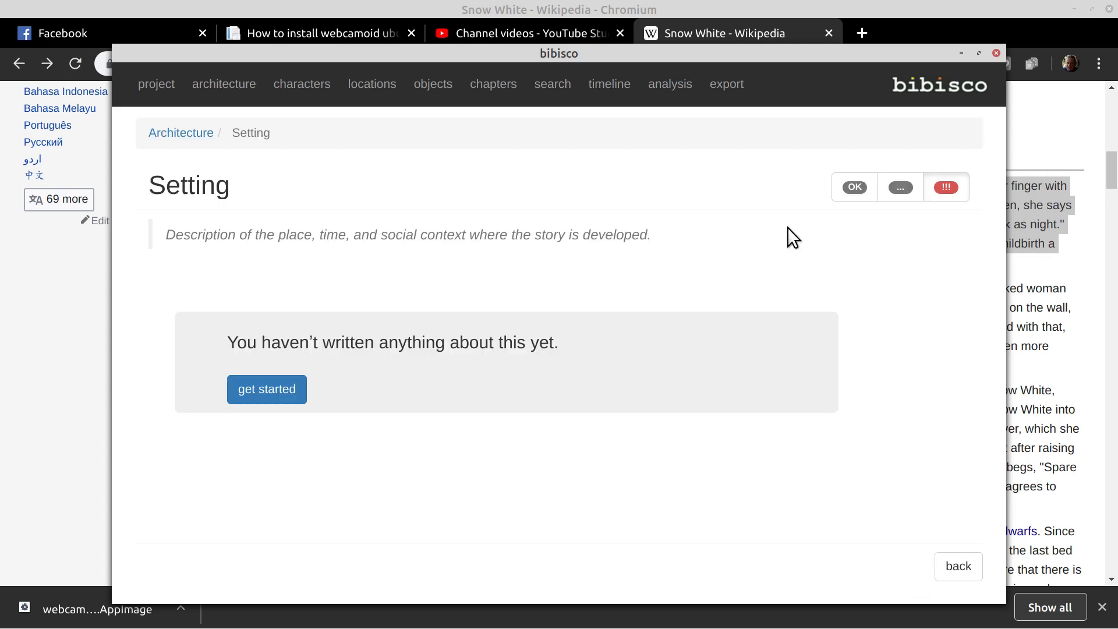
left_click(267, 389)
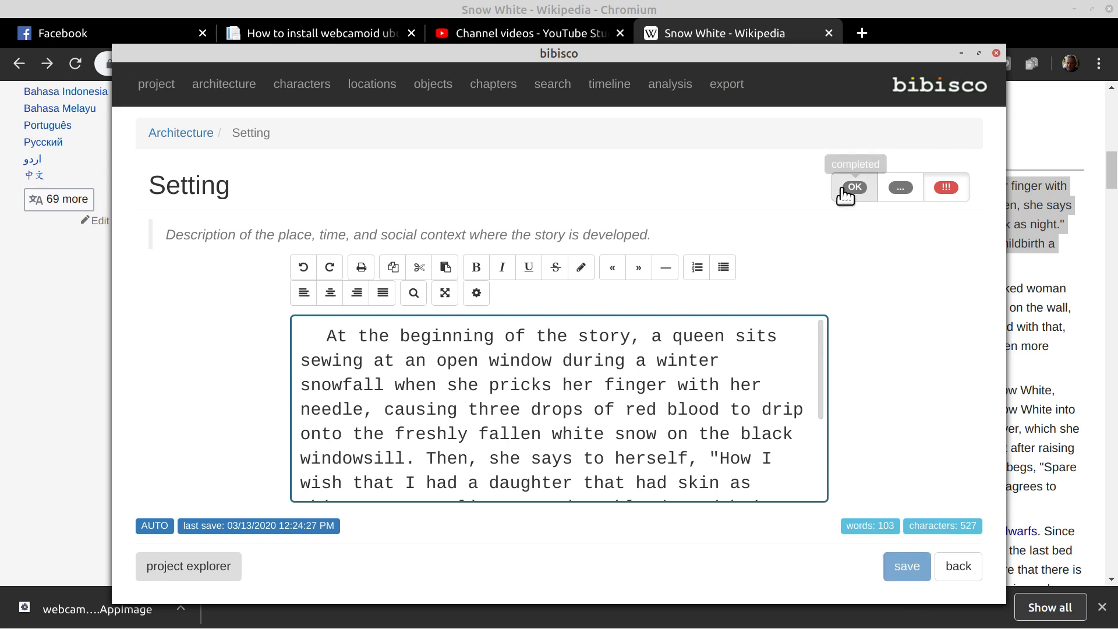
left_click(854, 187)
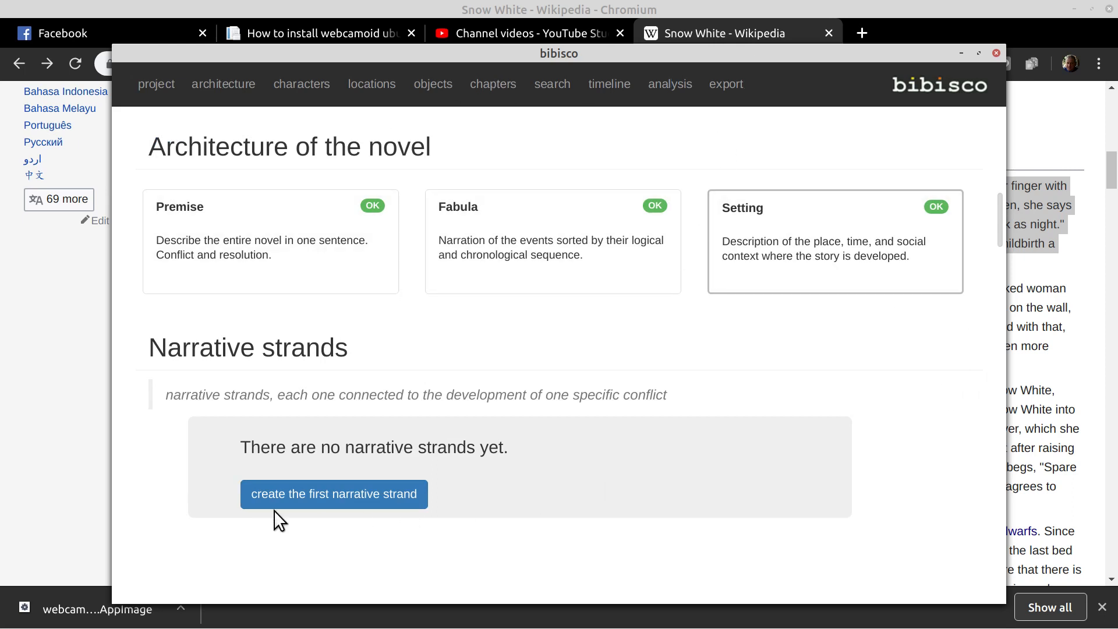
left_click(334, 493)
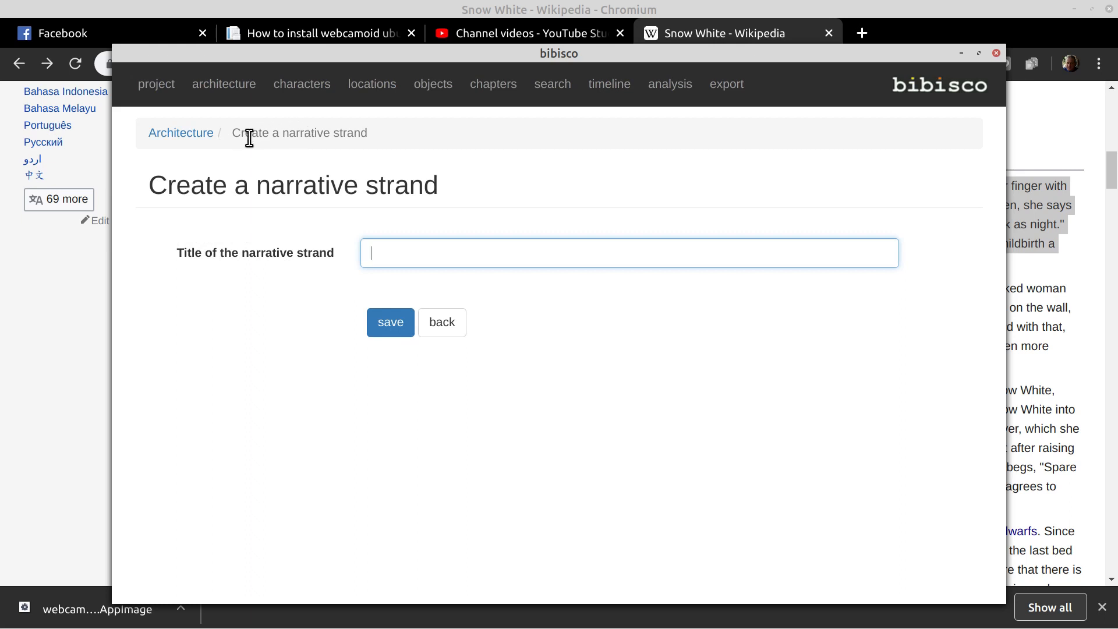
mouse_move(431, 264)
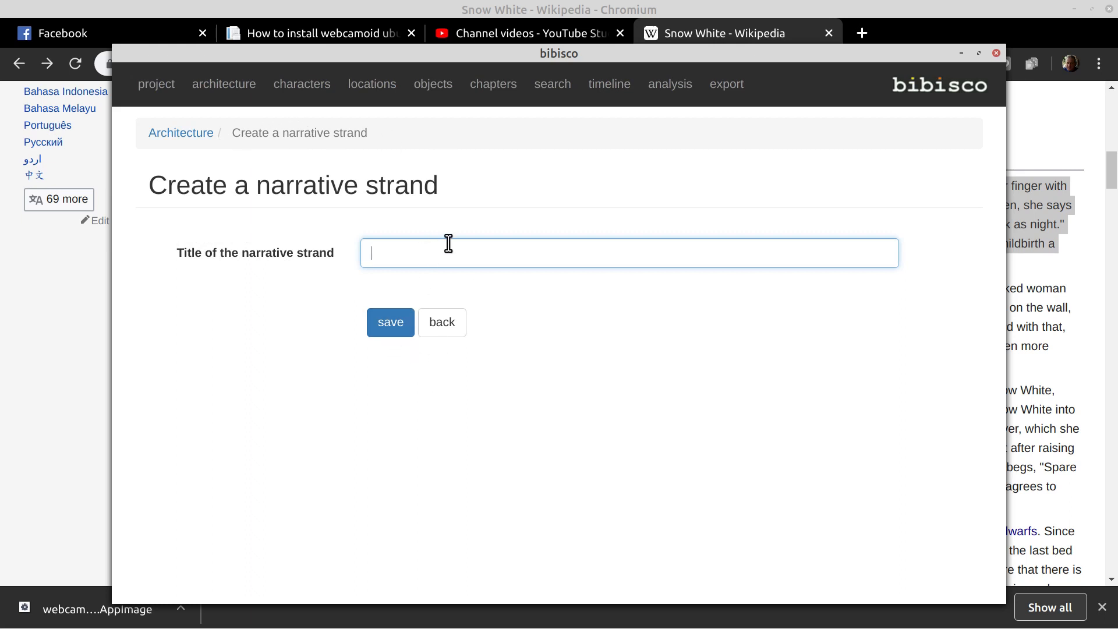
Save a narrative strand titled with a string of K's, mark it OK, and go to Characters
type("KKKKKKKKKKKKKKKKKKKKKKKKKKKKKKK")
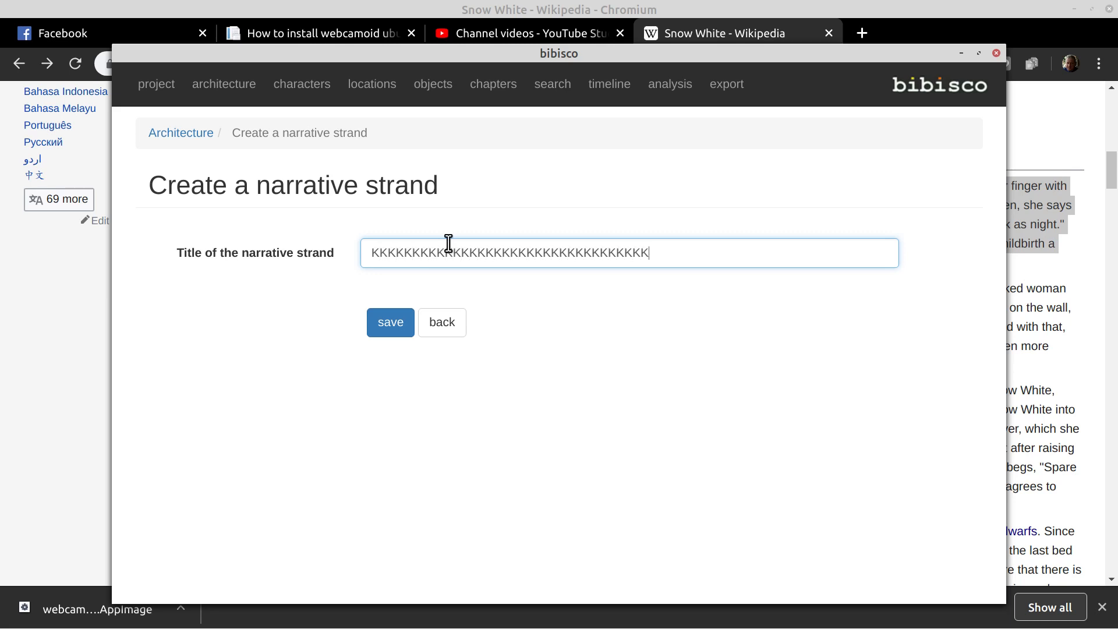
left_click(390, 322)
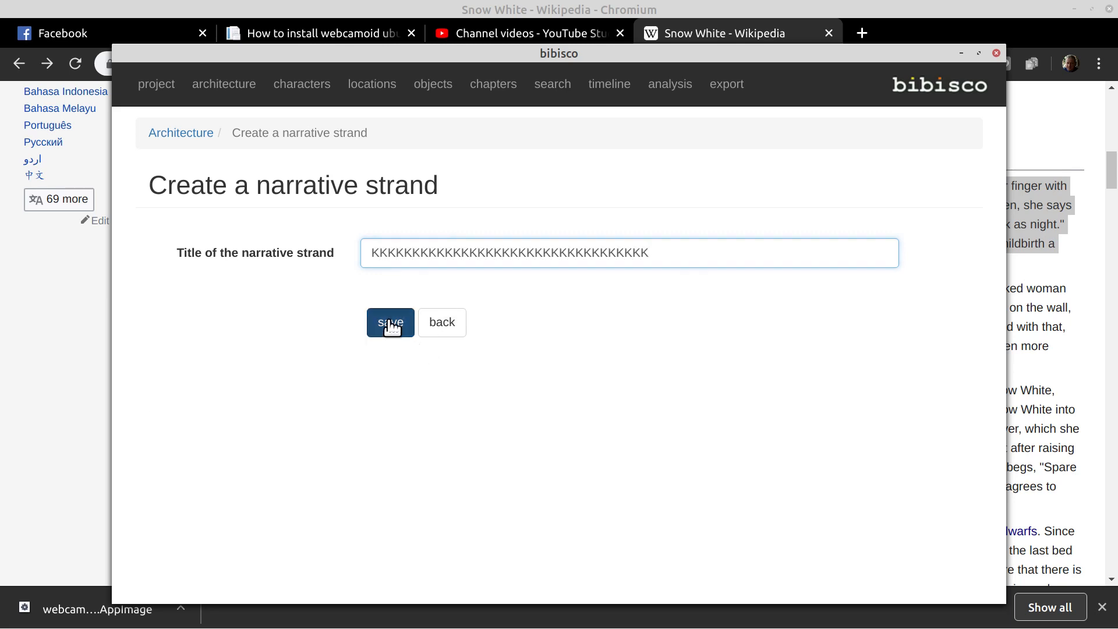
left_click(390, 323)
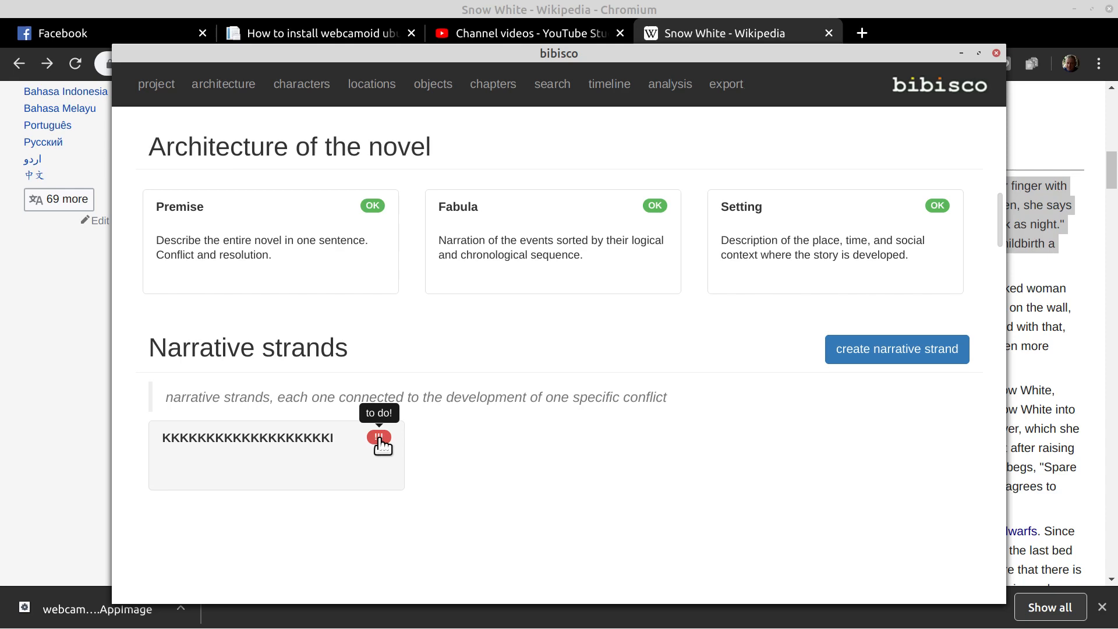
left_click(248, 437)
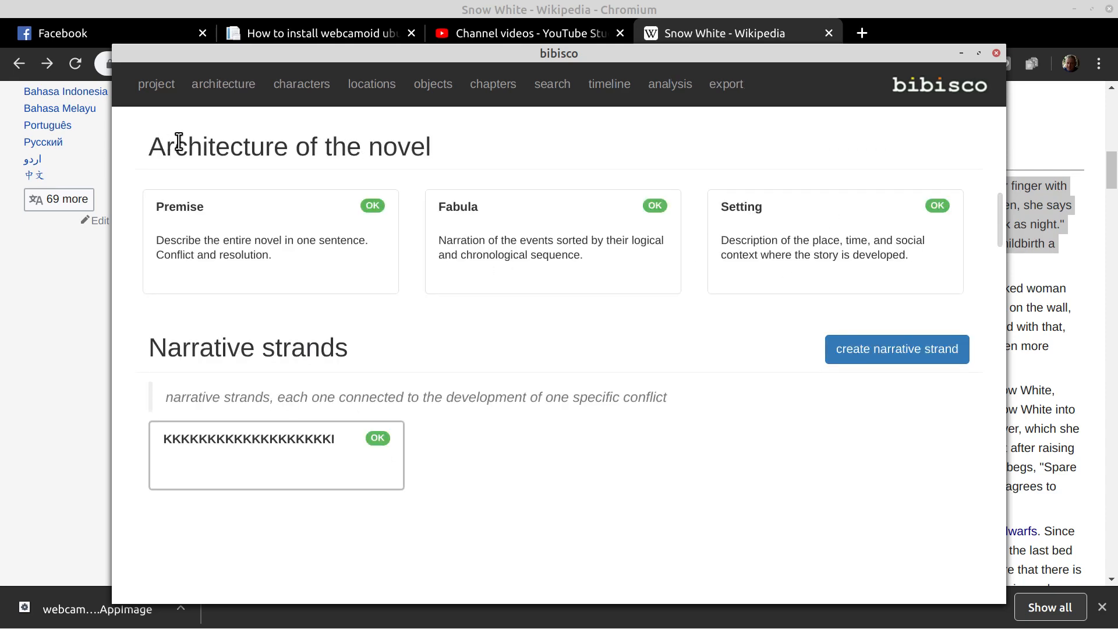
mouse_move(301, 84)
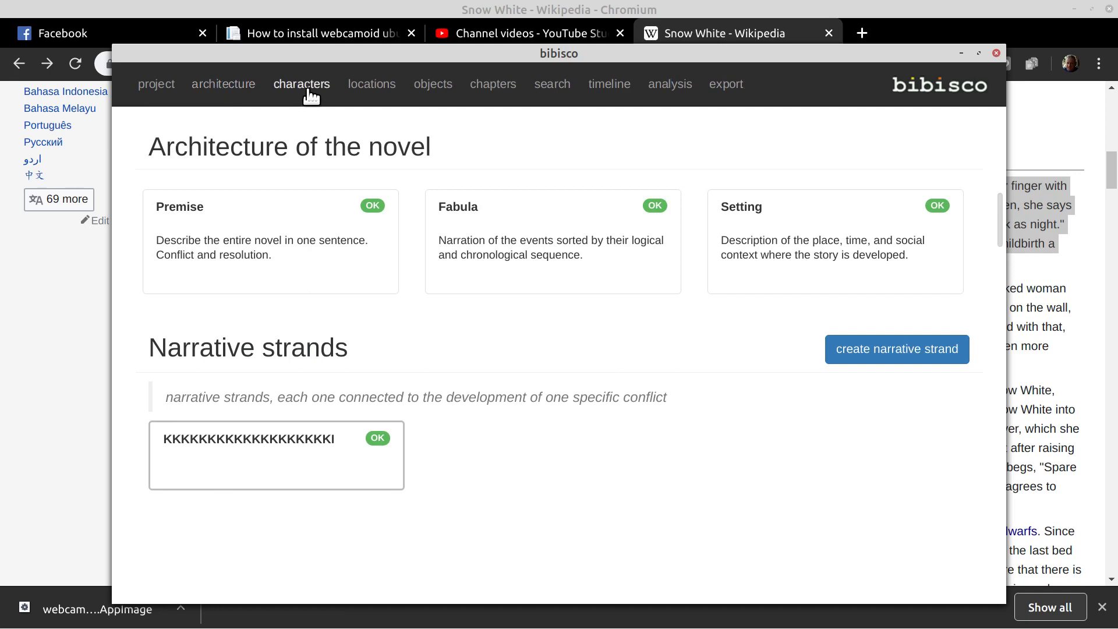
left_click(302, 84)
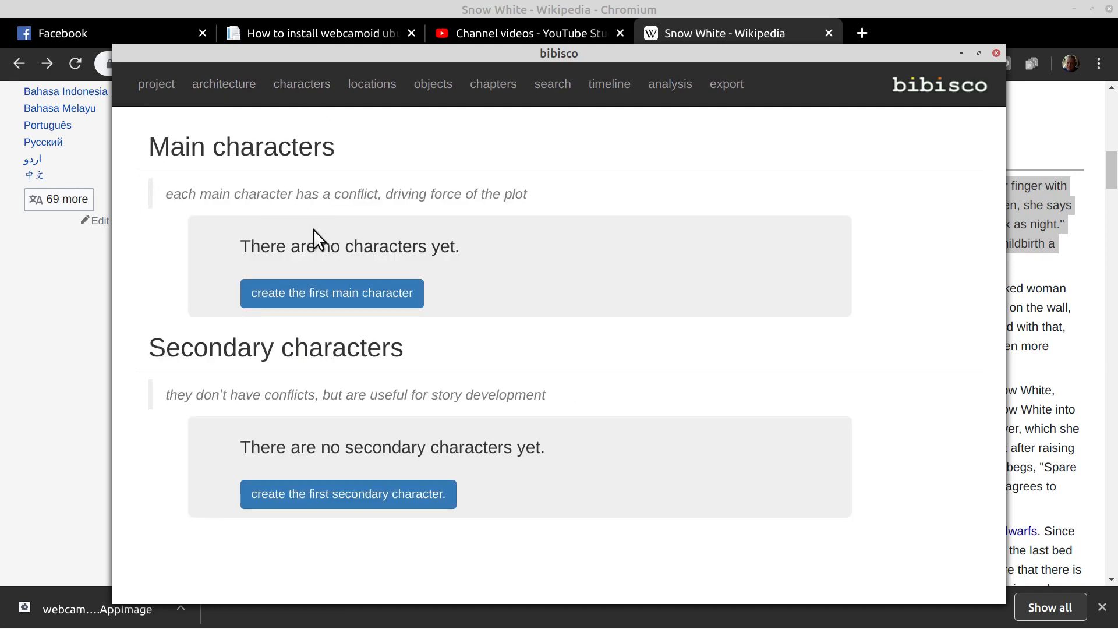
Create main characters Snow and Queen, saving each
left_click(331, 293)
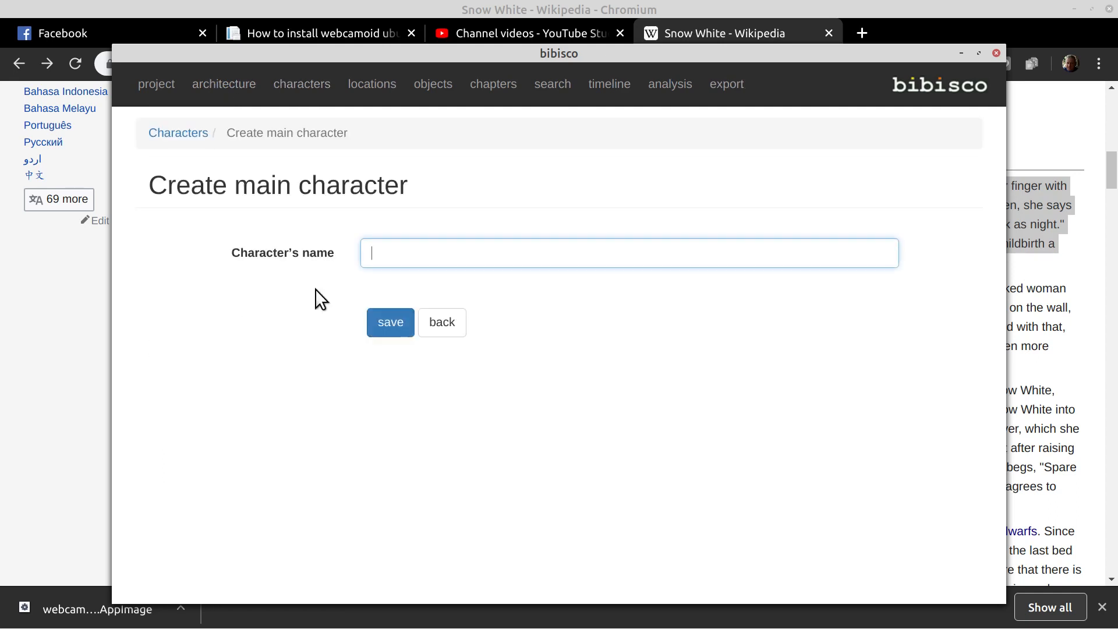
type("Snow")
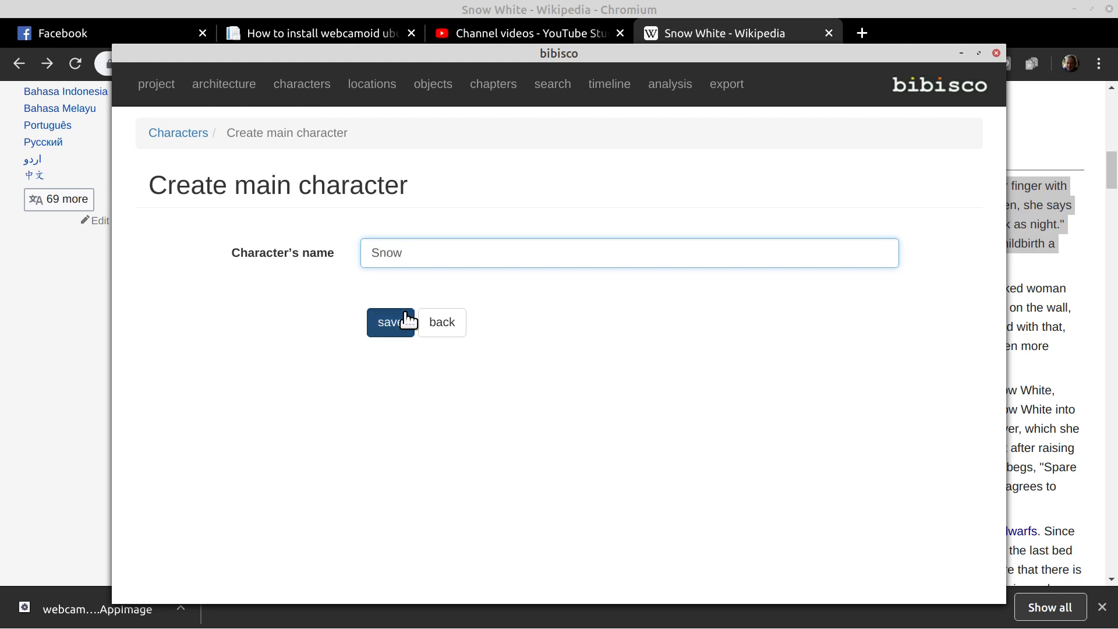
left_click(388, 322)
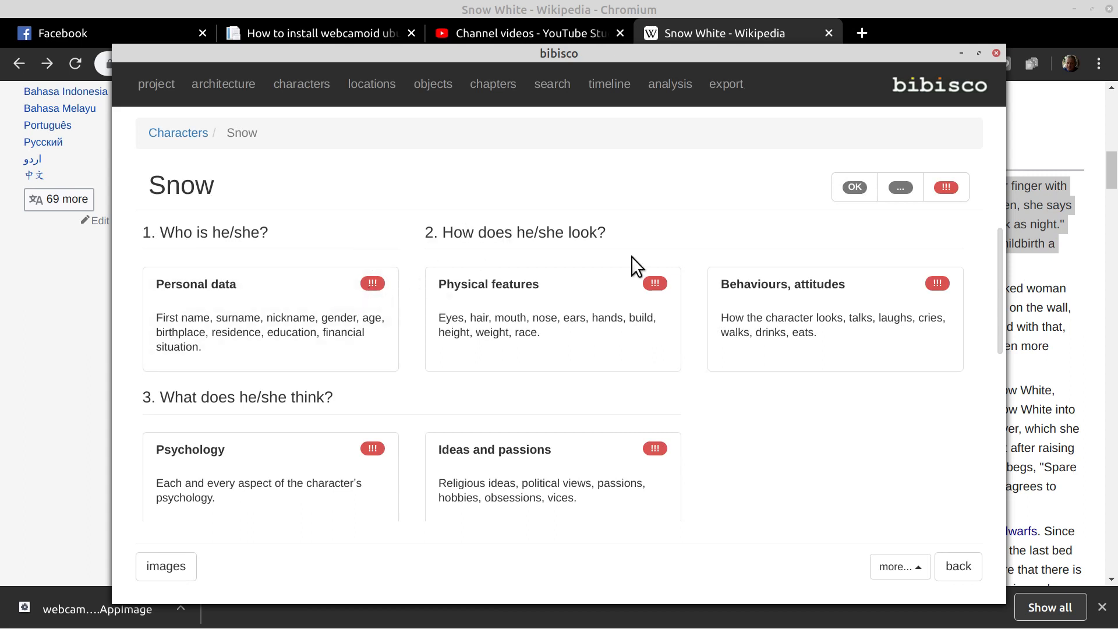
mouse_move(168, 256)
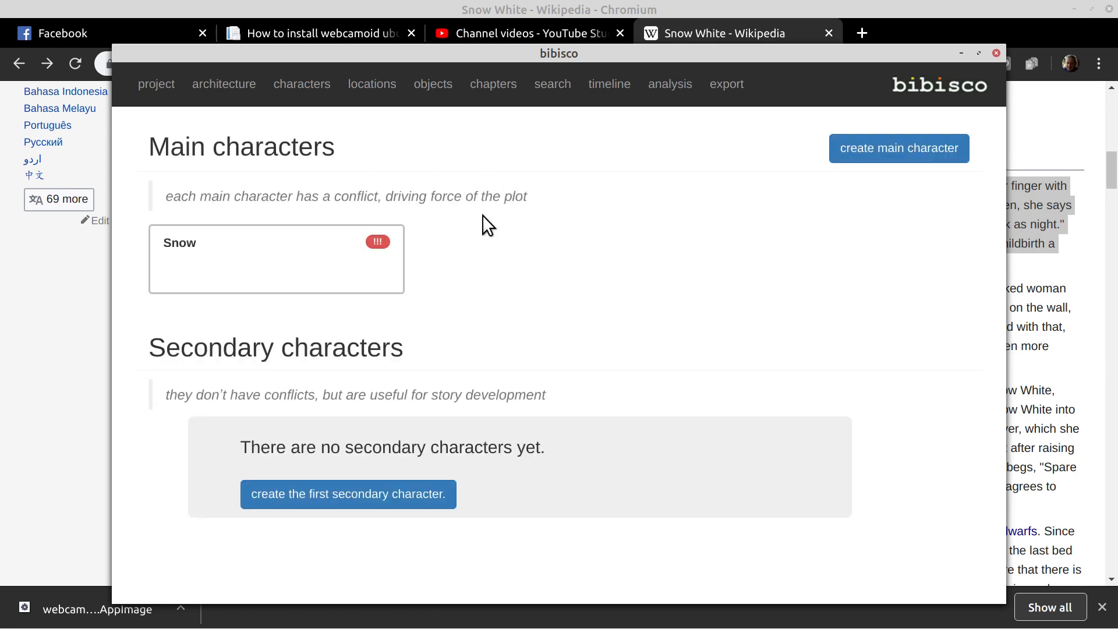
left_click(899, 148)
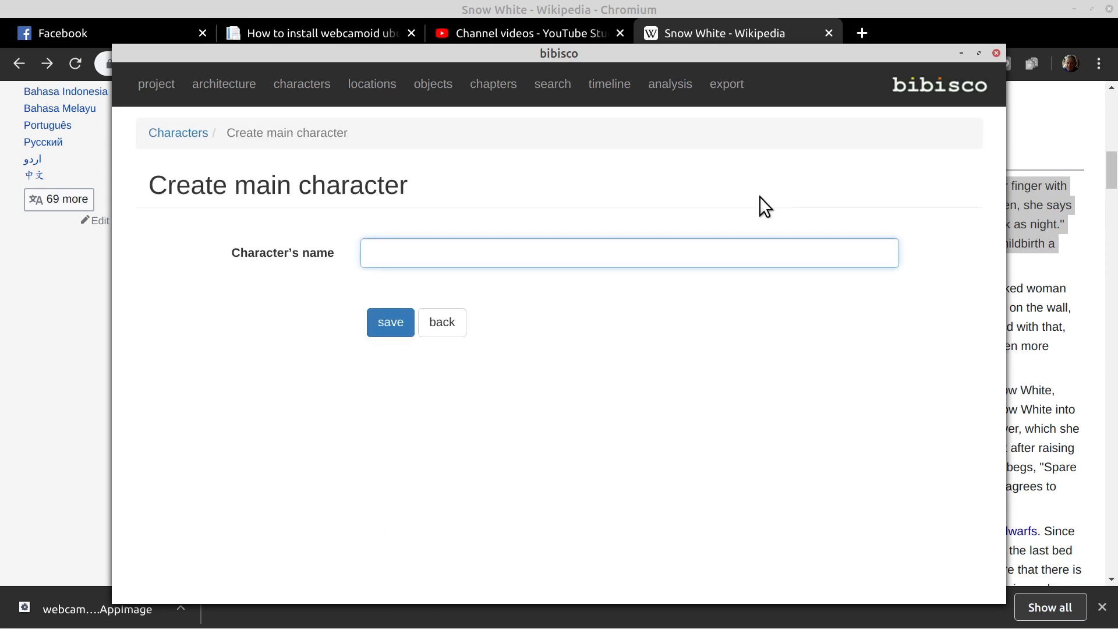
type("Queen")
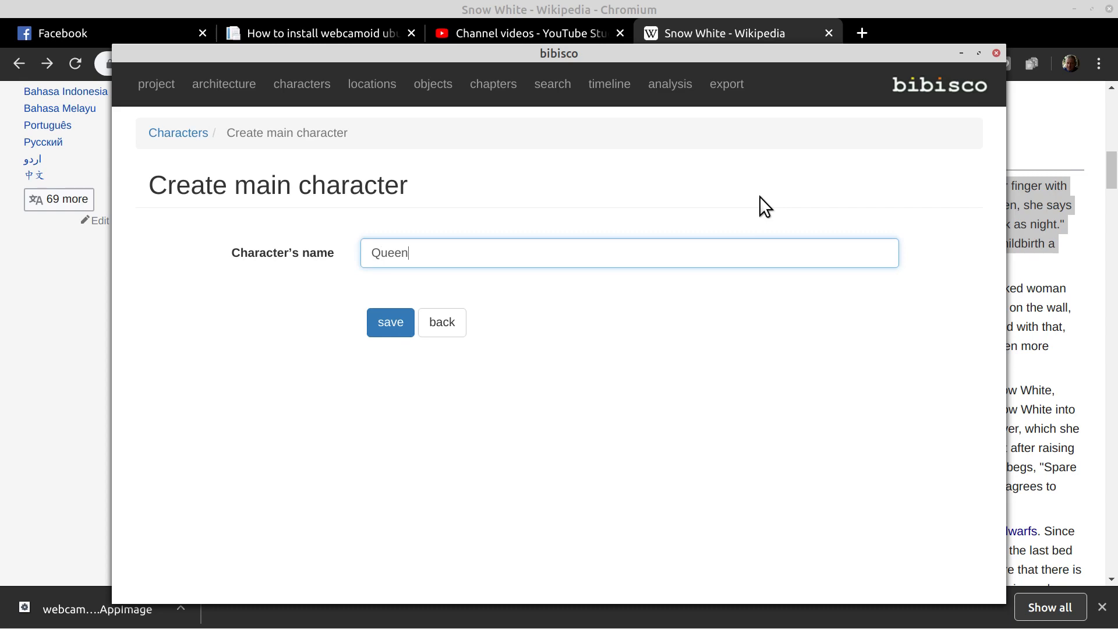
left_click(390, 322)
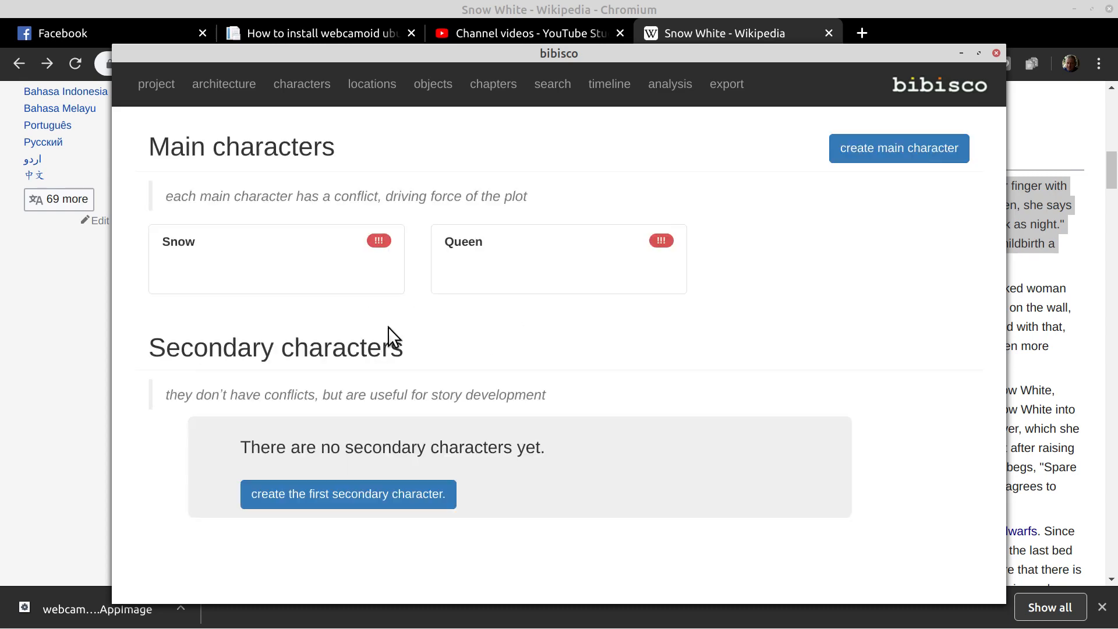
mouse_move(609, 258)
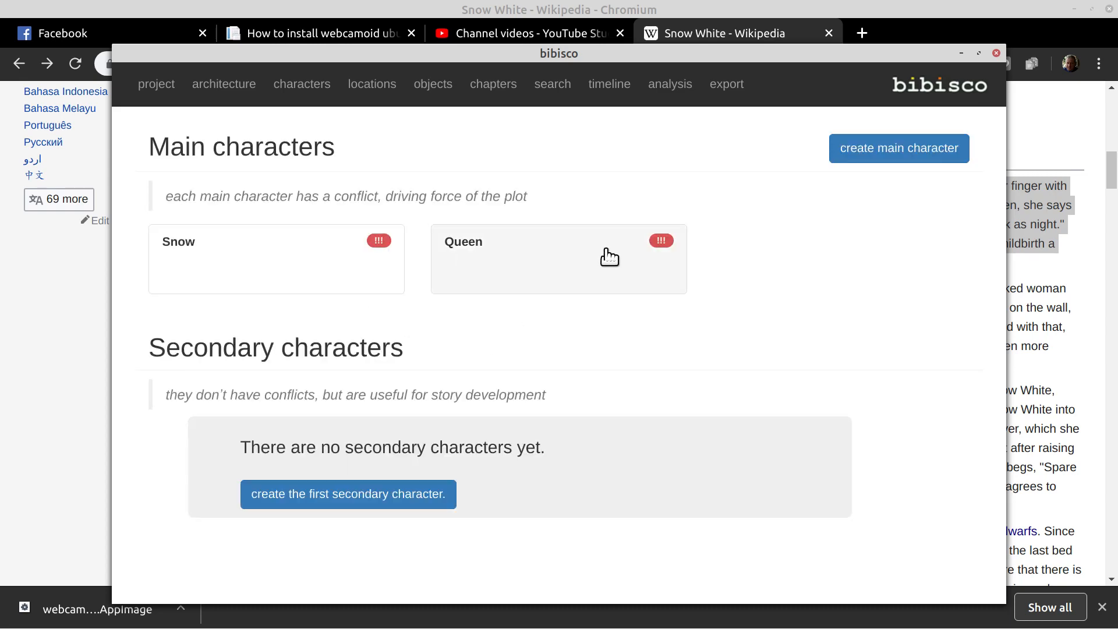
Create secondary characters Sunday and Monday, saving each
left_click(898, 148)
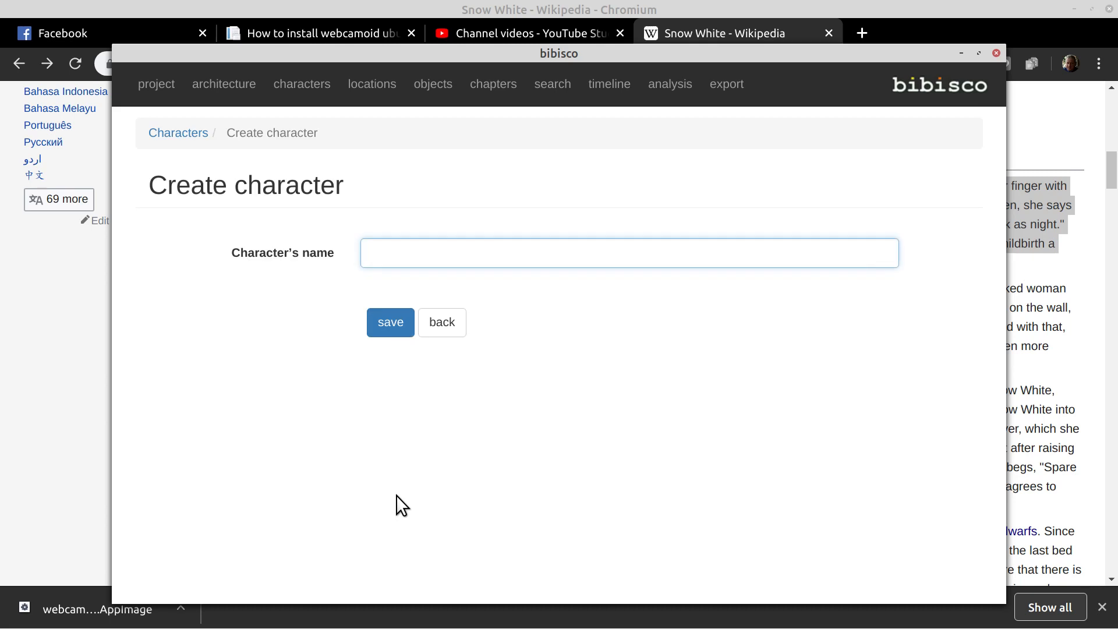
type("Sunday")
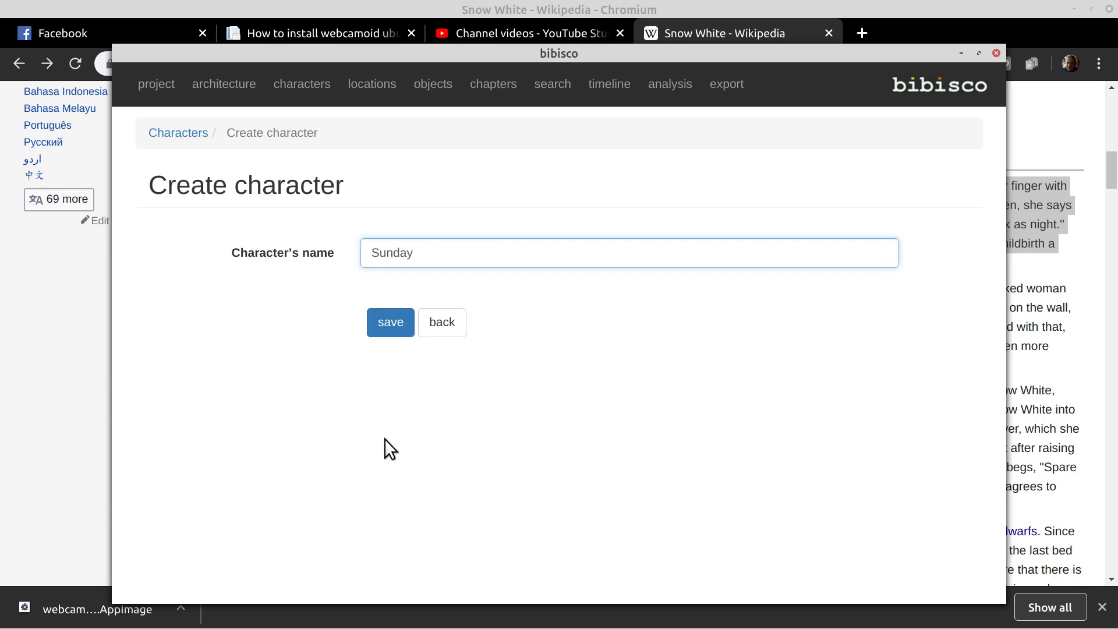
left_click(390, 322)
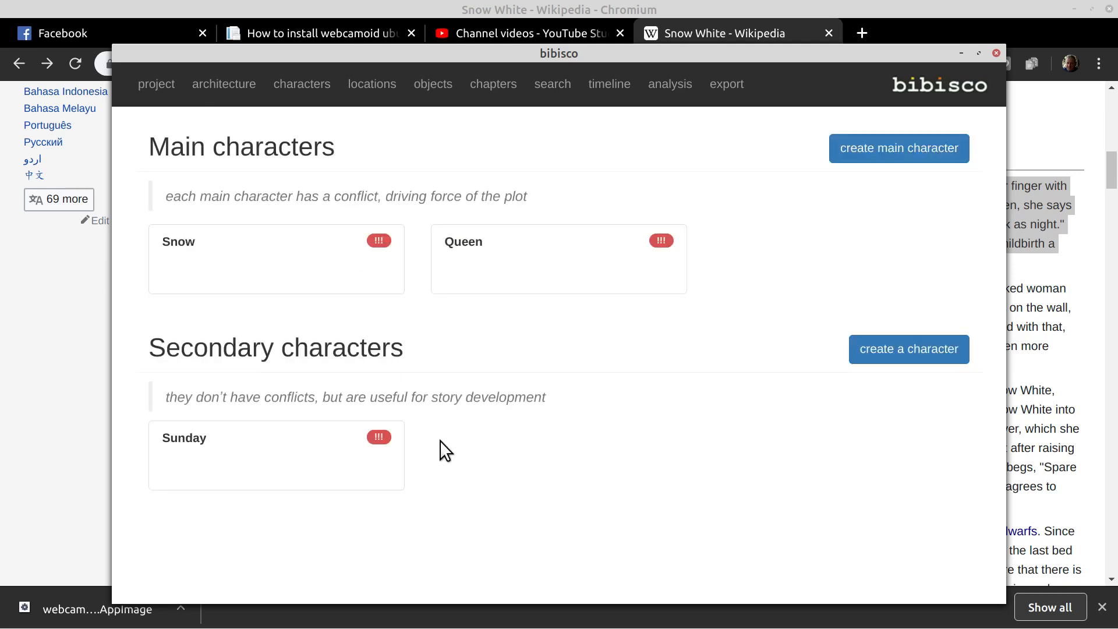
left_click(909, 348)
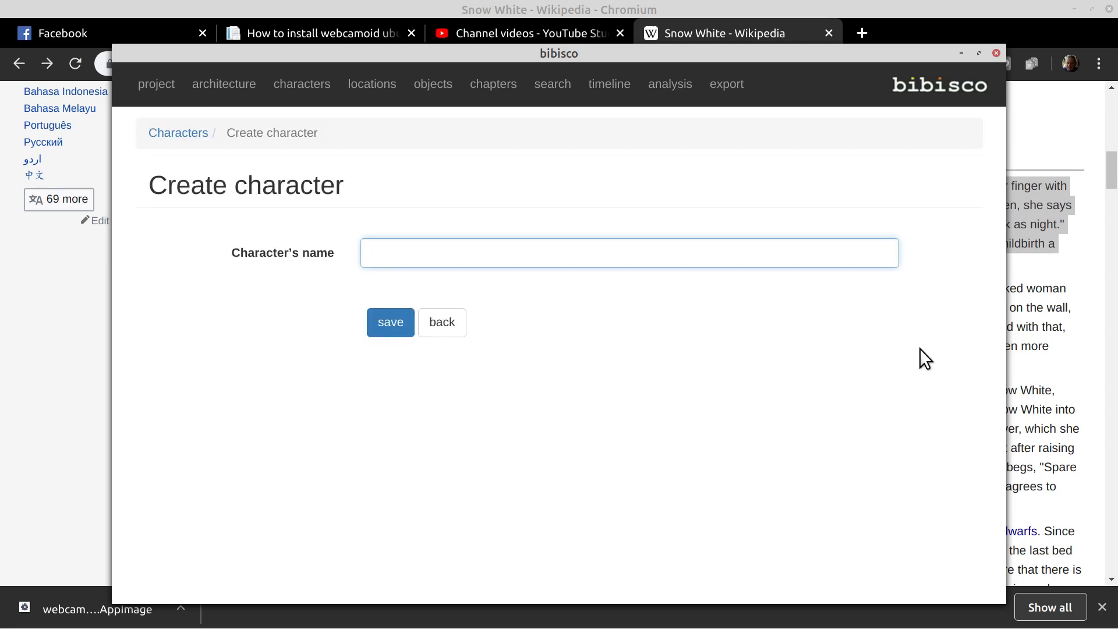
type("Mon")
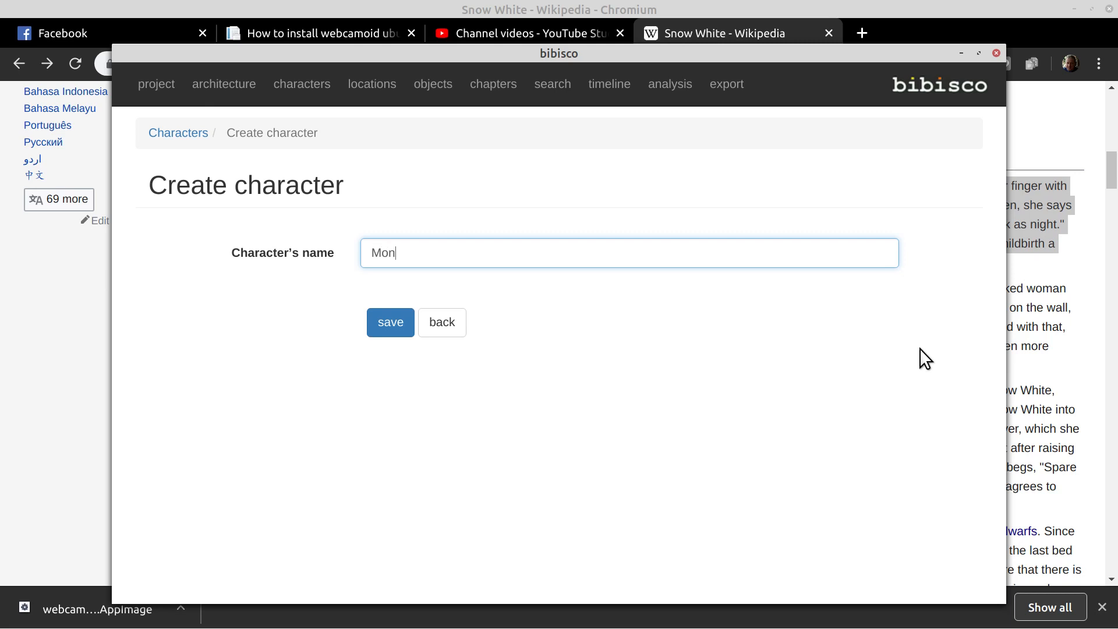
type("day")
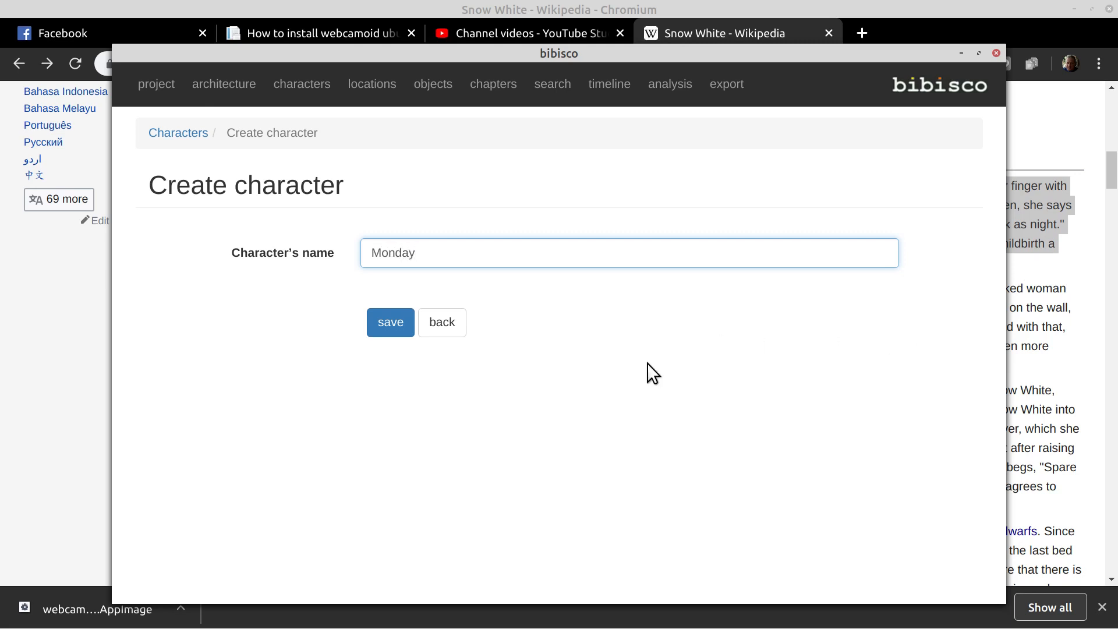
left_click(390, 321)
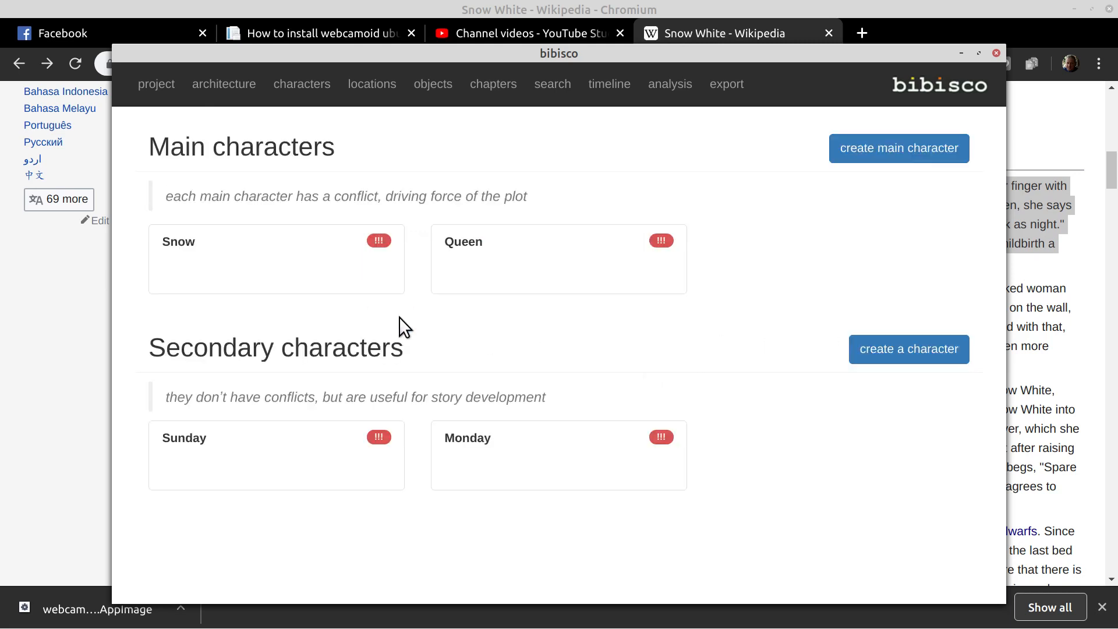
mouse_move(297, 355)
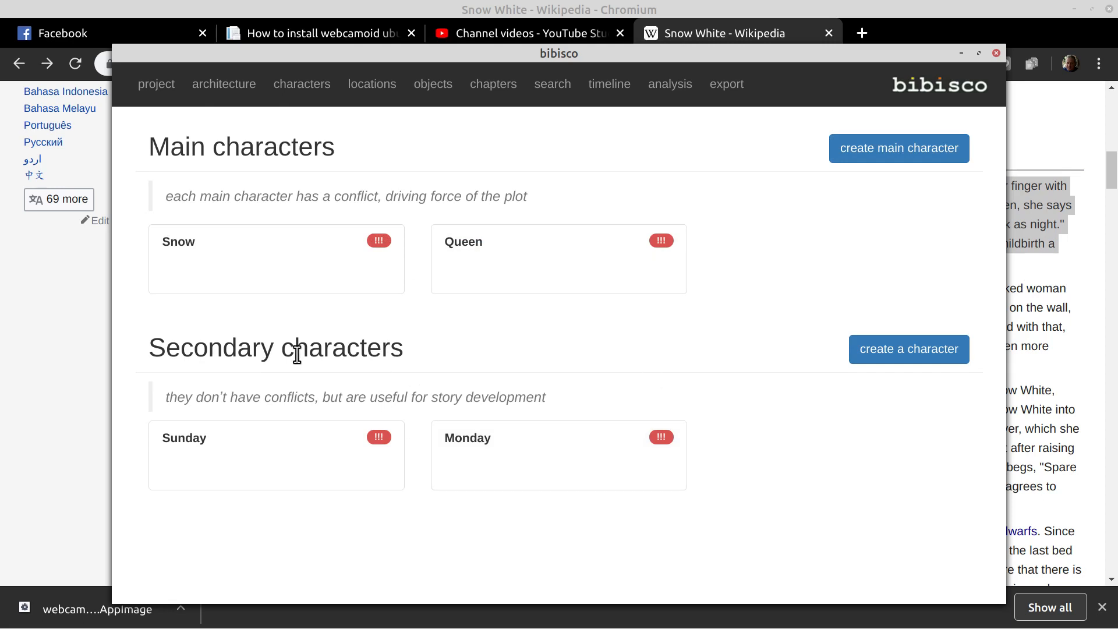
mouse_move(761, 394)
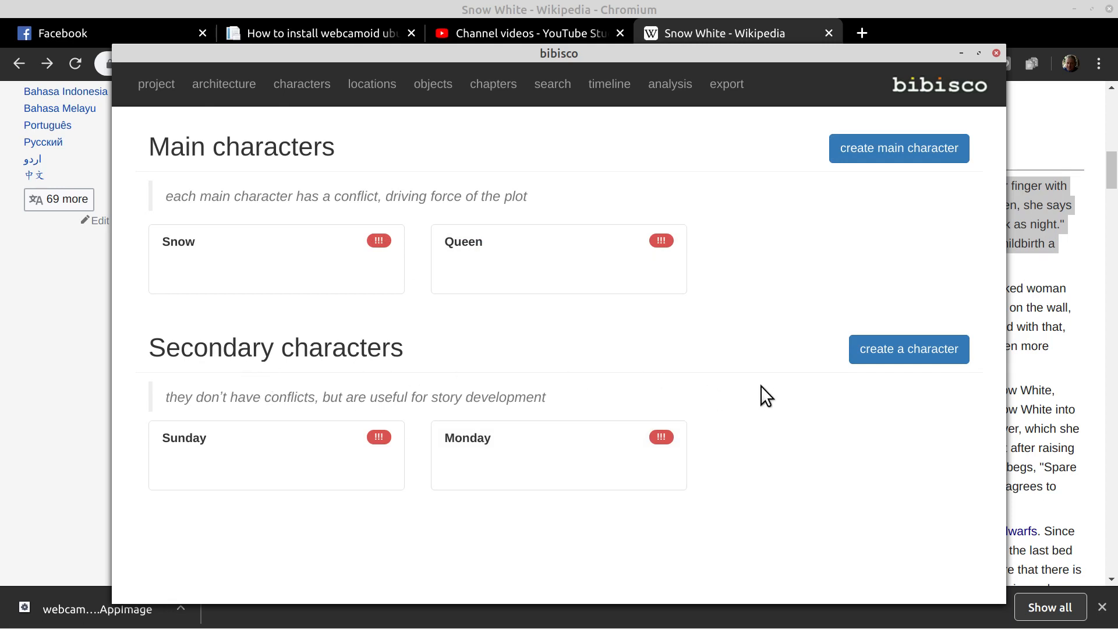
mouse_move(844, 319)
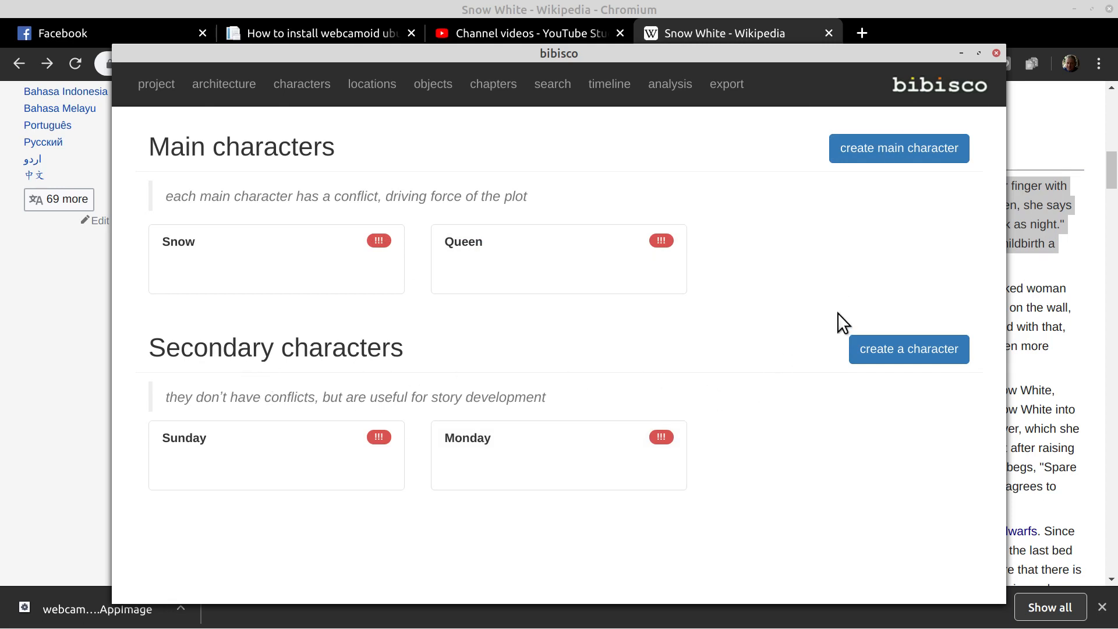
mouse_move(417, 130)
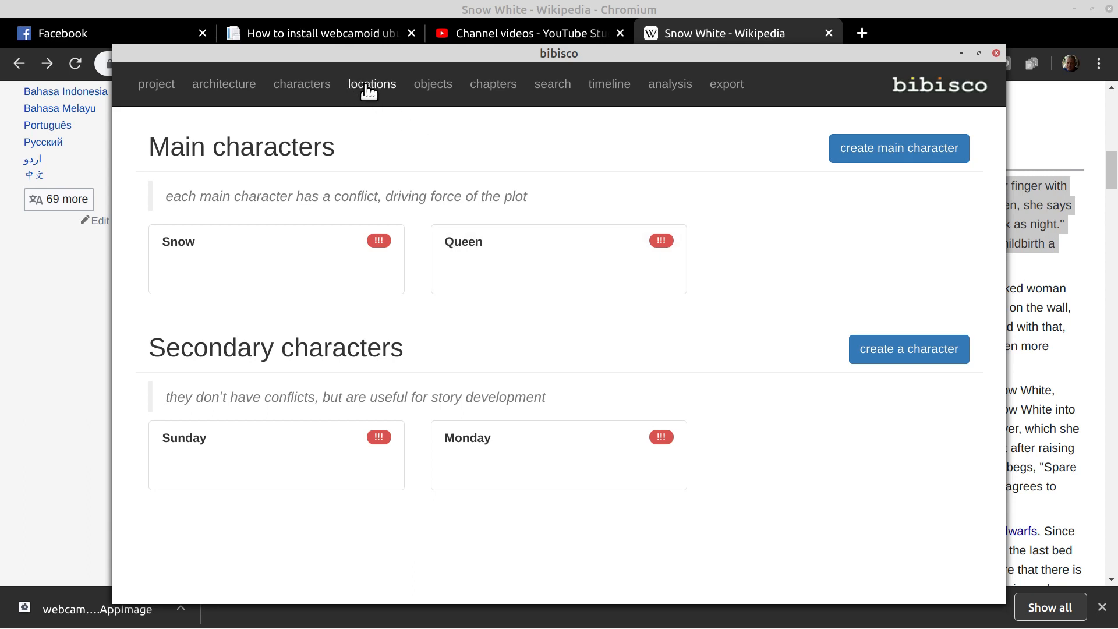
In Locations, create and save the first location named Castle
left_click(371, 84)
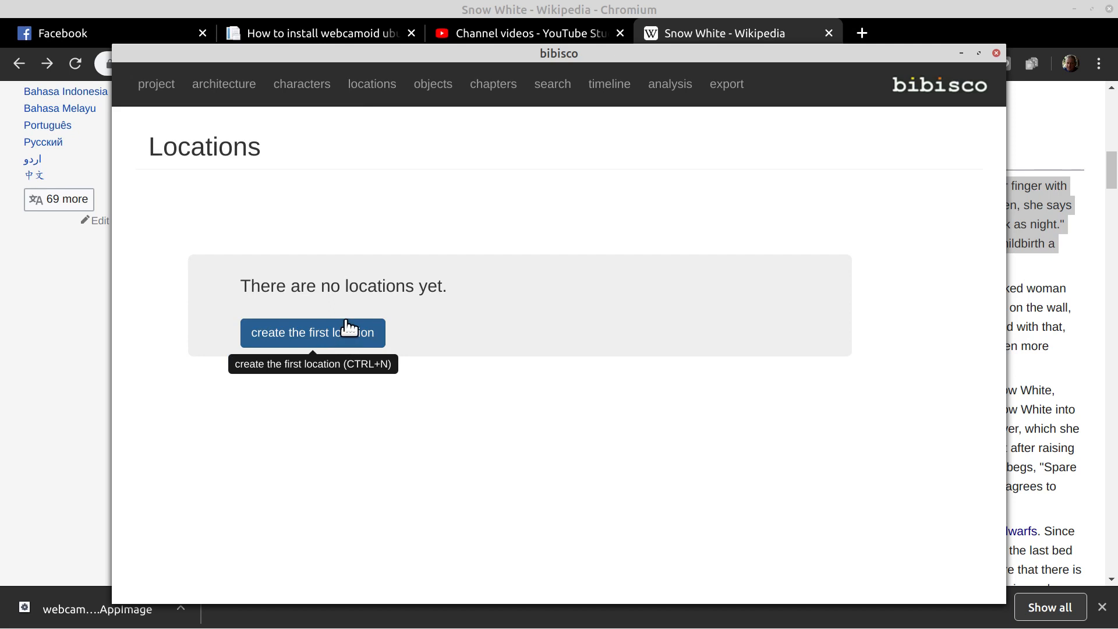
left_click(312, 332)
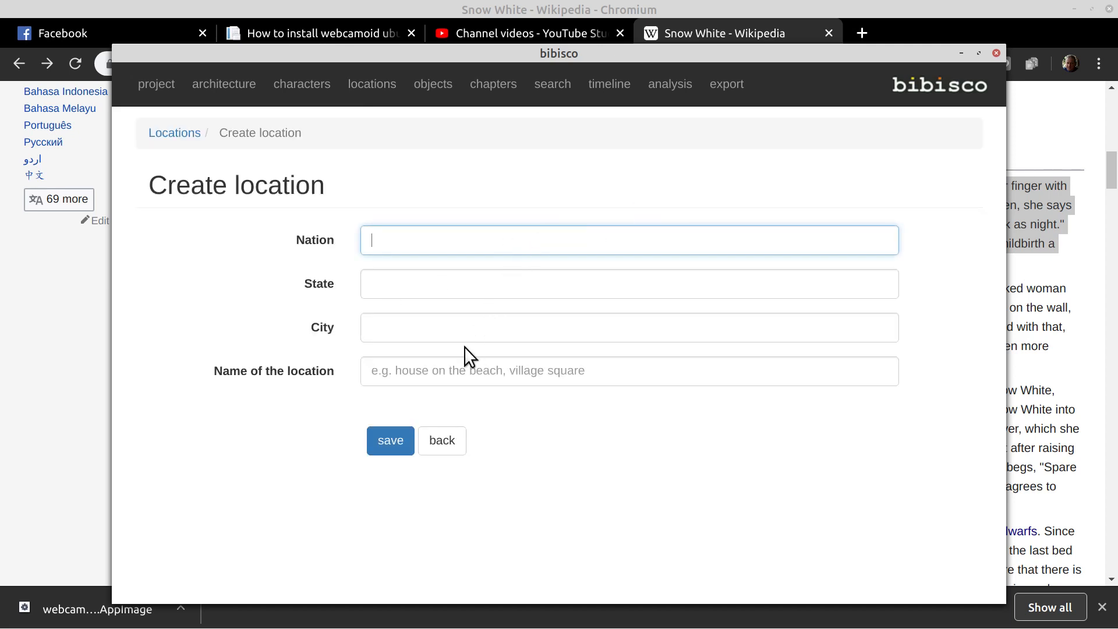
type("Castle")
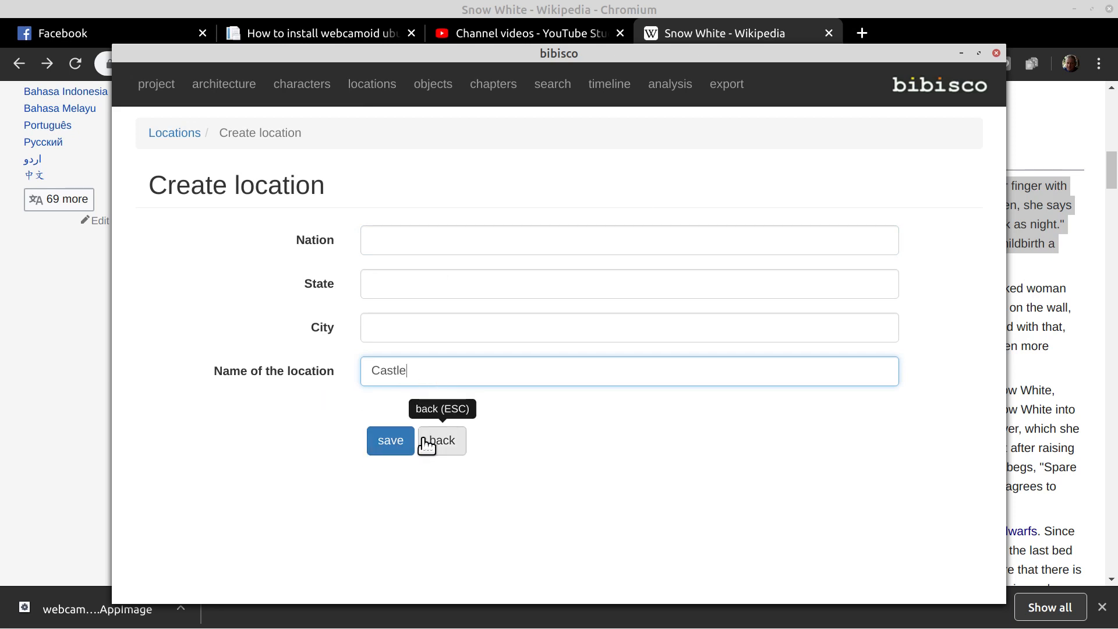
left_click(390, 440)
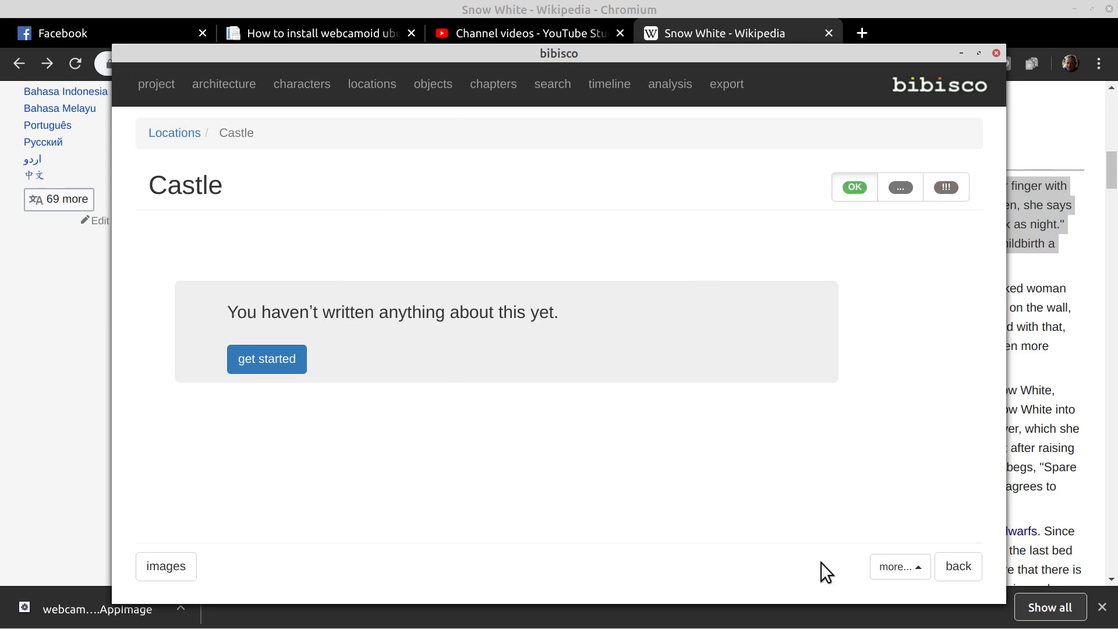
mouse_move(180, 133)
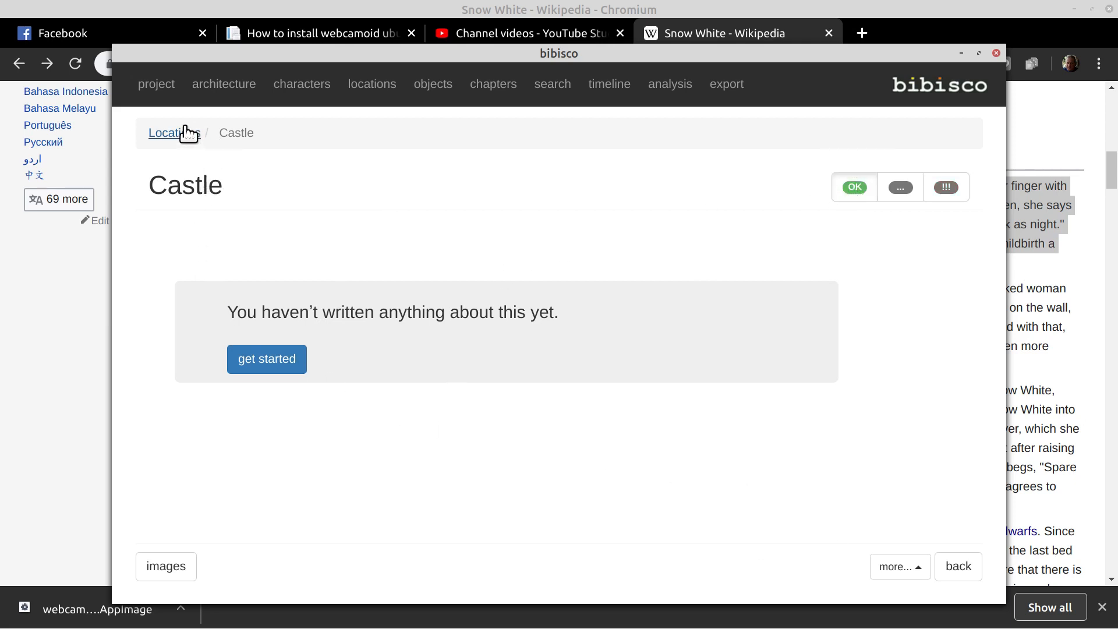
Create and save a second location named 'In forest, cottage'
left_click(168, 133)
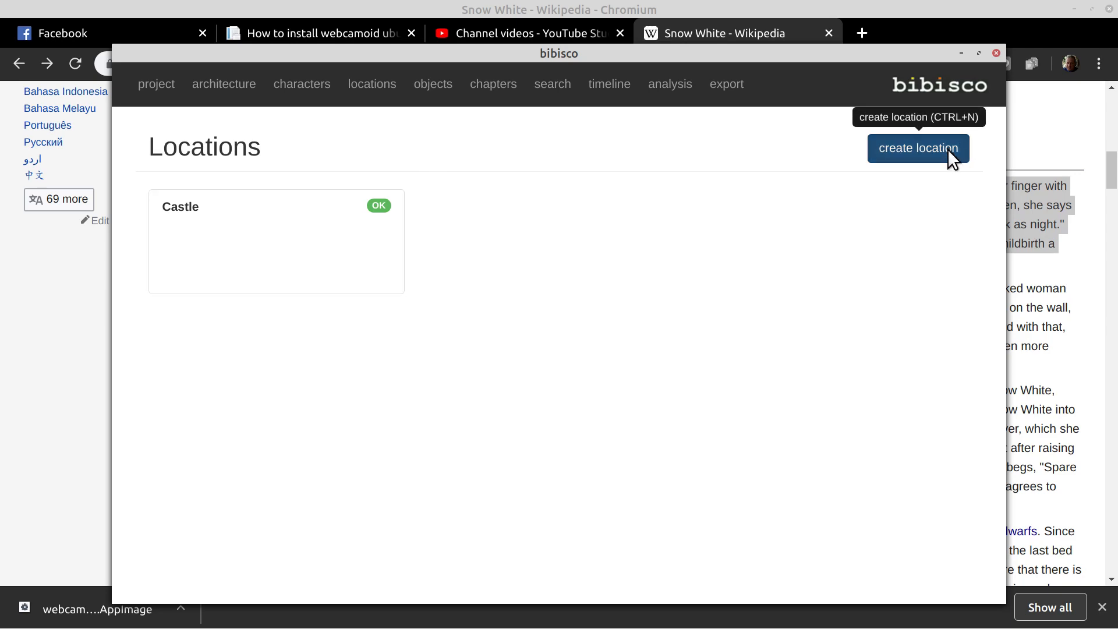
left_click(918, 147)
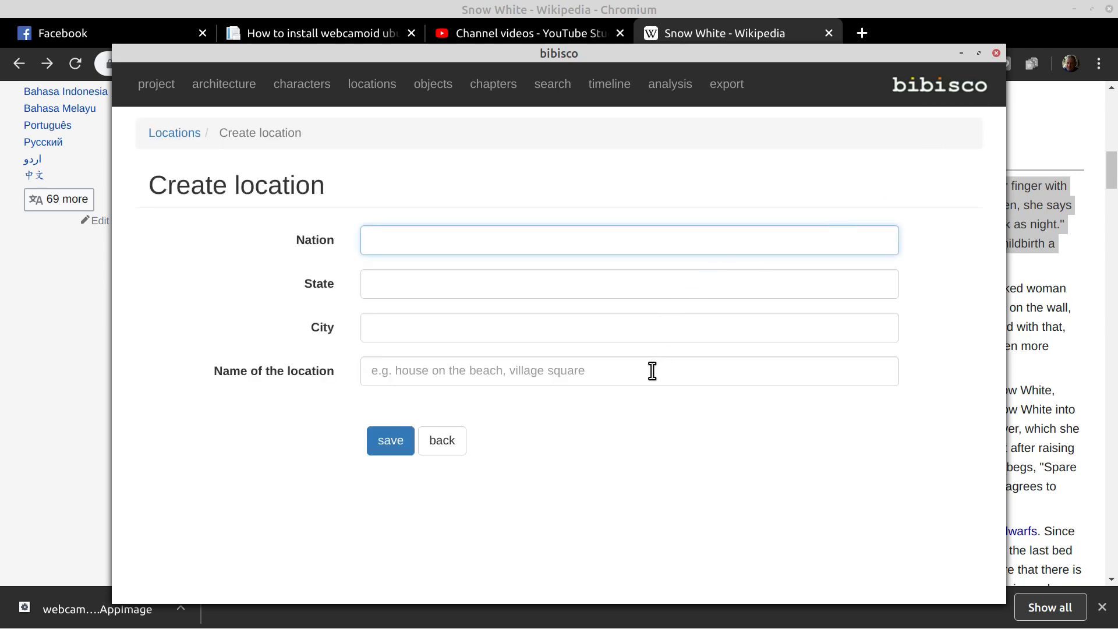
type("In fo")
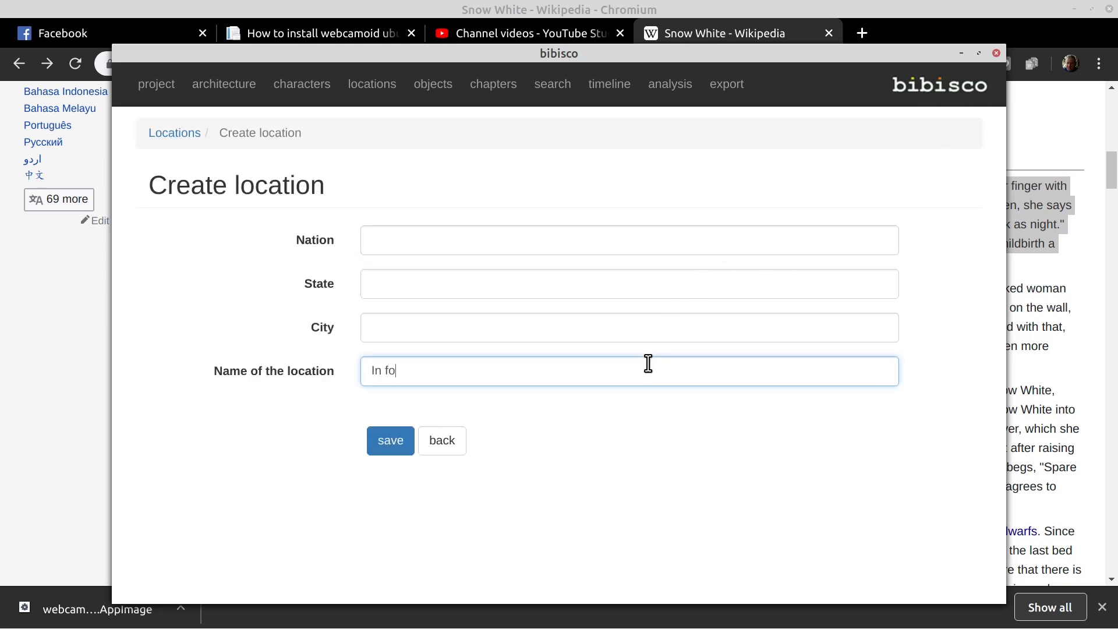
type("rest")
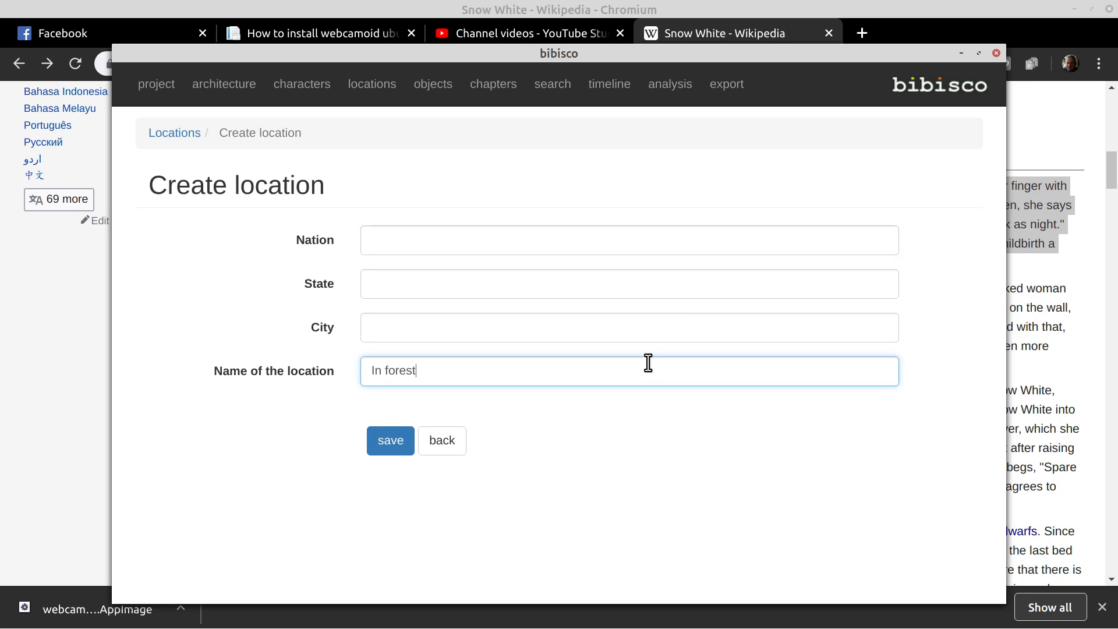
type(", cottage")
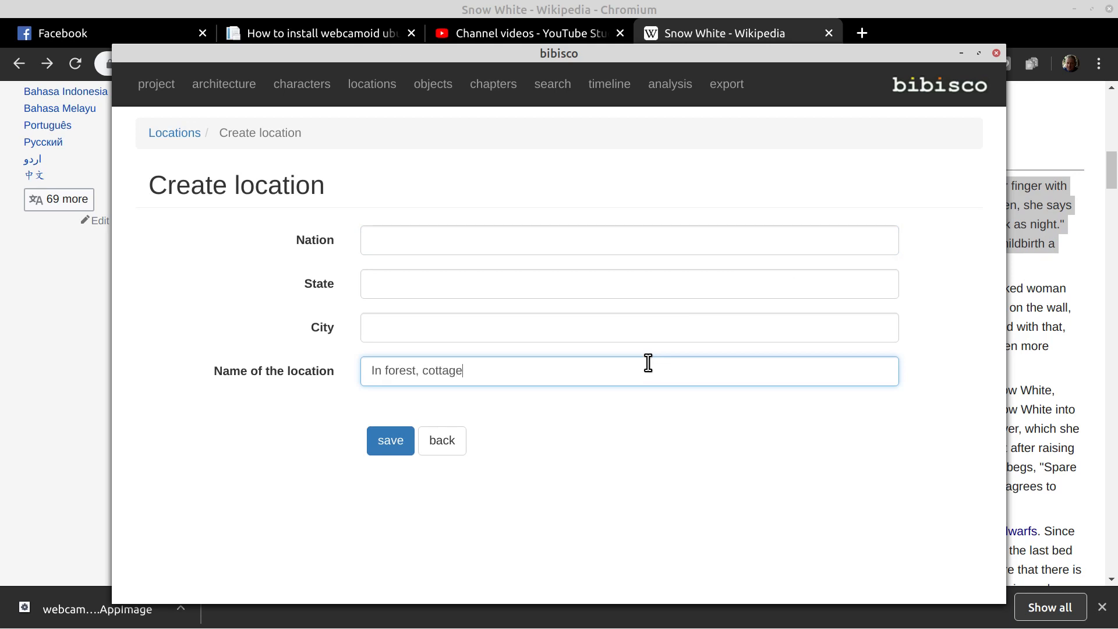
left_click(390, 440)
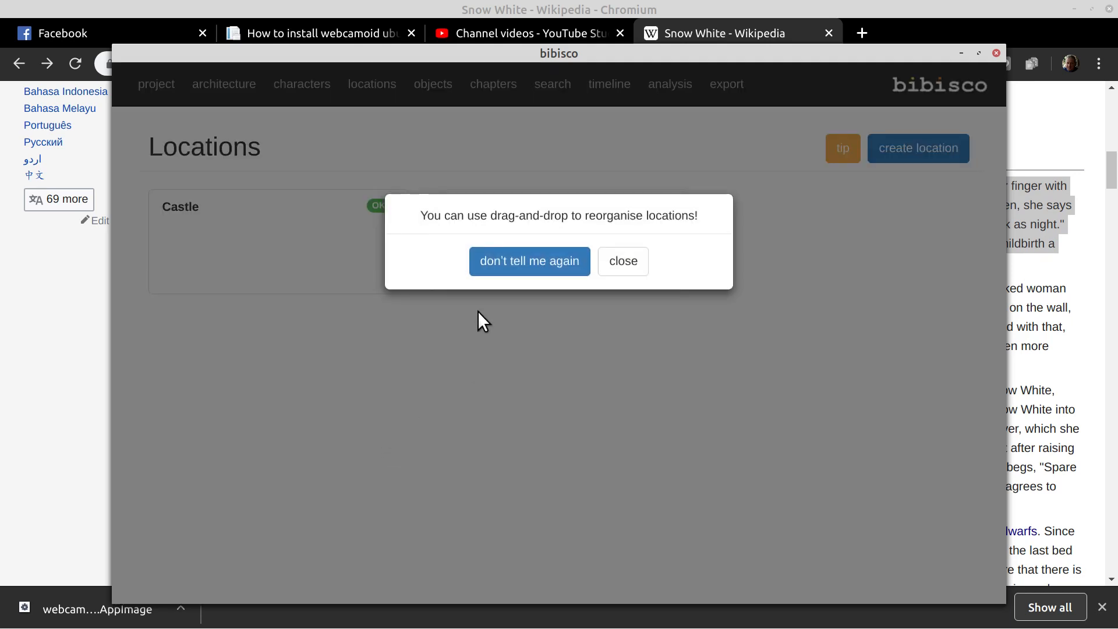
mouse_move(449, 241)
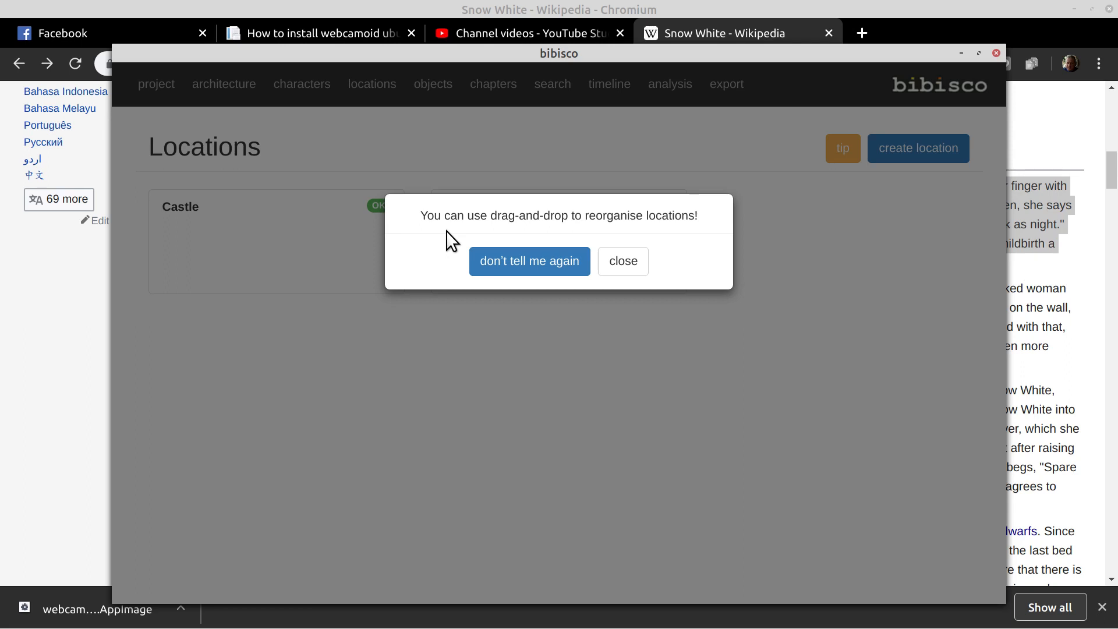
mouse_move(623, 264)
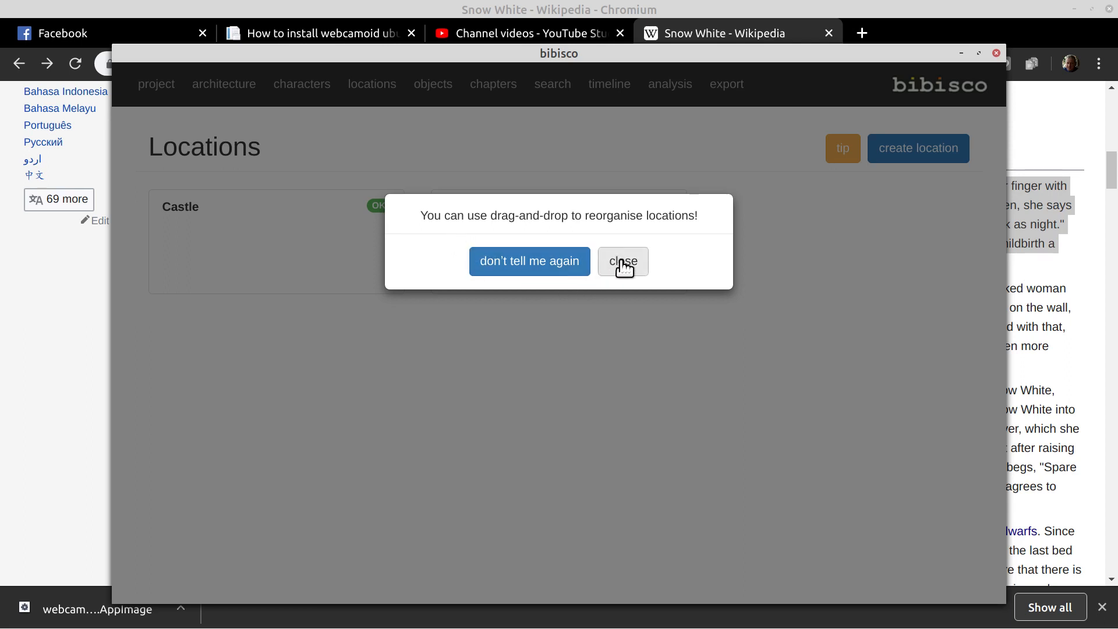
Dismiss the drag-and-drop reordering tip on the Locations list
left_click(623, 261)
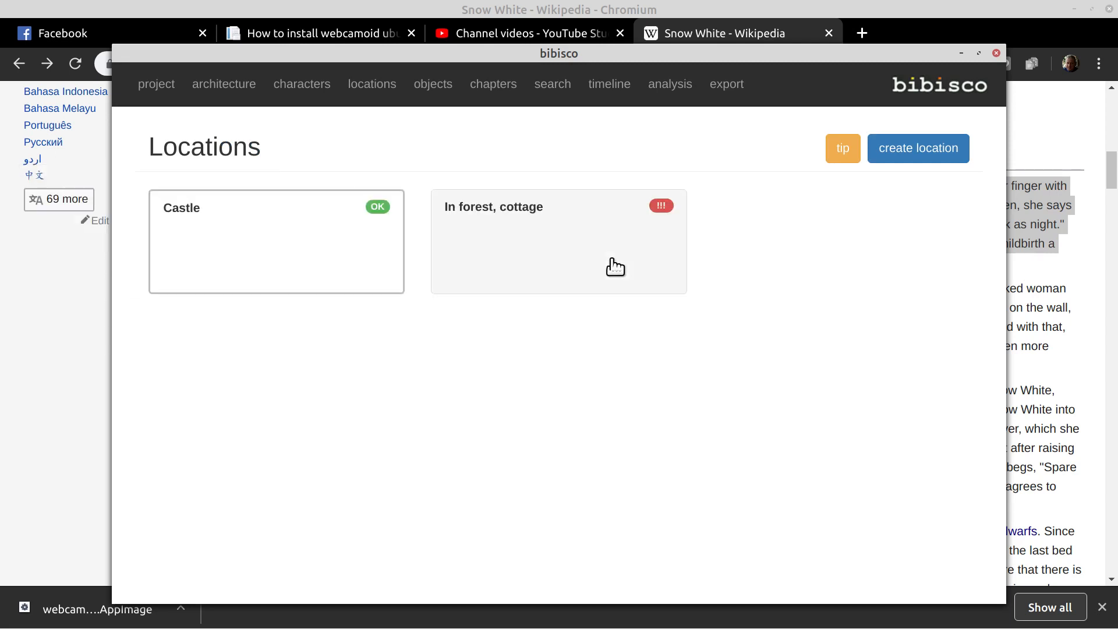
mouse_move(866, 150)
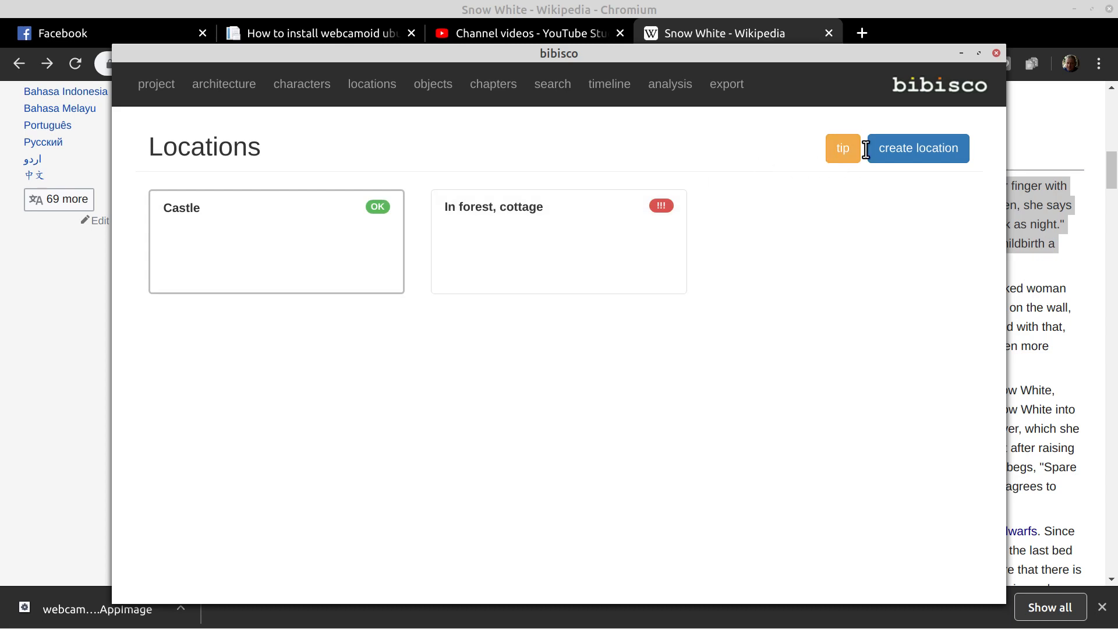
mouse_move(911, 151)
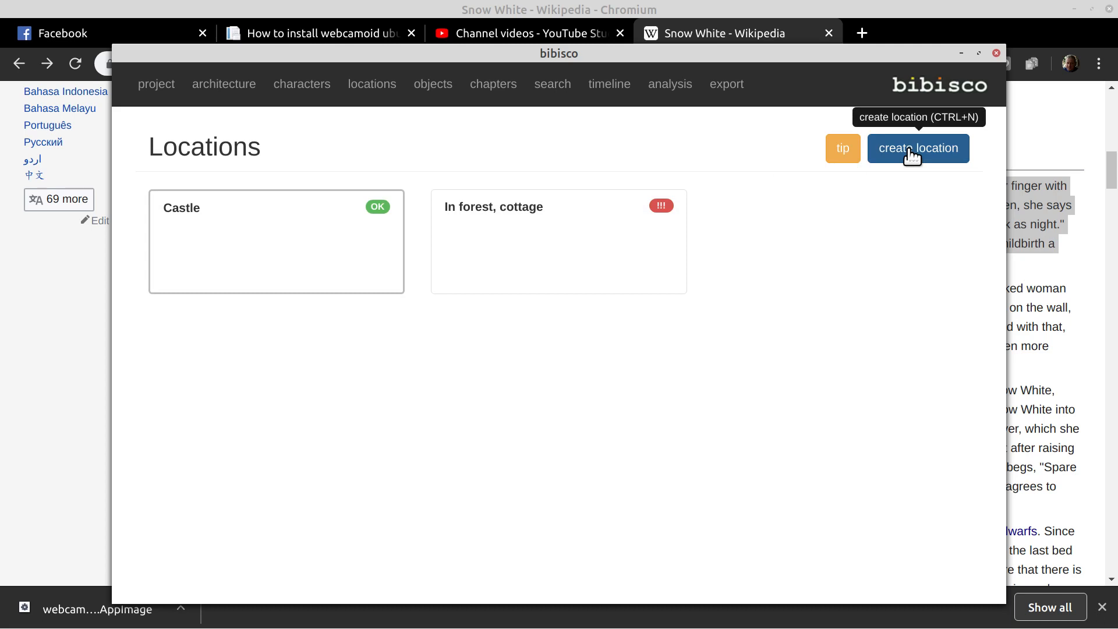
mouse_move(931, 166)
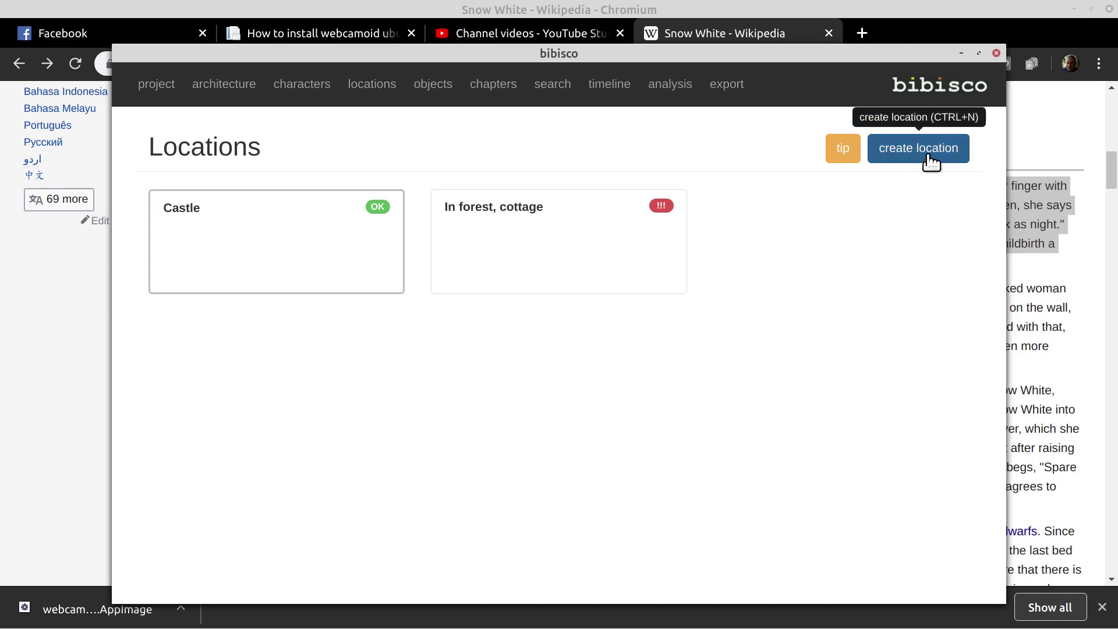